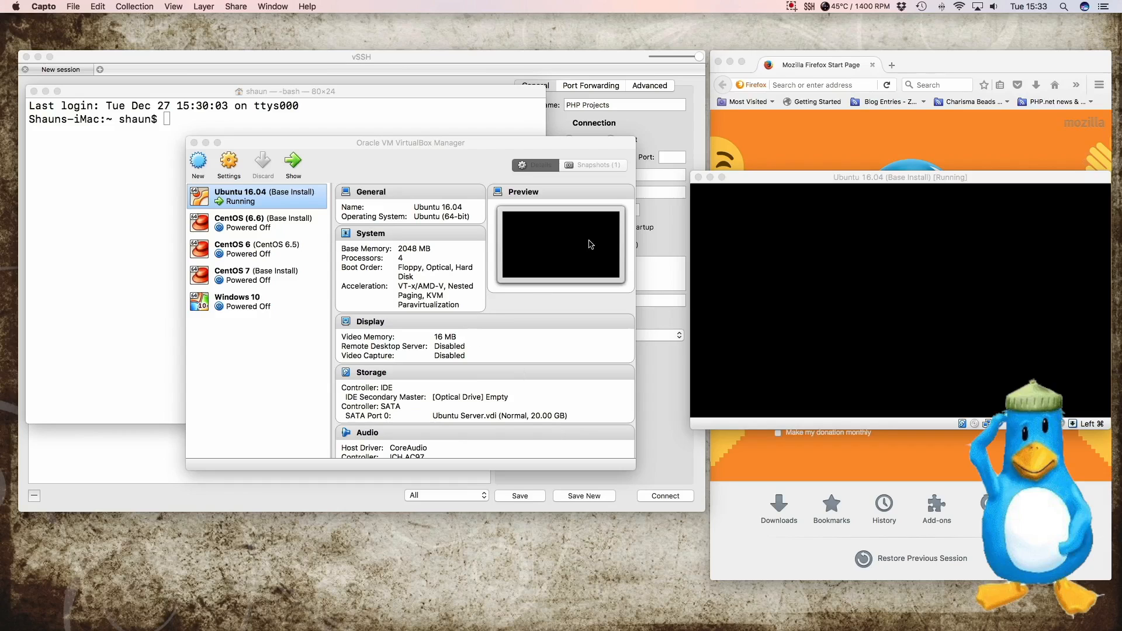
mouse_move(565, 230)
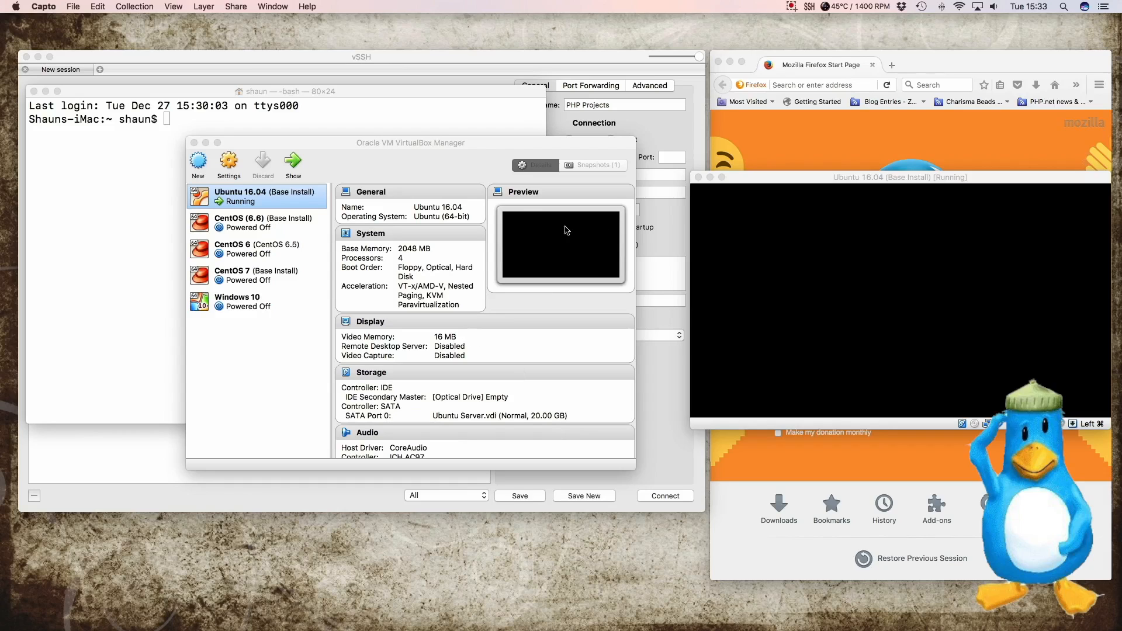
mouse_move(746, 209)
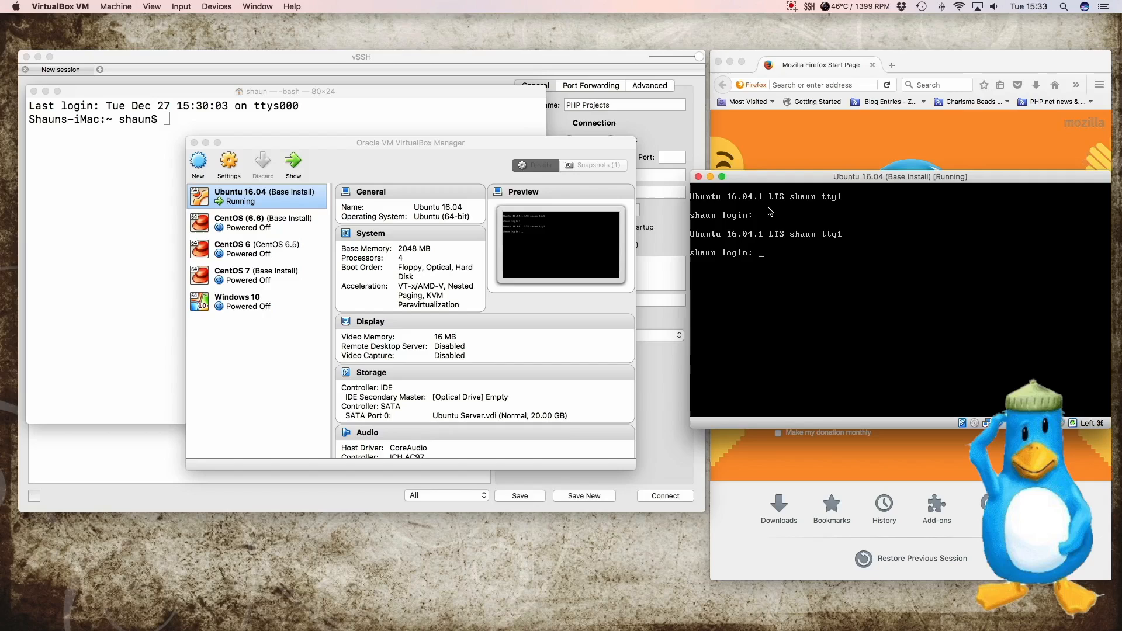
Log in to the Ubuntu VM console as user shaun.
text(shaun)
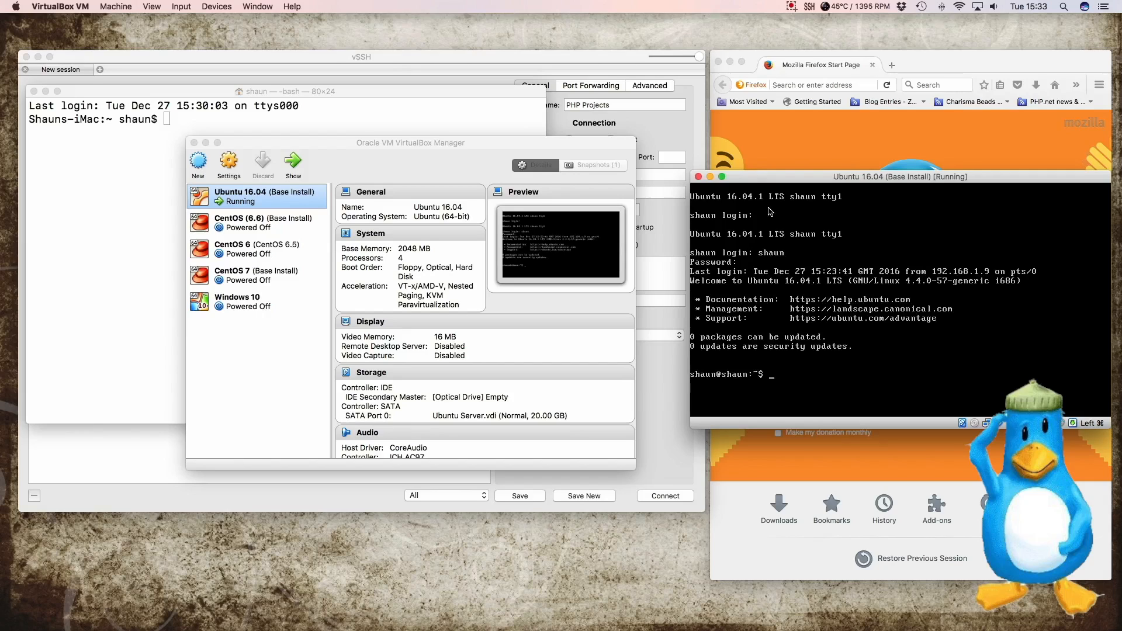
Run ip addr show to find the address 192.168.1.14, then log out with exit.
text(ip addr)
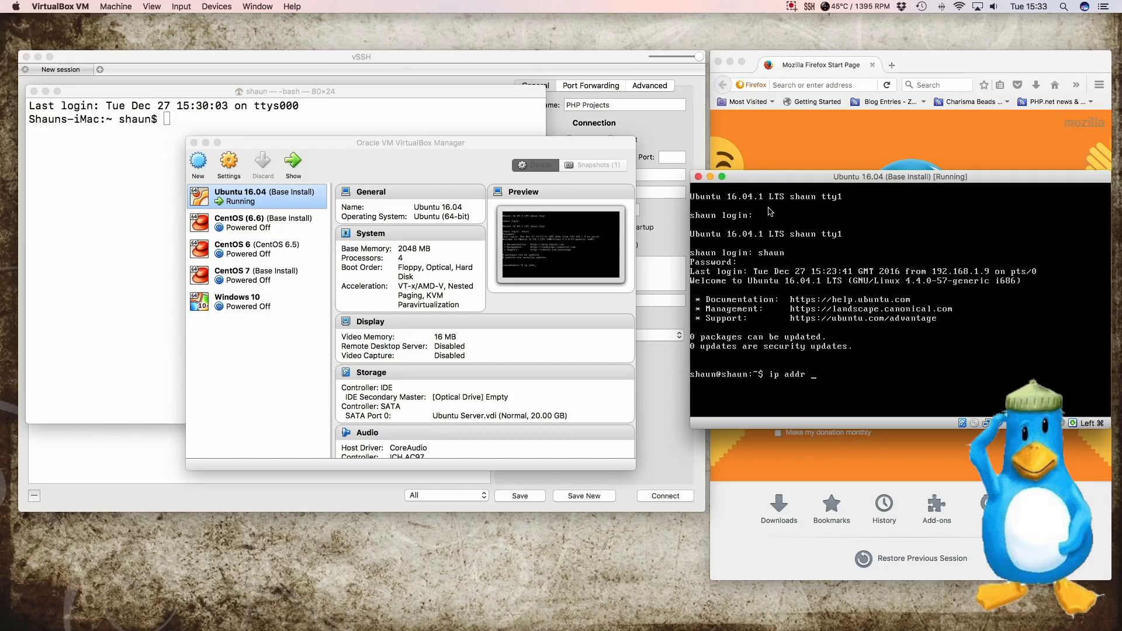
text(show)
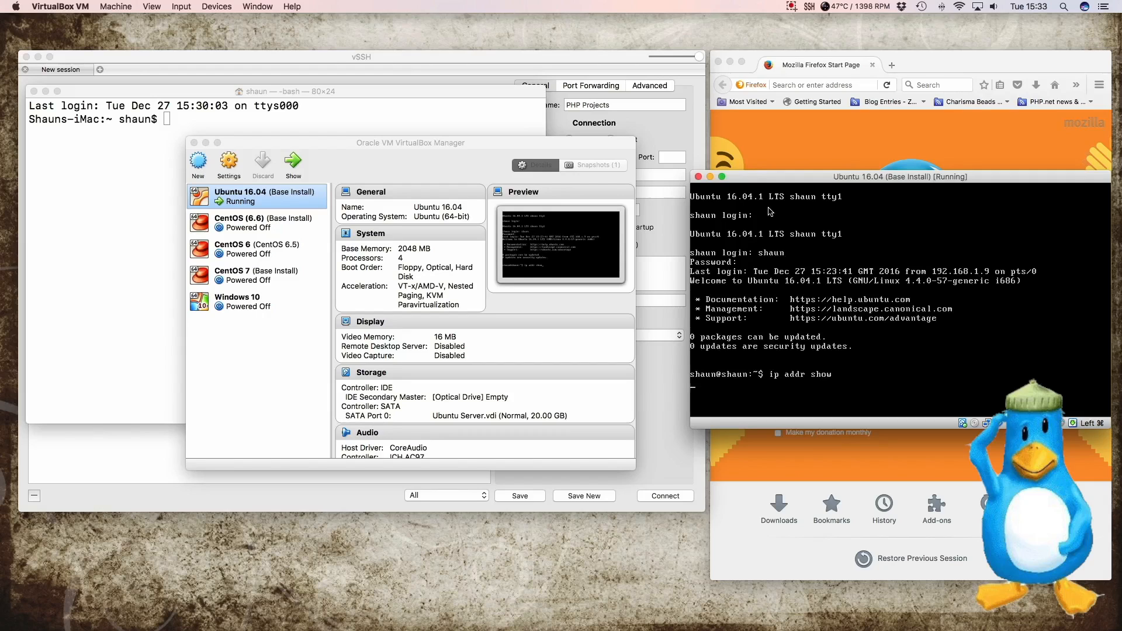
key(Return)
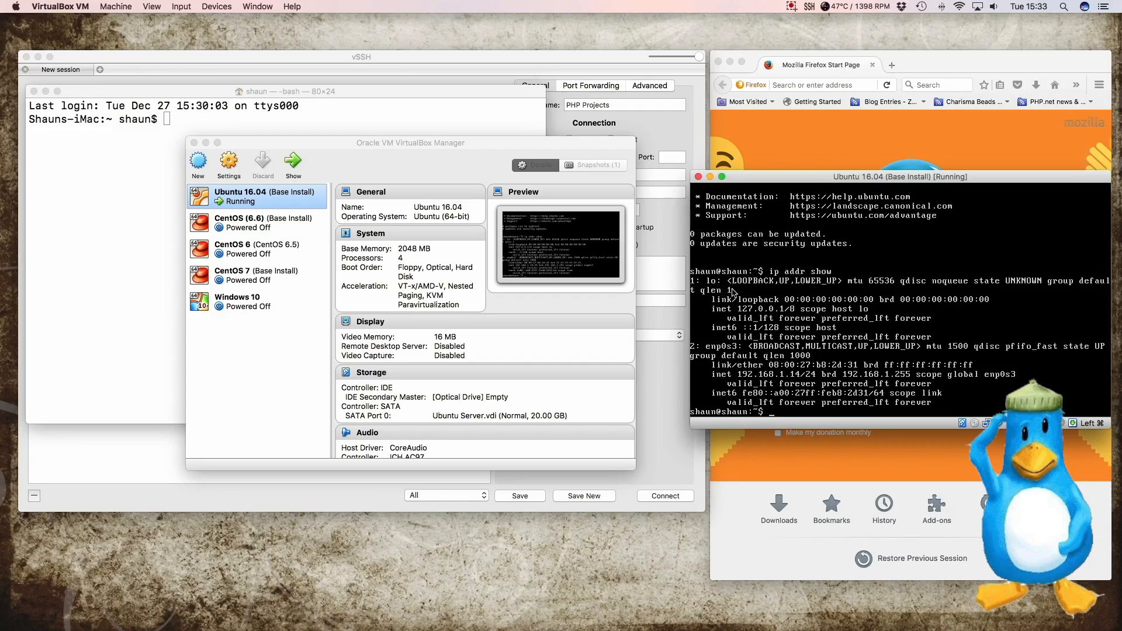
mouse_move(744, 376)
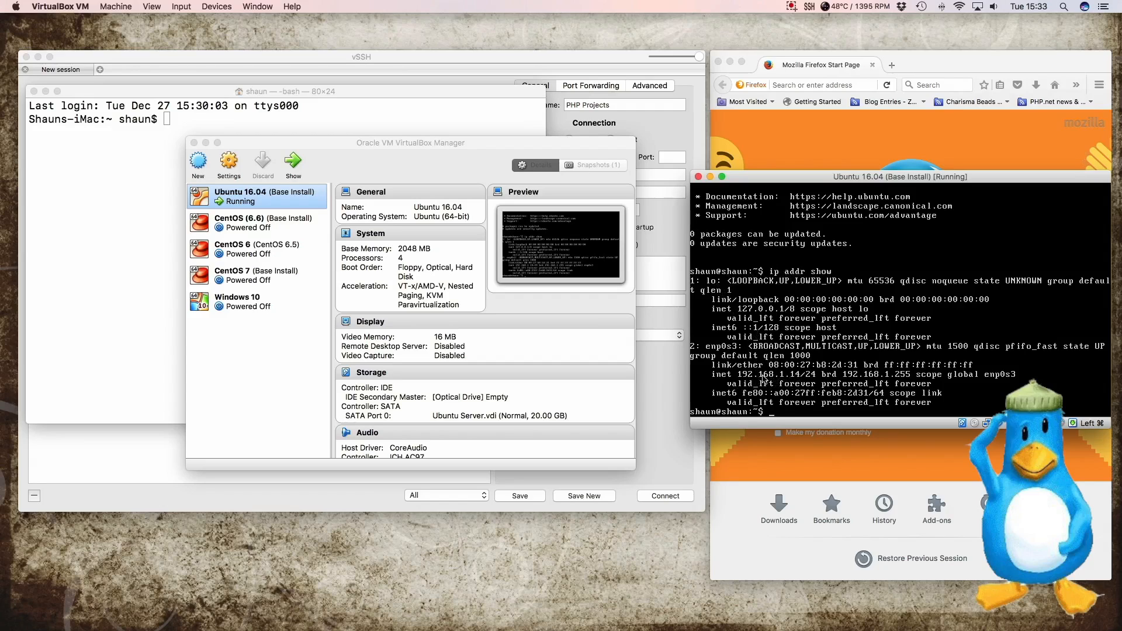
mouse_move(787, 380)
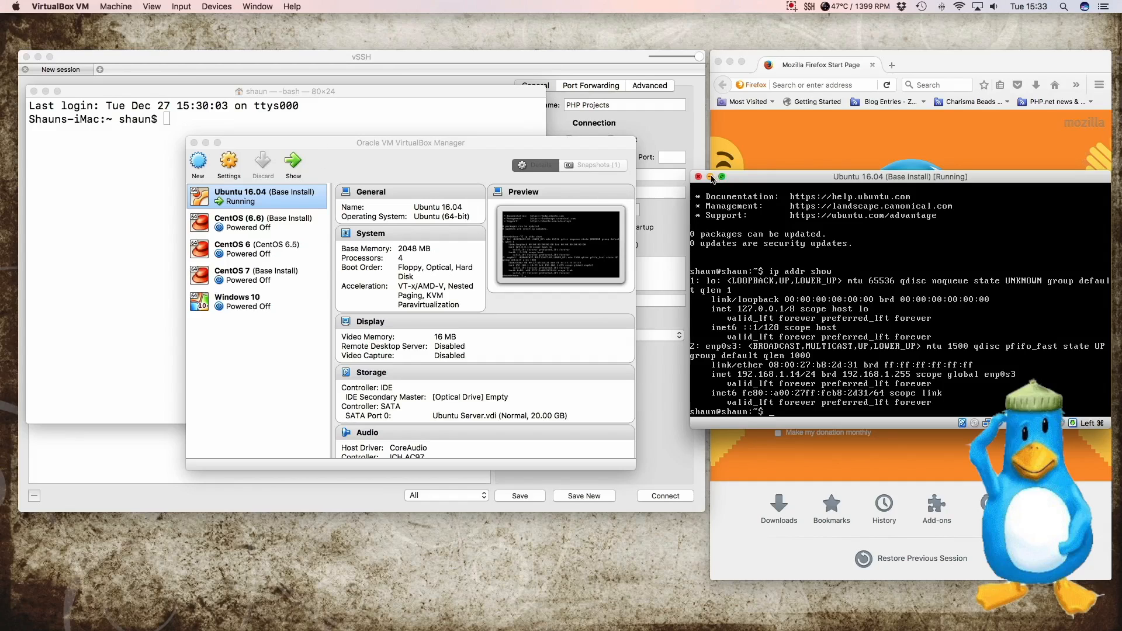
text(exit)
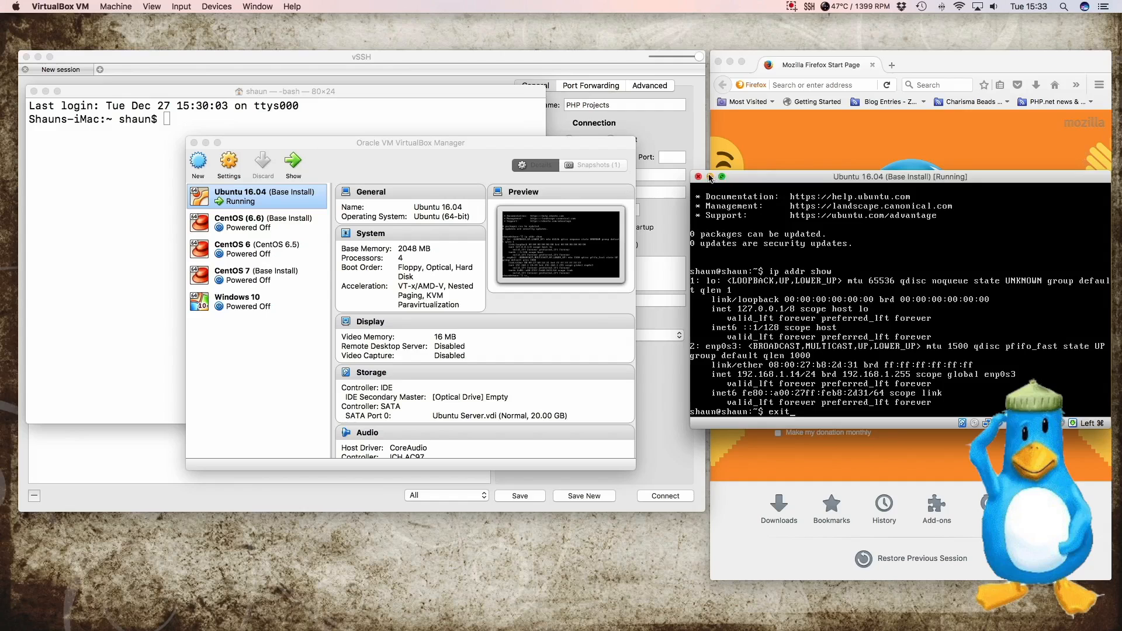
key(Return)
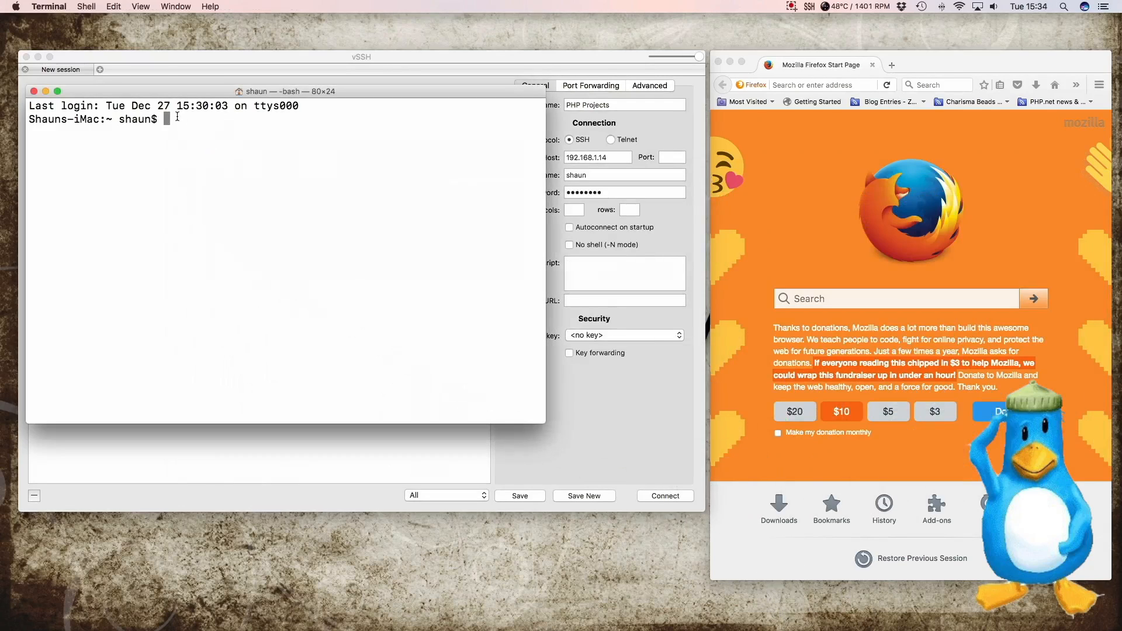
mouse_move(176, 93)
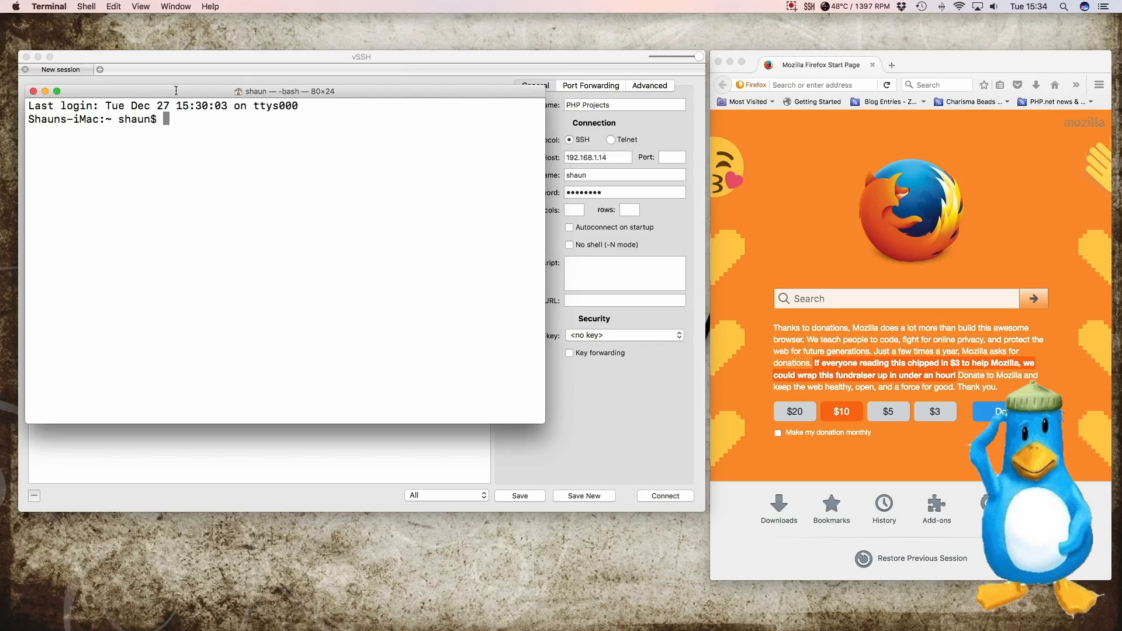
text(s)
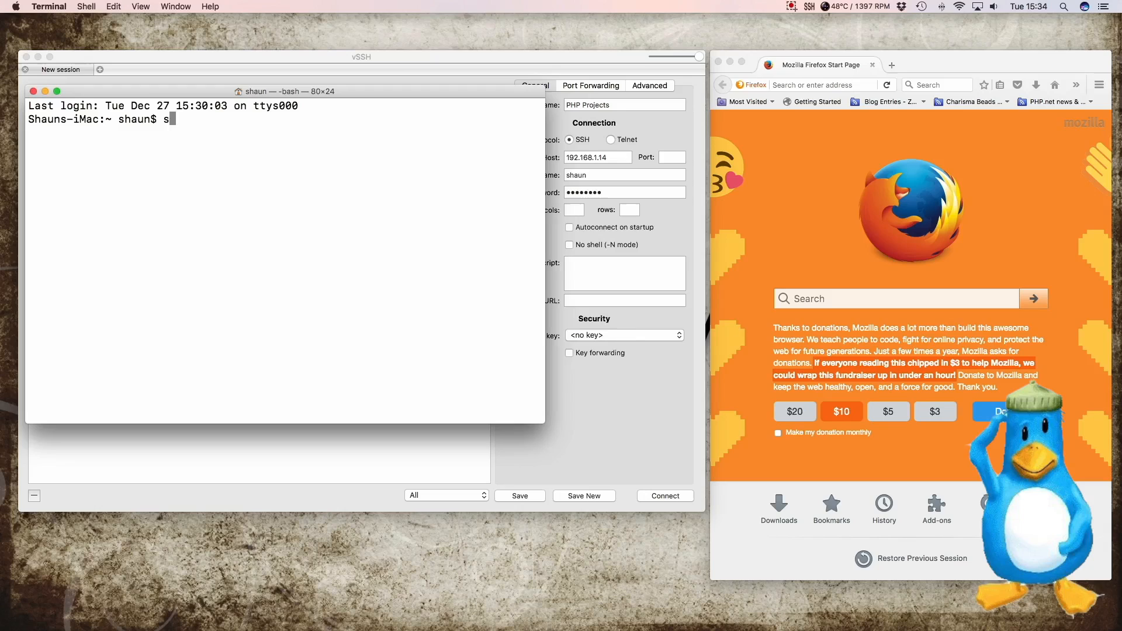
text(sh)
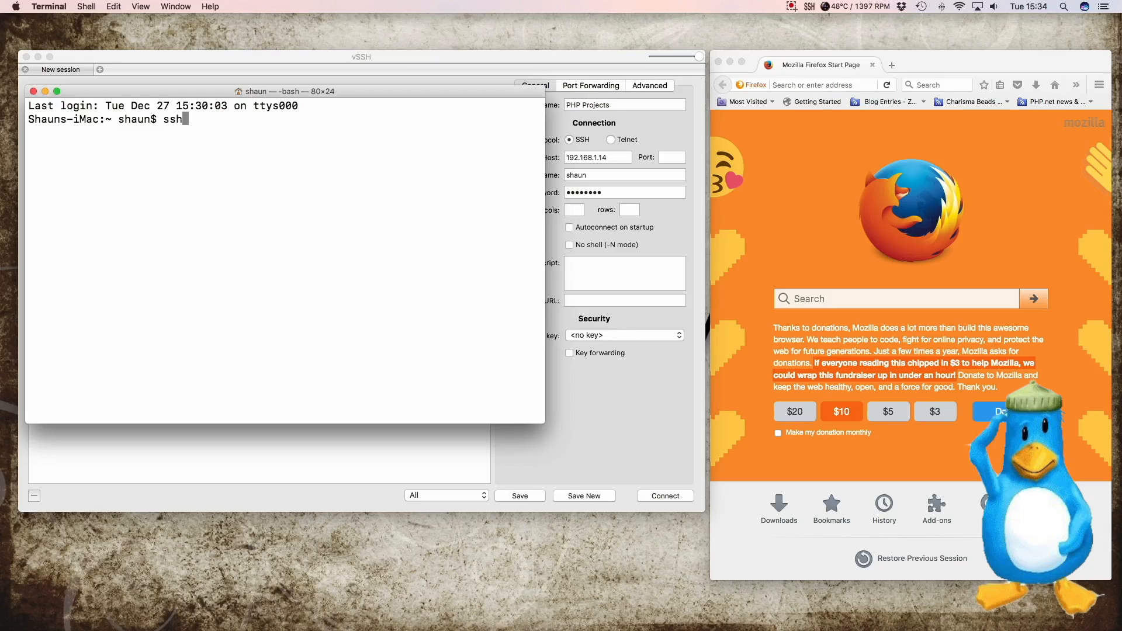
text(sha)
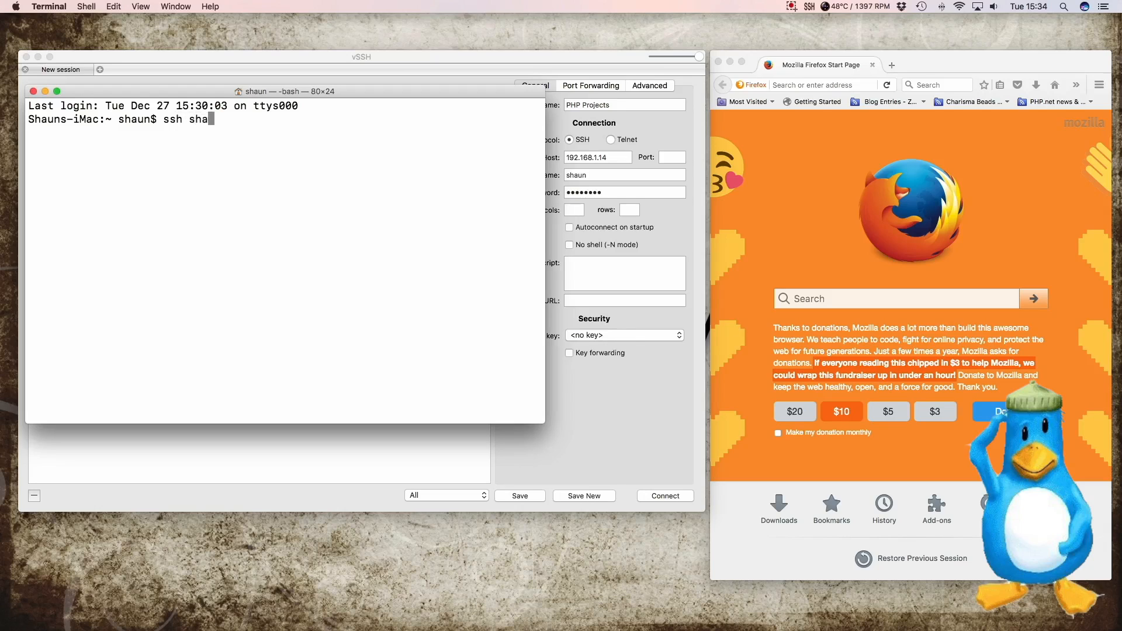
text(u)
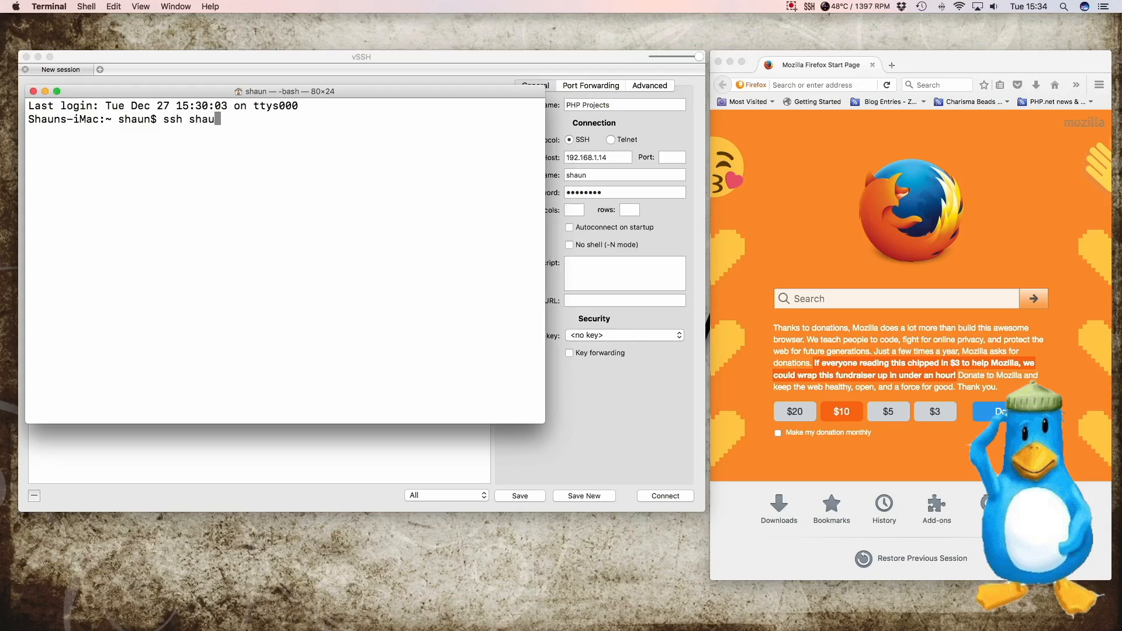
text(n)
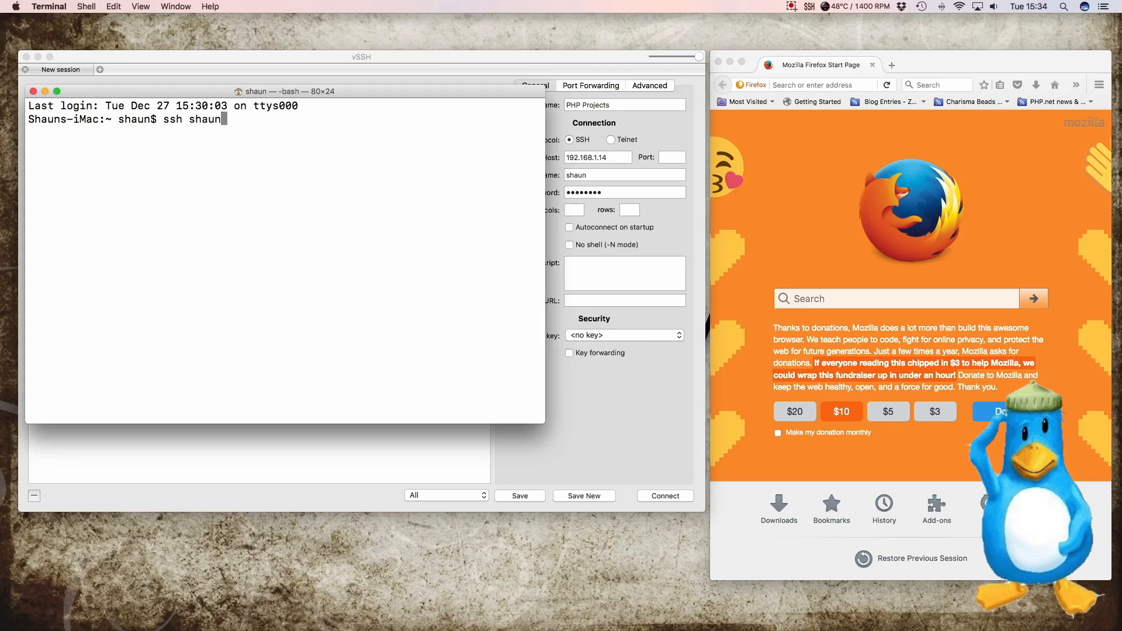
text(@)
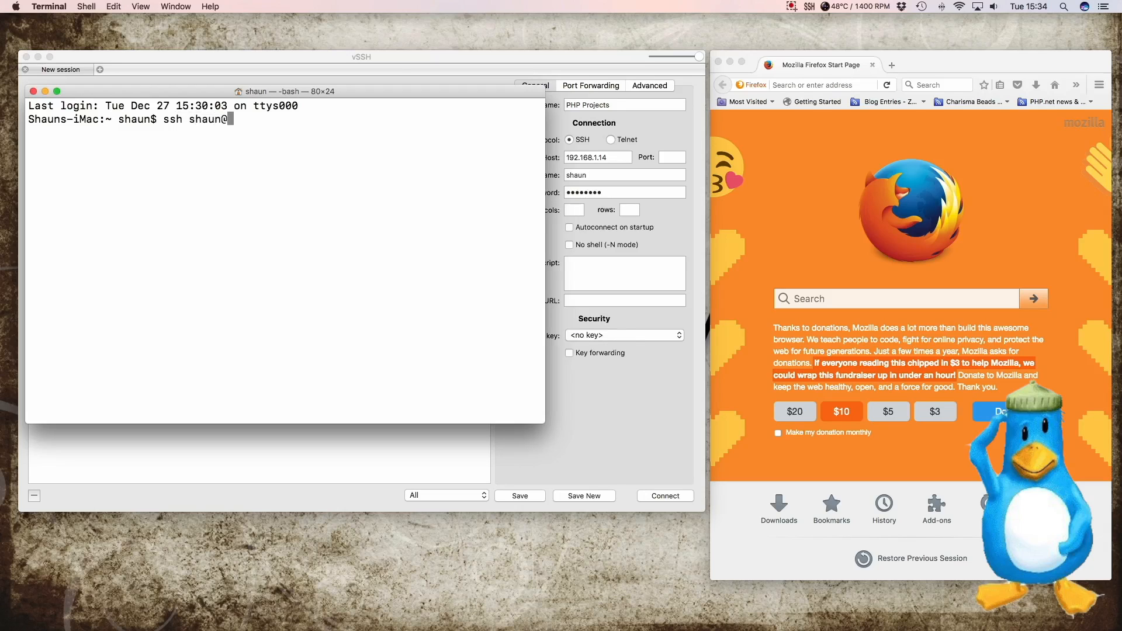
text(192)
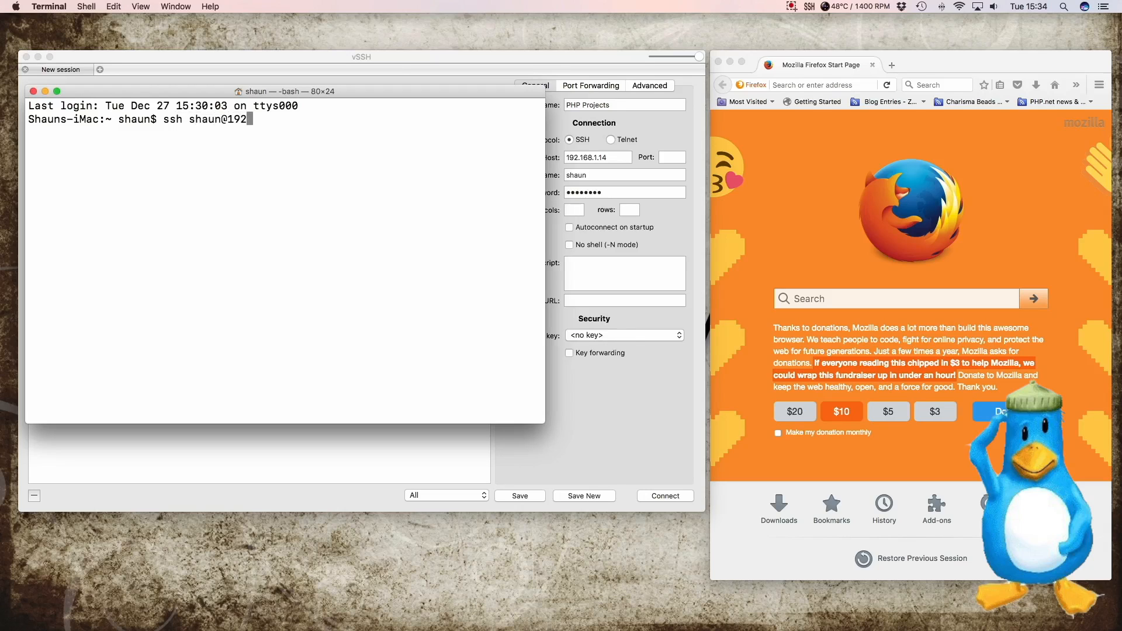
text(.168)
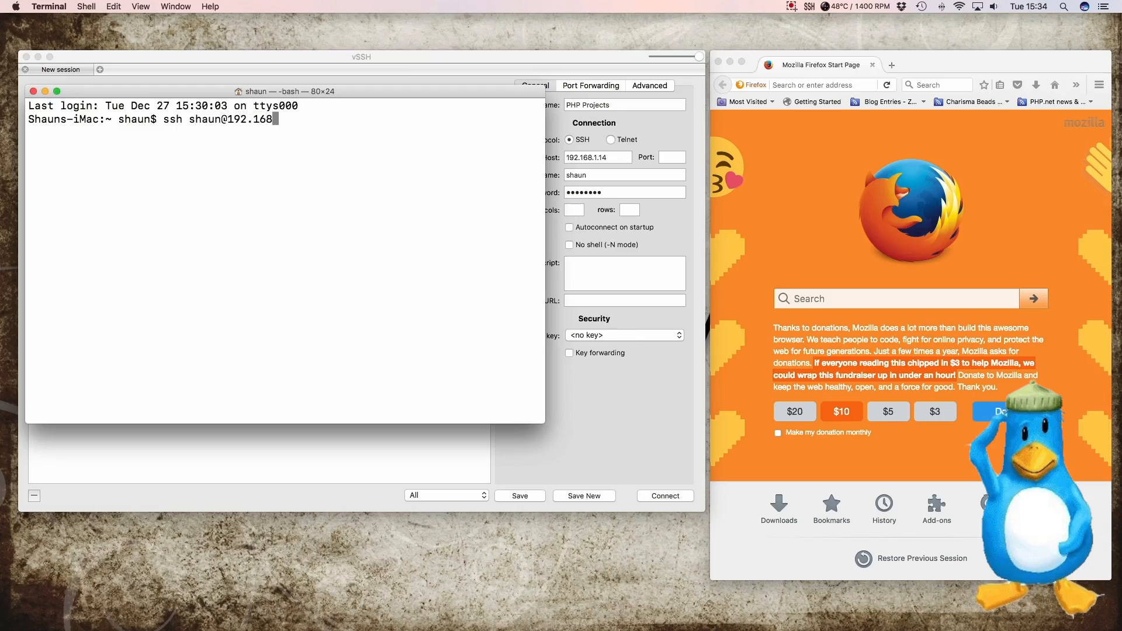
text(.14)
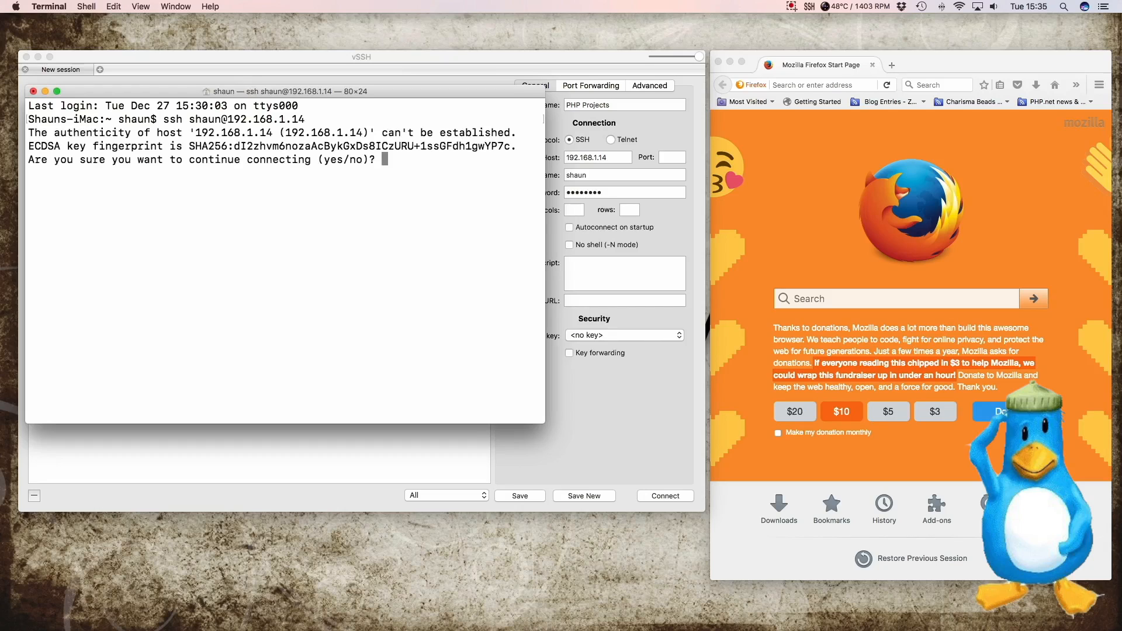
Accept the server's host key with 'yes', log in, then exit the SSH session.
text(yes)
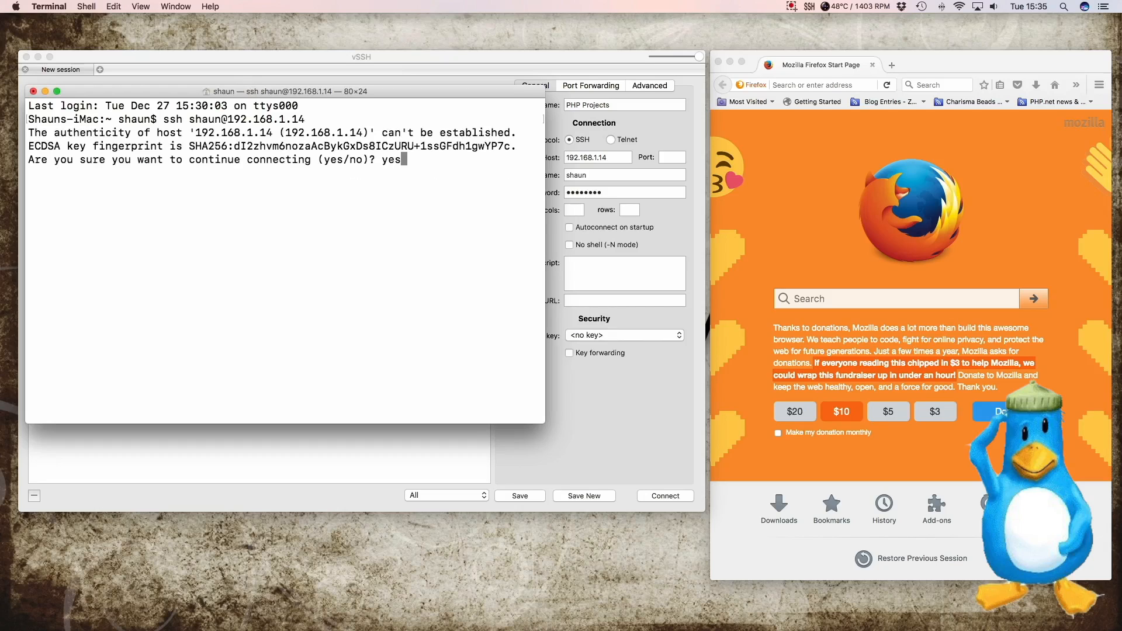
key(enter)
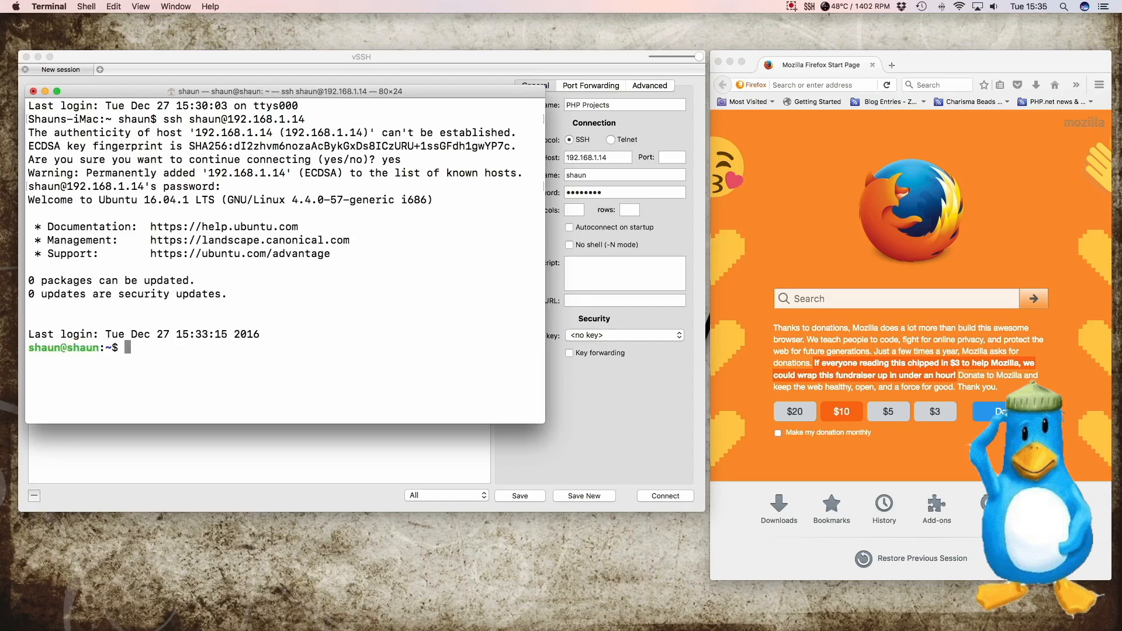
text(exi)
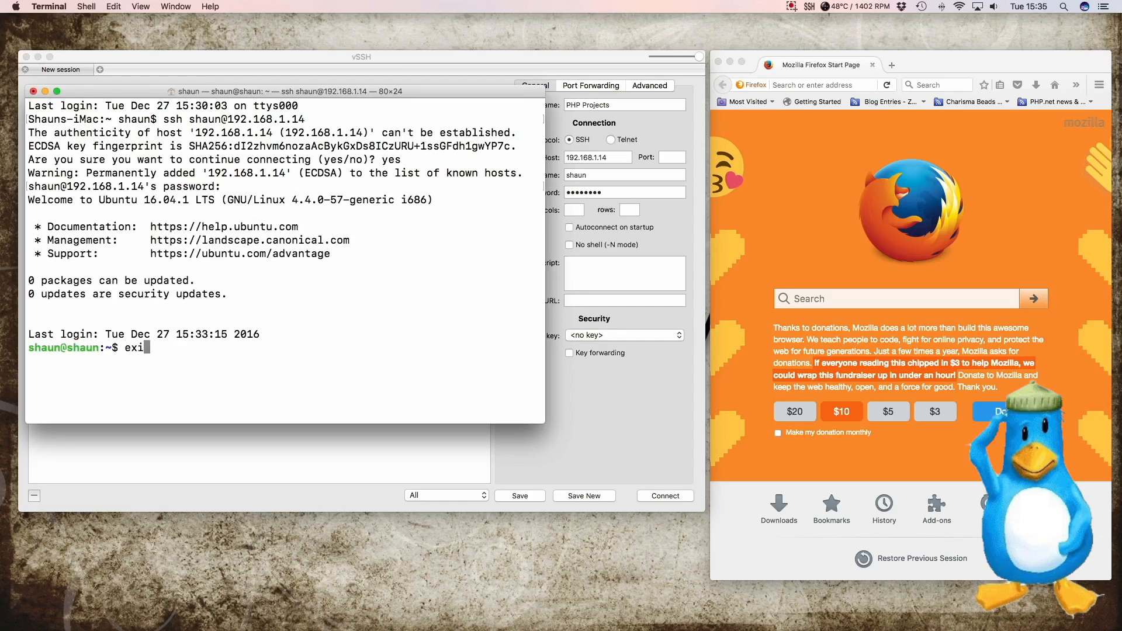
text(t)
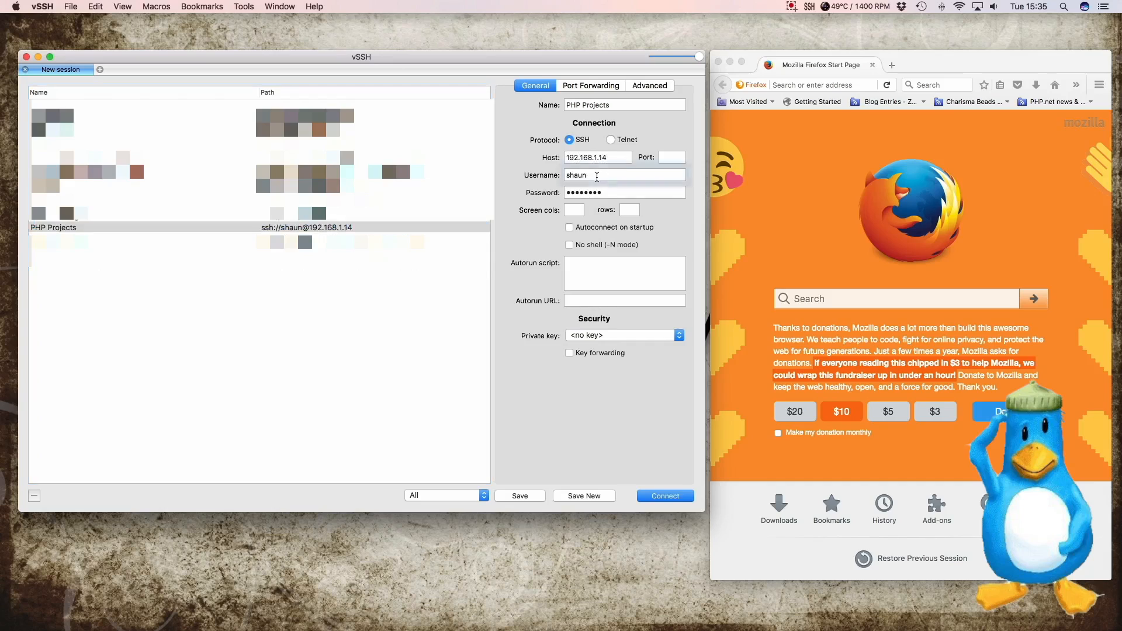
Add the password to the PHP Projects connection, save it, and connect to 192.168.1.14.
click(623, 192)
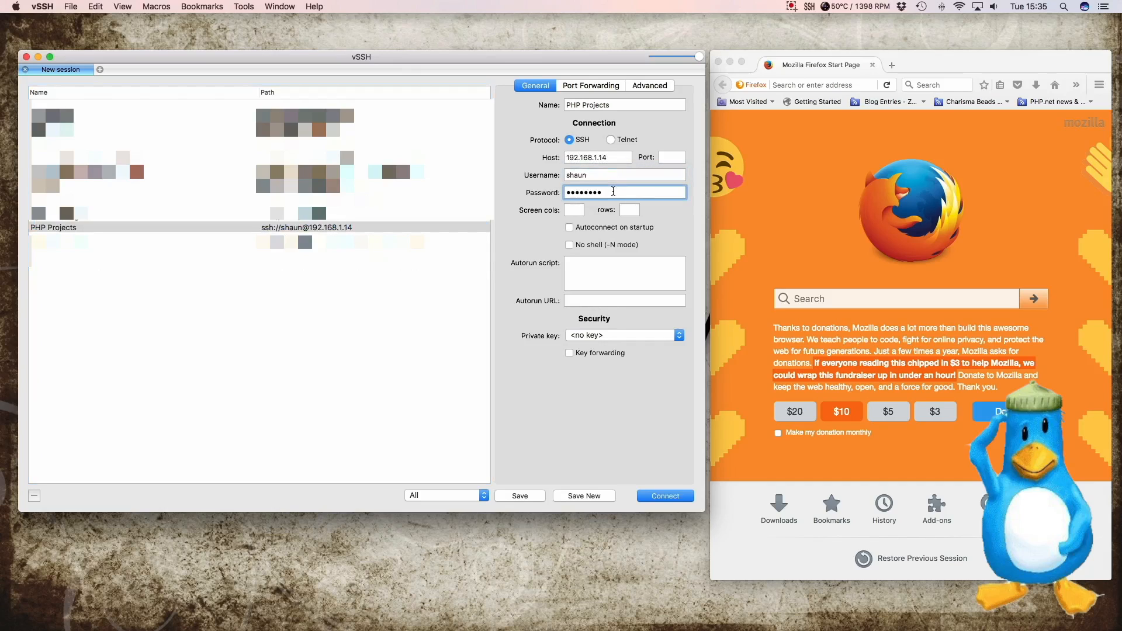
text(•)
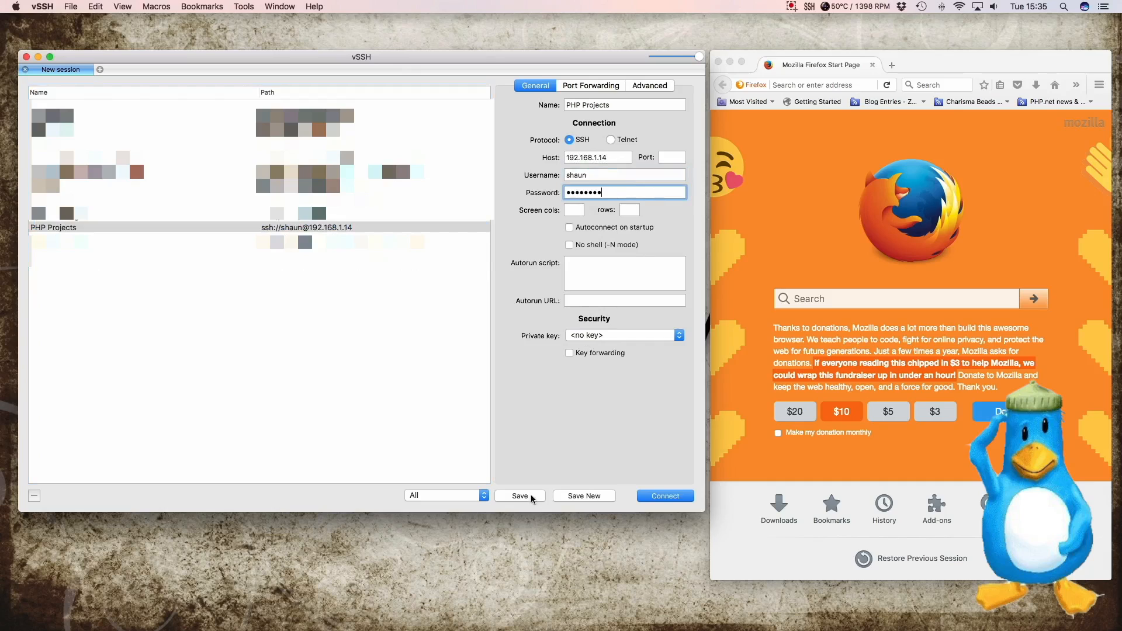
click(664, 496)
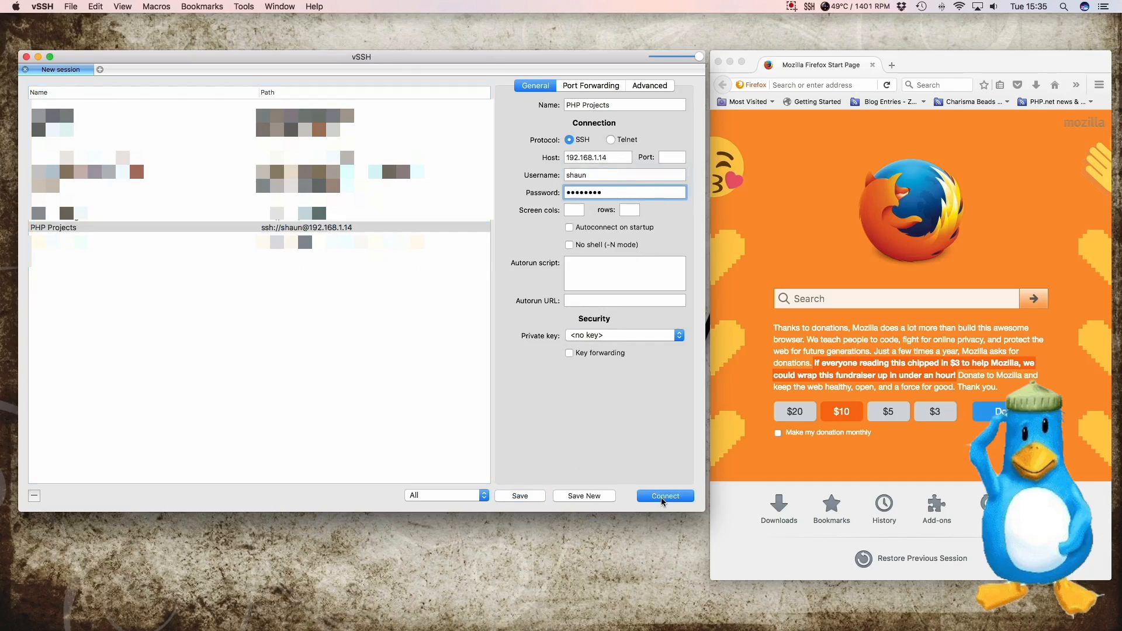
click(664, 496)
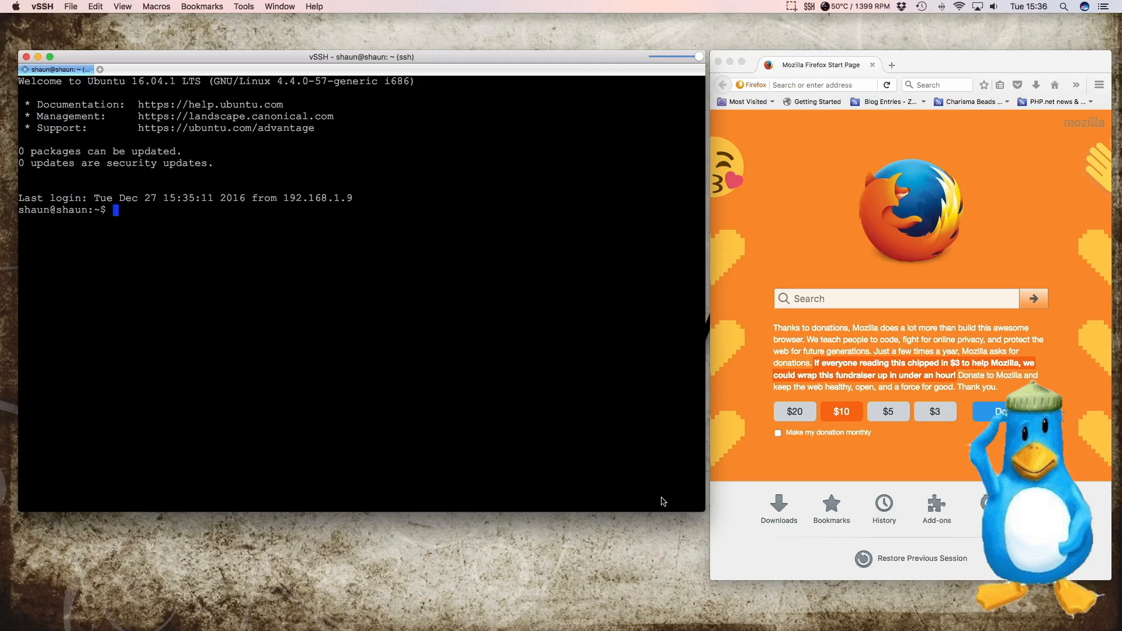
Run 'sudo nano /etc/hostname' in the server shell.
text(s)
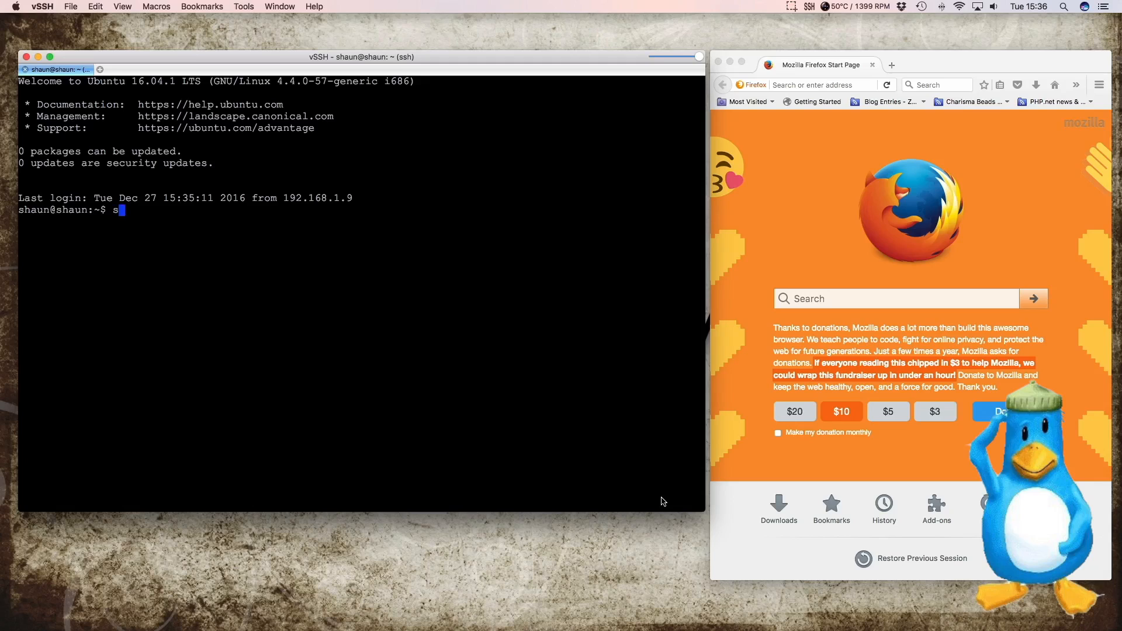
text(udo)
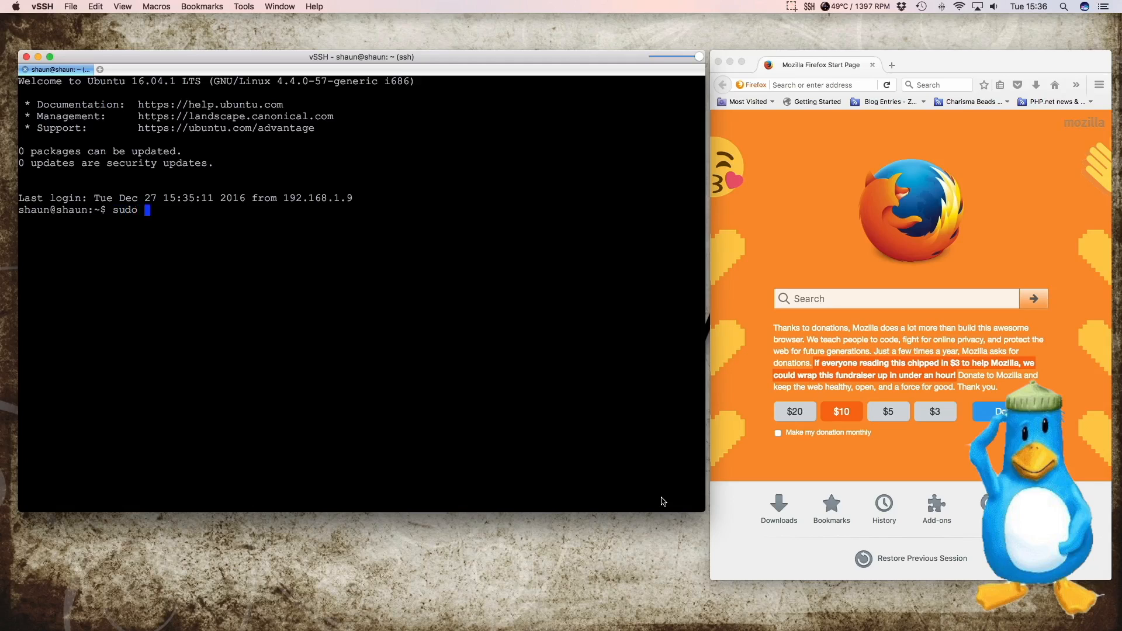
text(nano /etc)
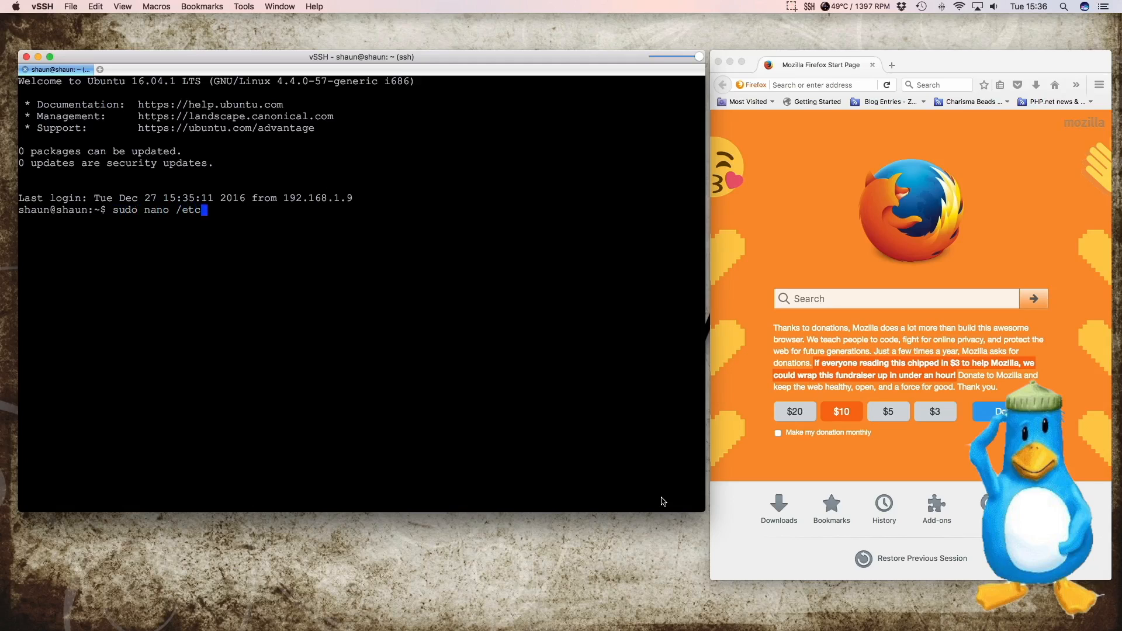
text(hostname)
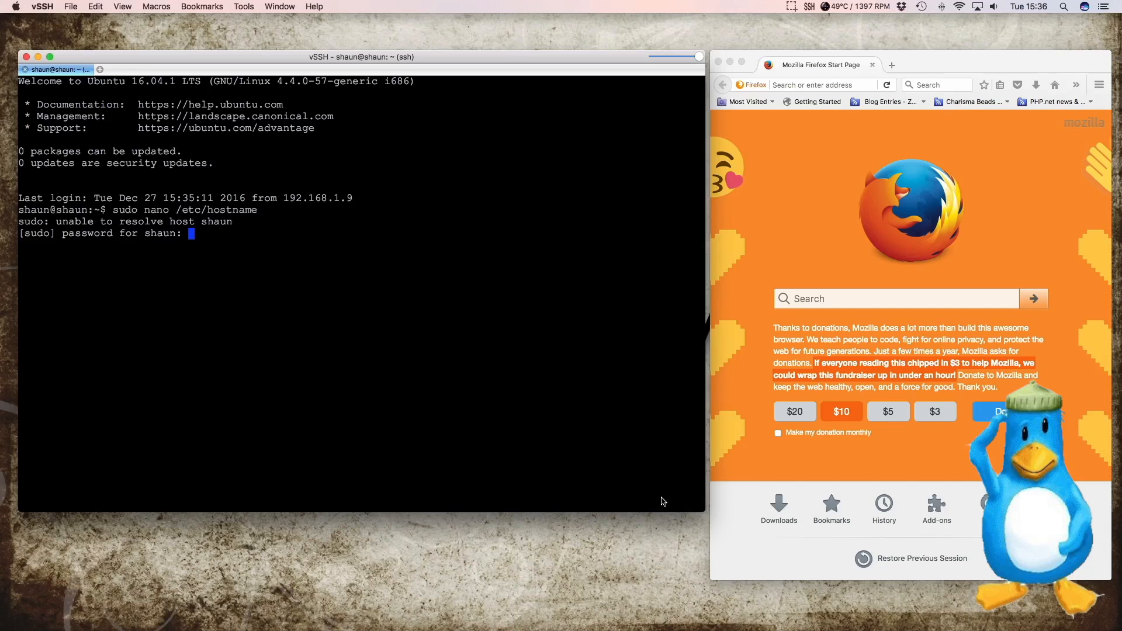
key(Return)
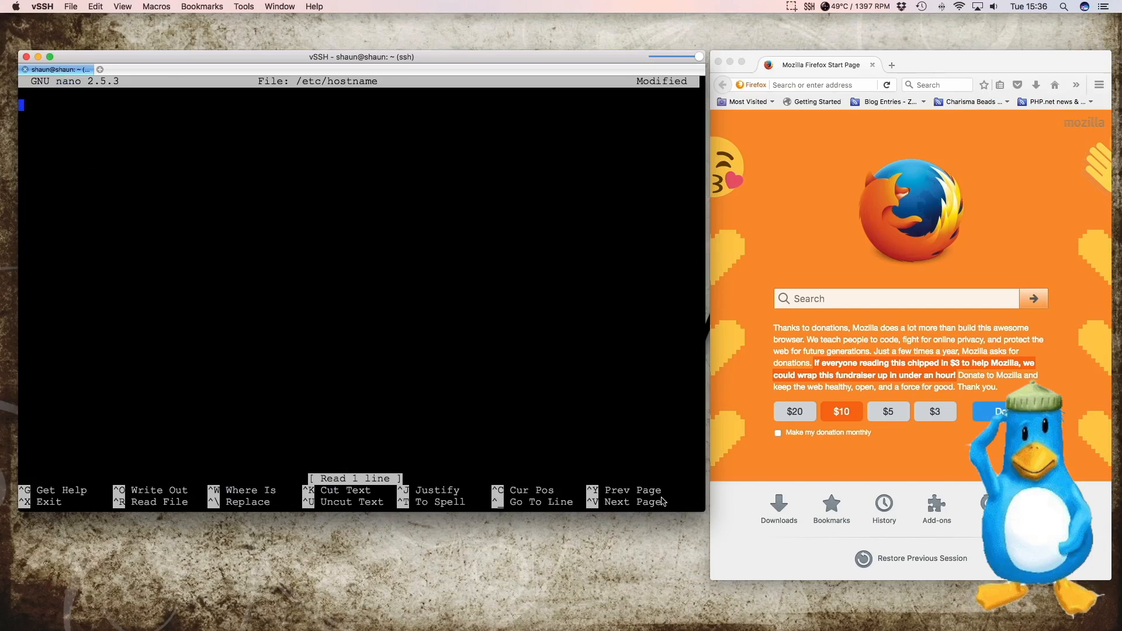
Enter 'php-projects' as the new hostname in /etc/hostname.
text(php-)
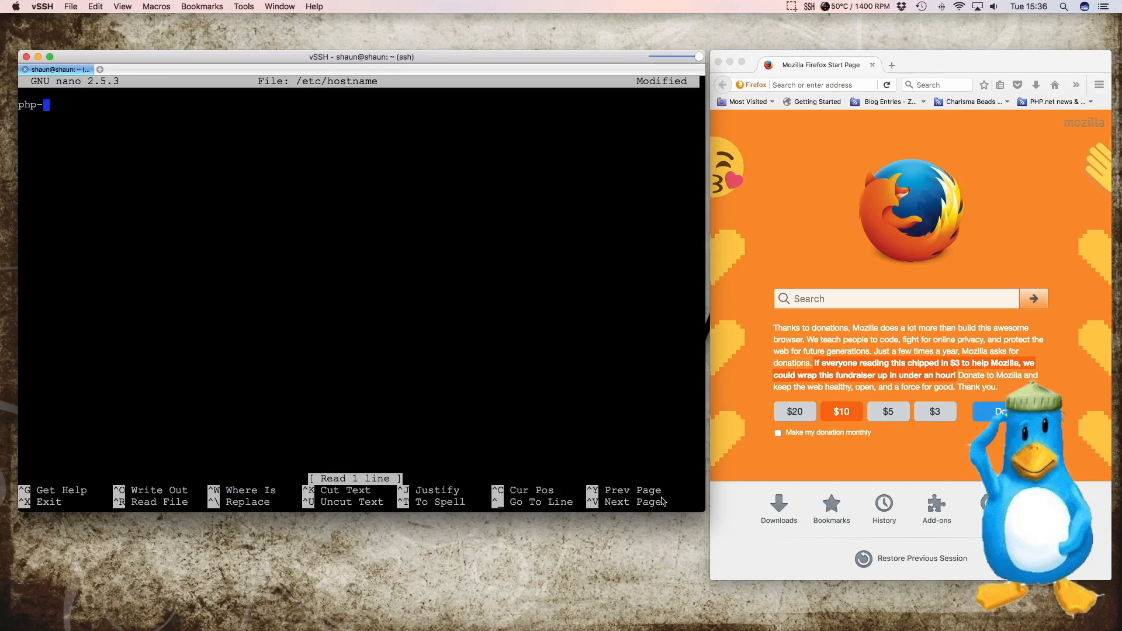
text(proje)
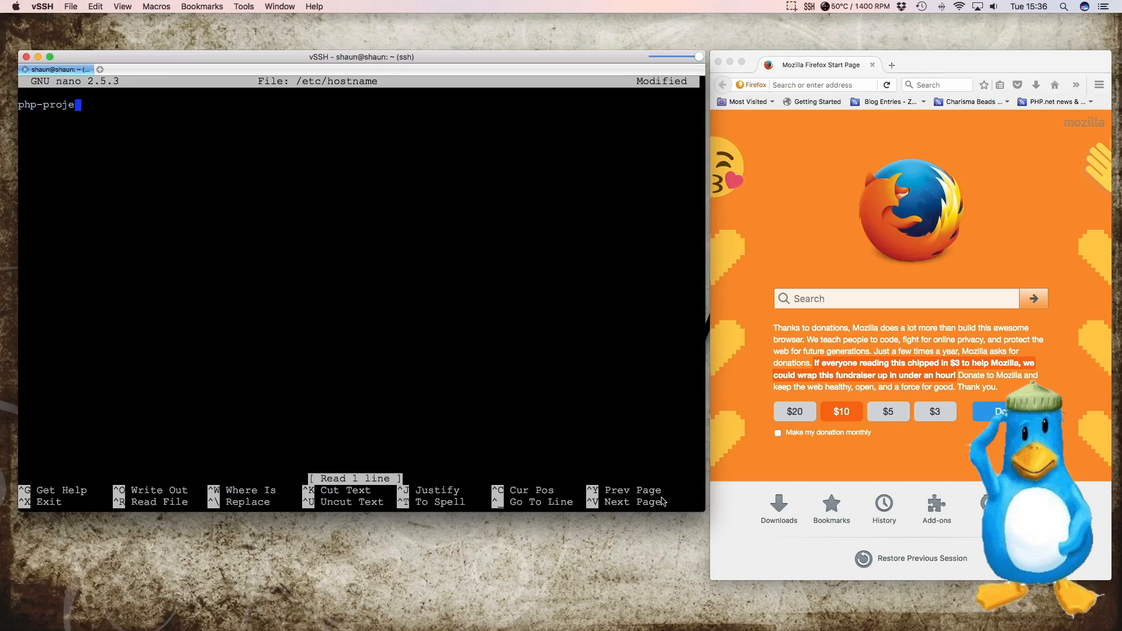
text(cts)
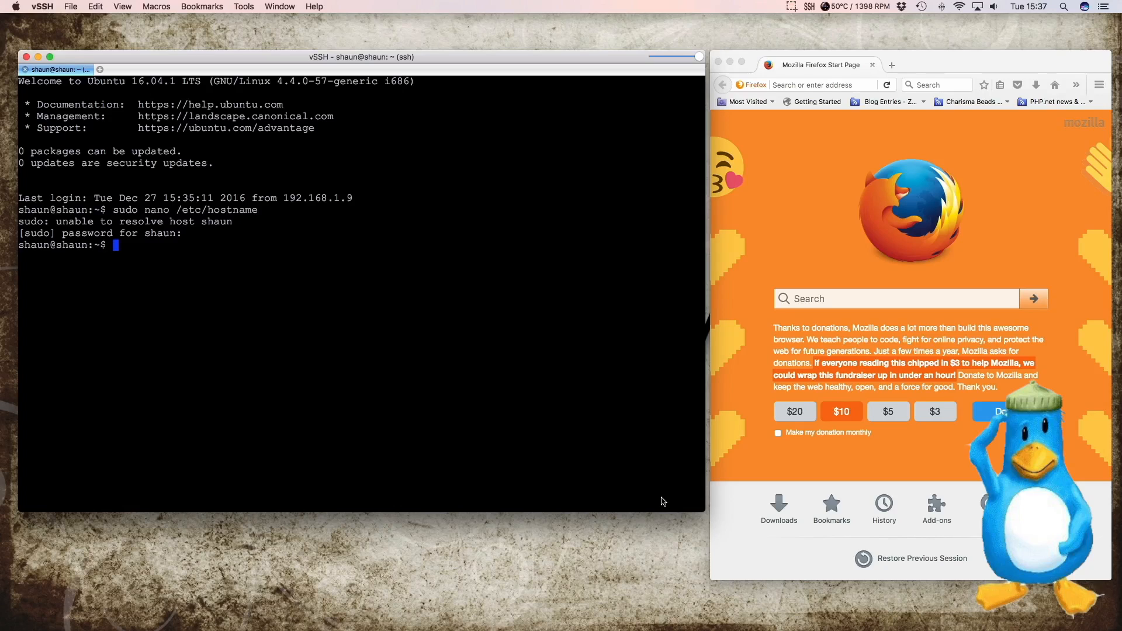
Open /etc/hosts with sudo nano and erase the old hostname on the 127.0.1.1 line.
text(sudo nano /etc/hostname)
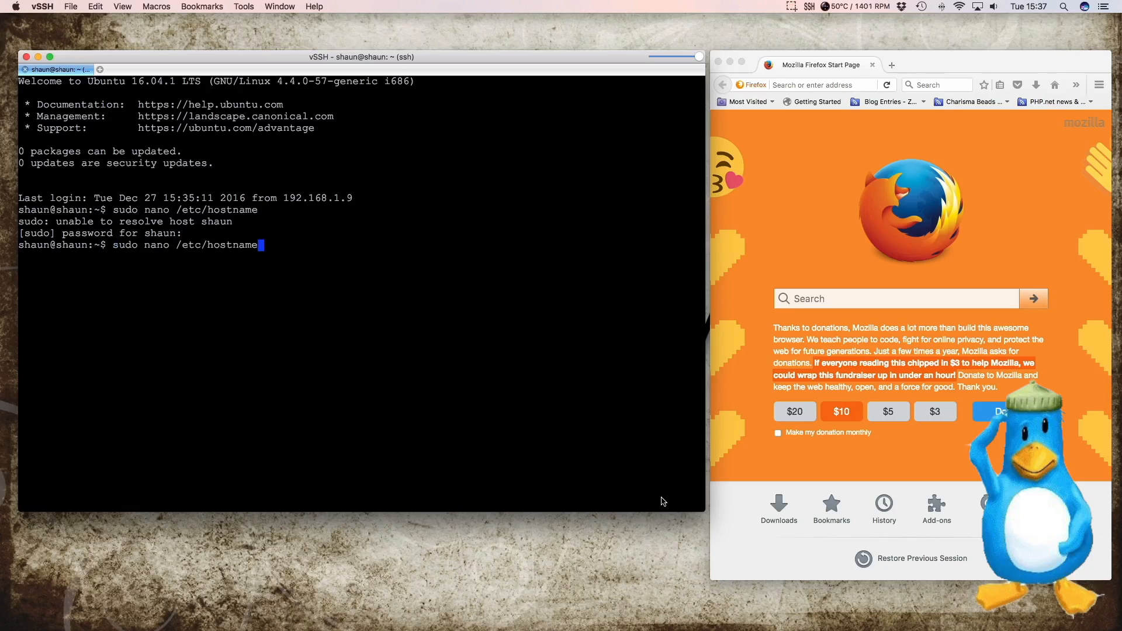
key(BackSpace)
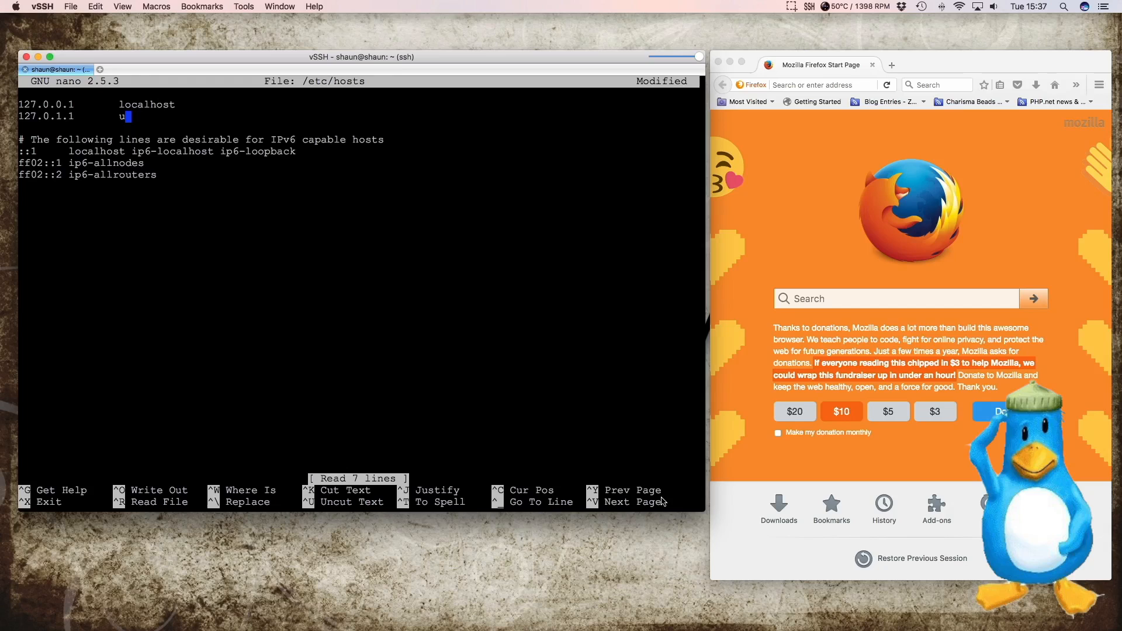
Change the 127.0.1.1 entry to 'php-projects php-projects.local' and save the hosts file.
text(hp)
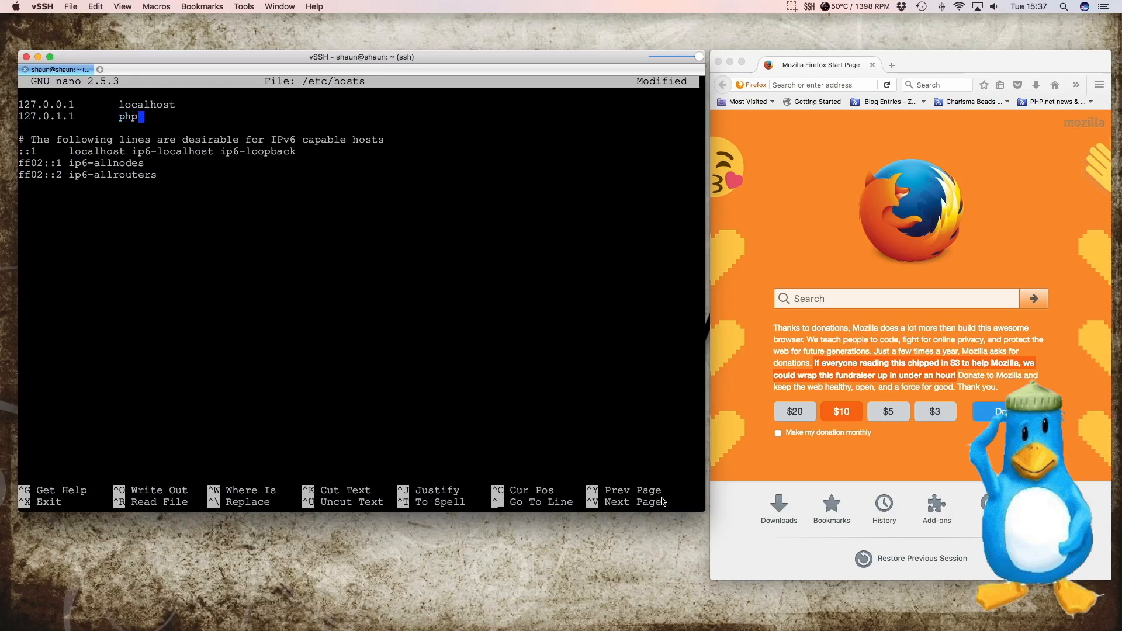
text(-pro)
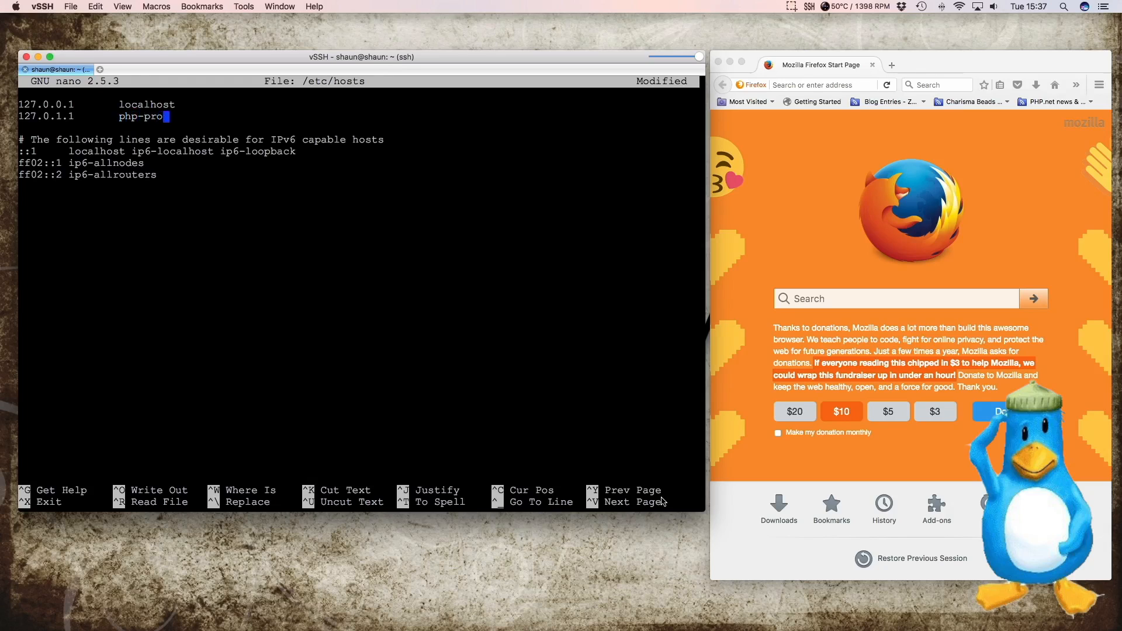
text(jects)
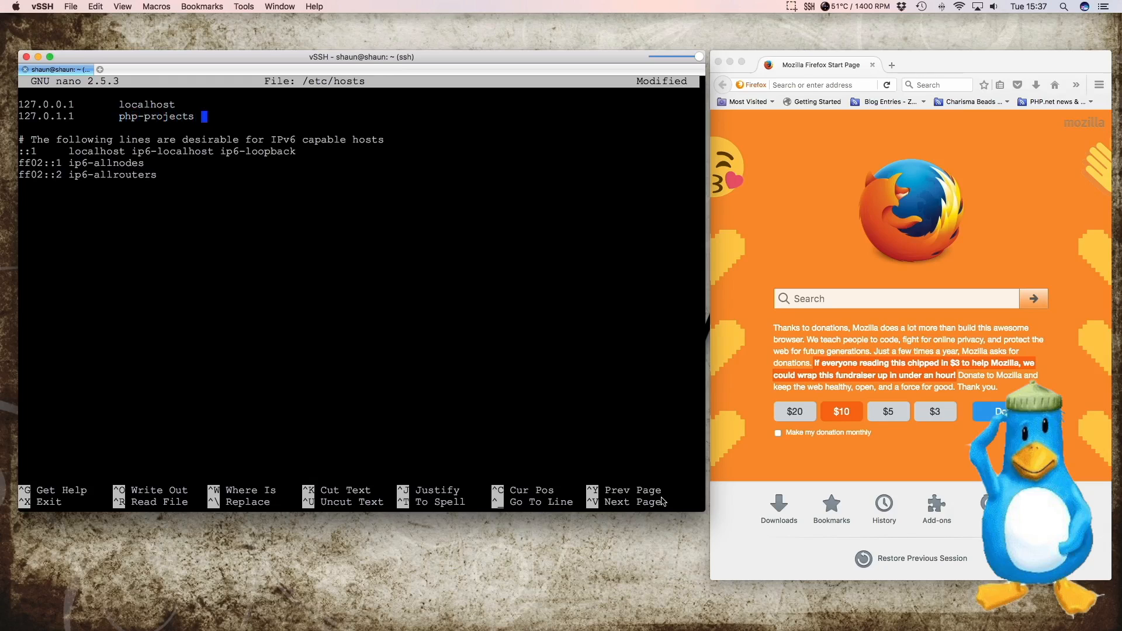
text(p)
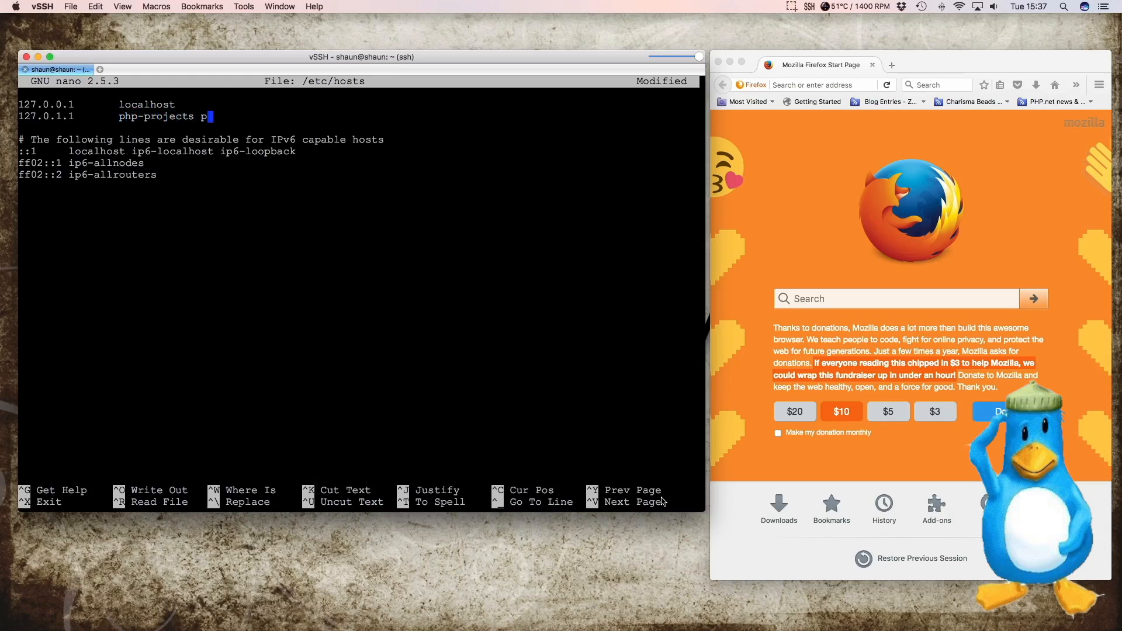
text(hp-pro)
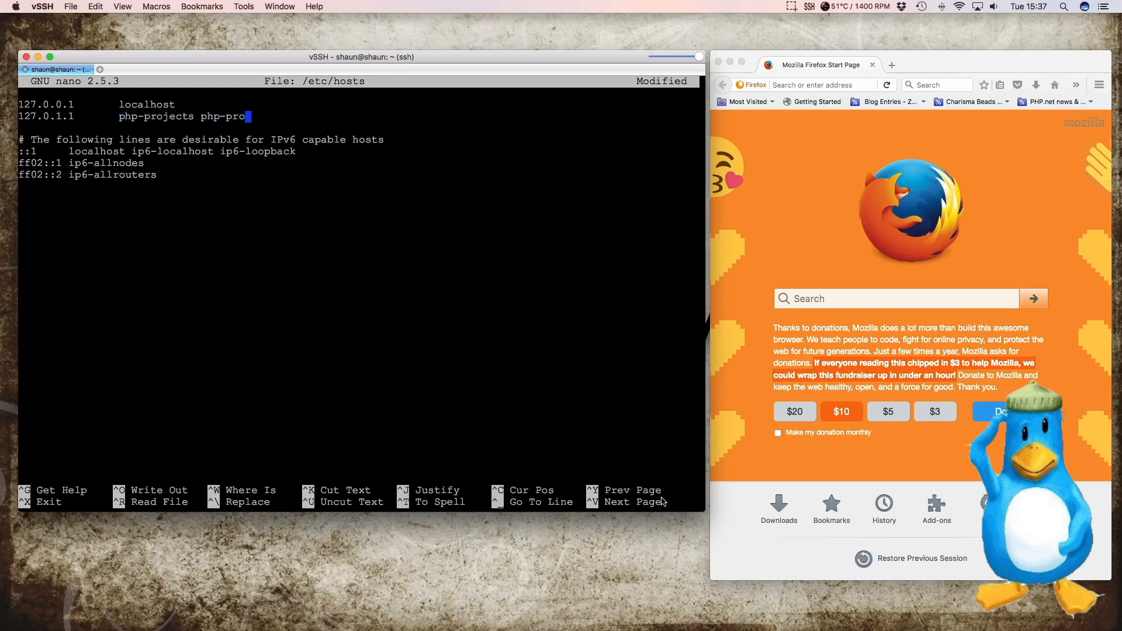
text(jects)
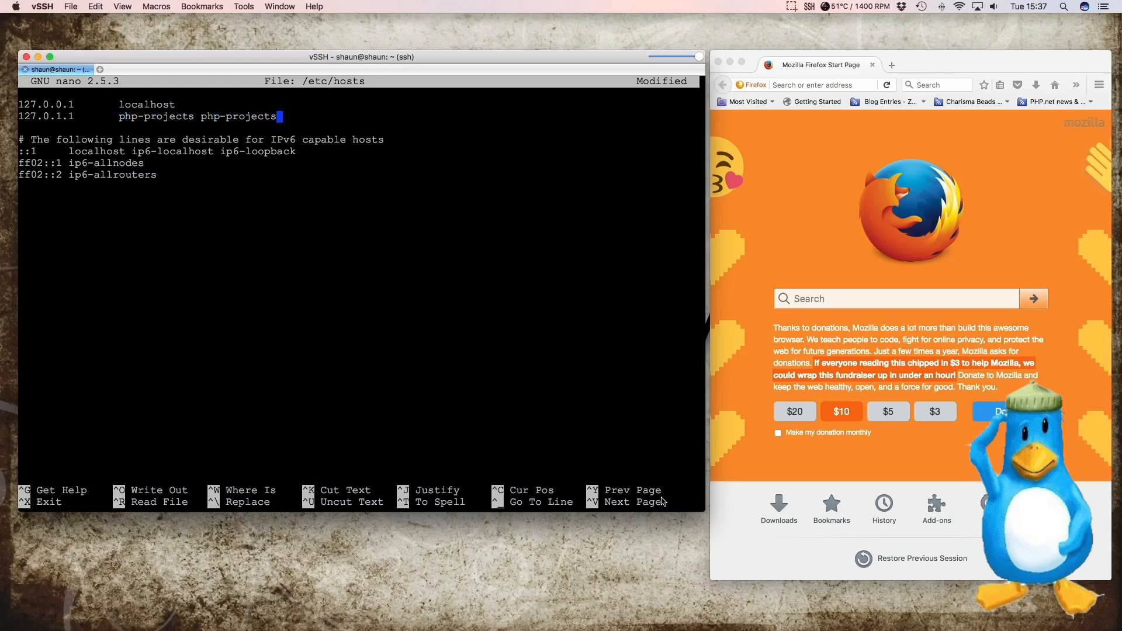
text(.local)
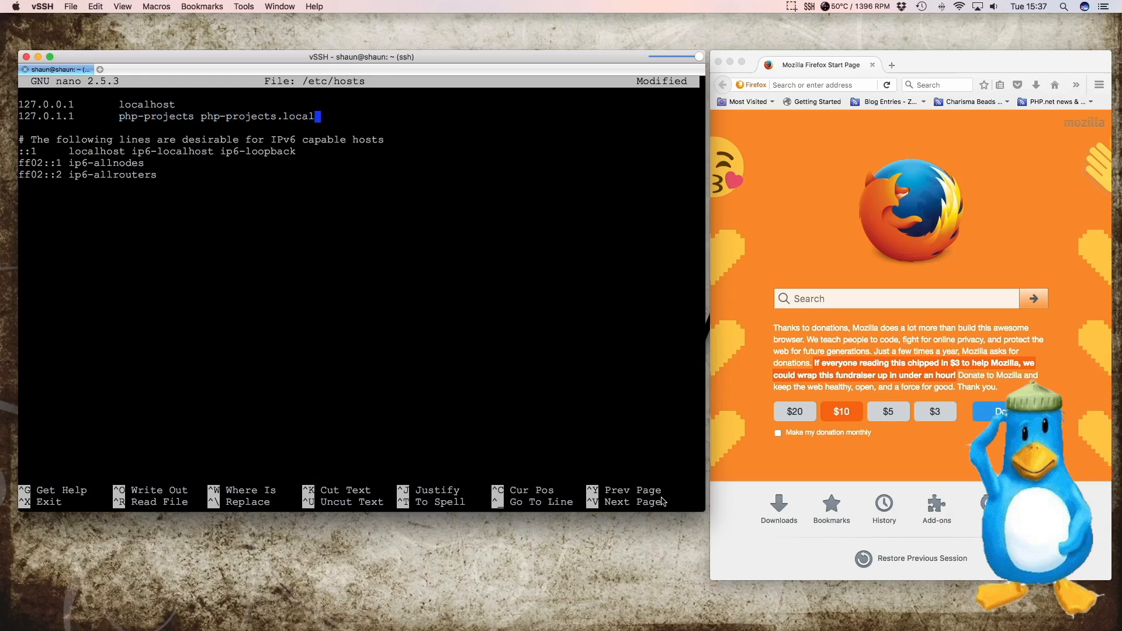
key(ctrl+o)
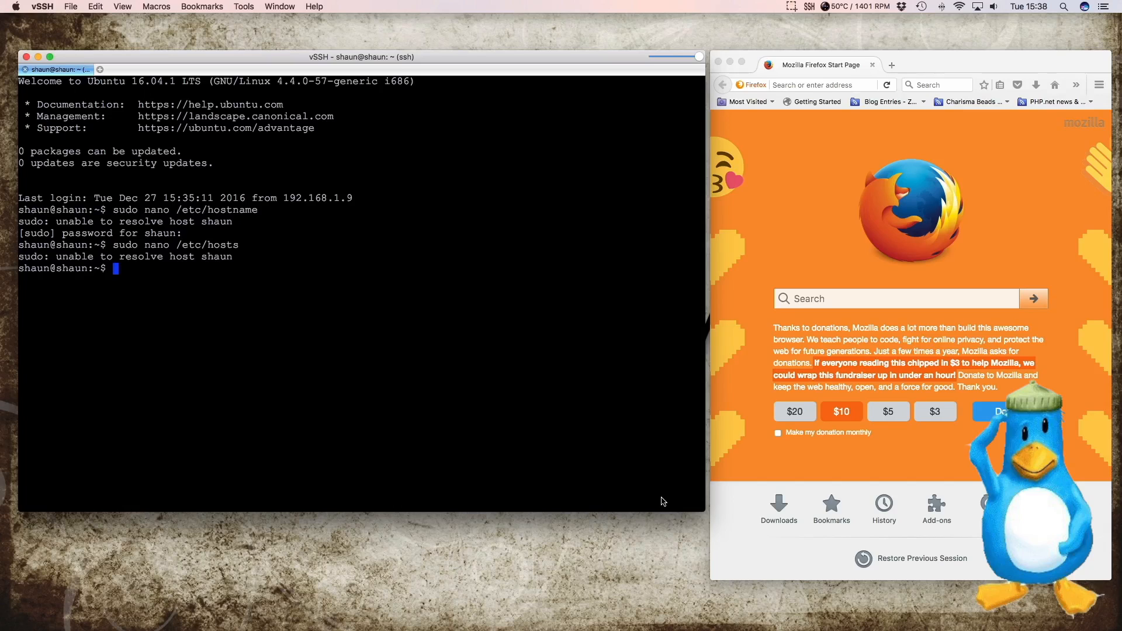
Install avahi-daemon with sudo apt-get, confirm with y, then start a sudo reboot.
text(sudo ap)
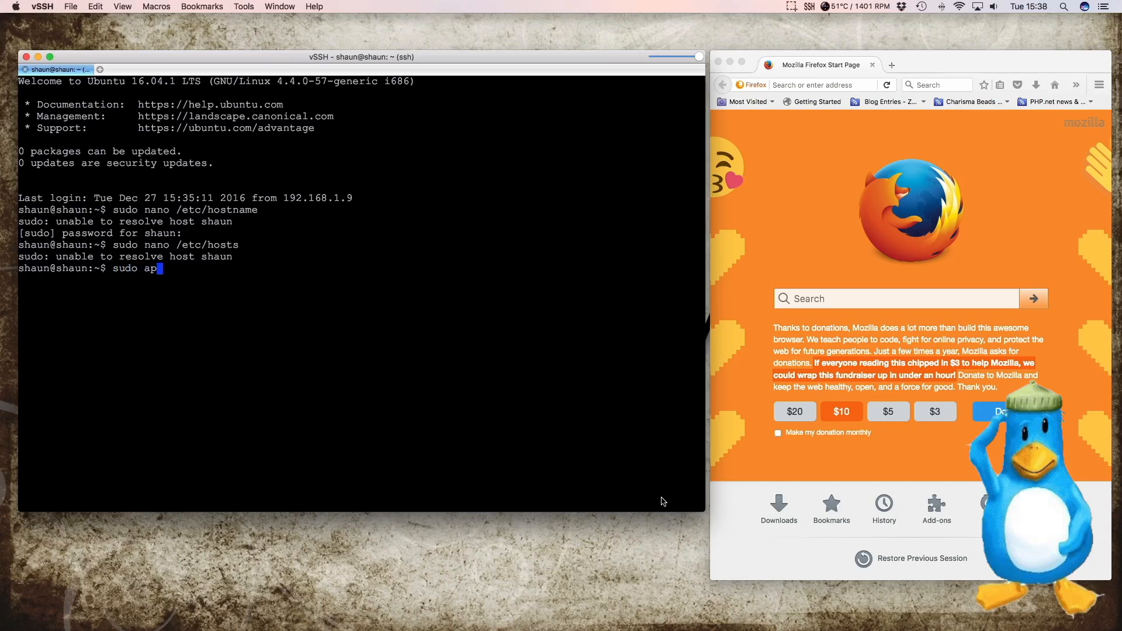
text(t-)
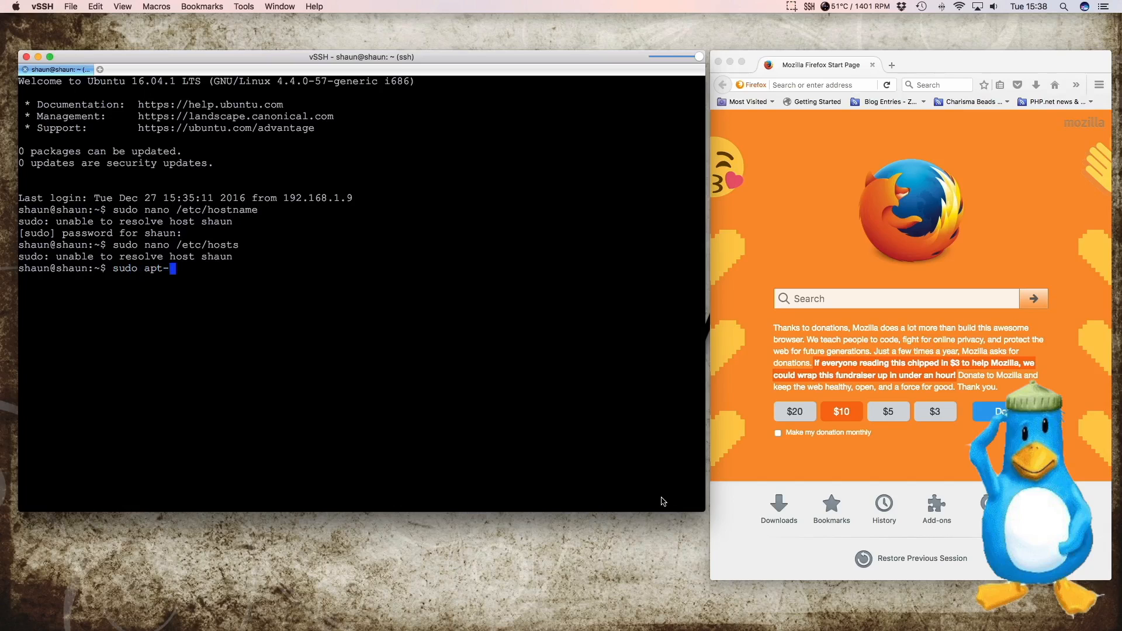
text(get i)
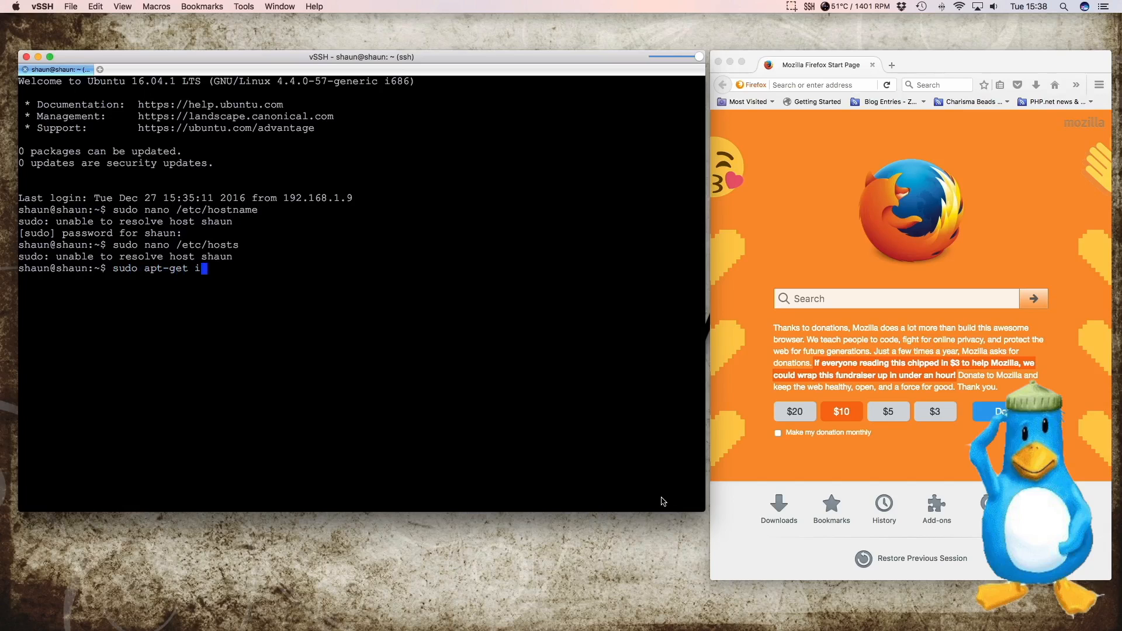
text(nstall)
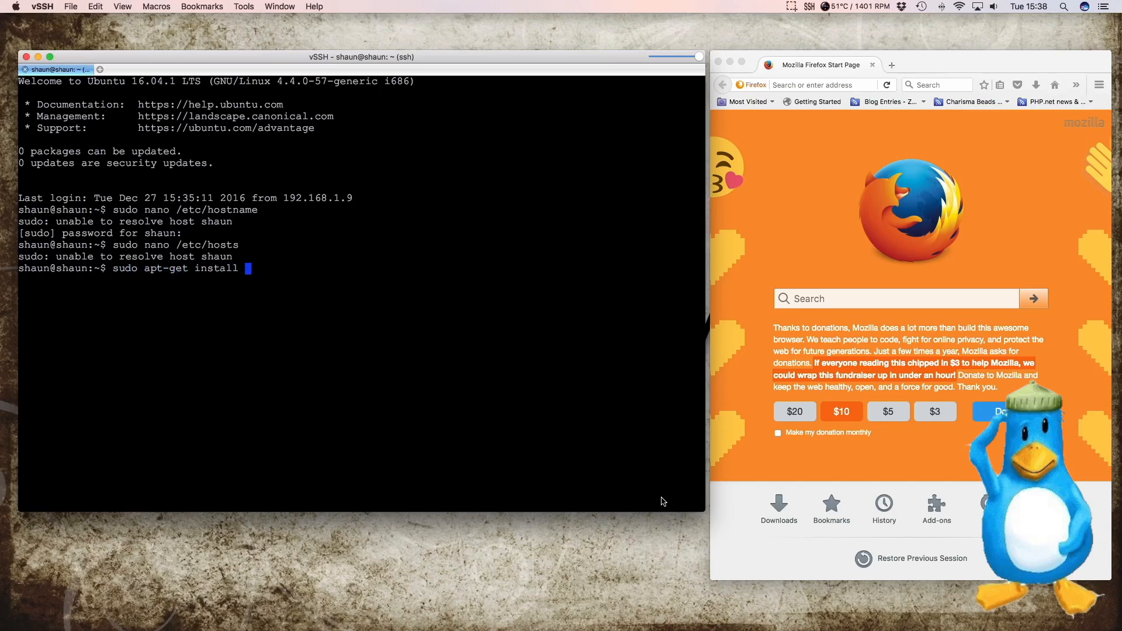
text(avahi-daem)
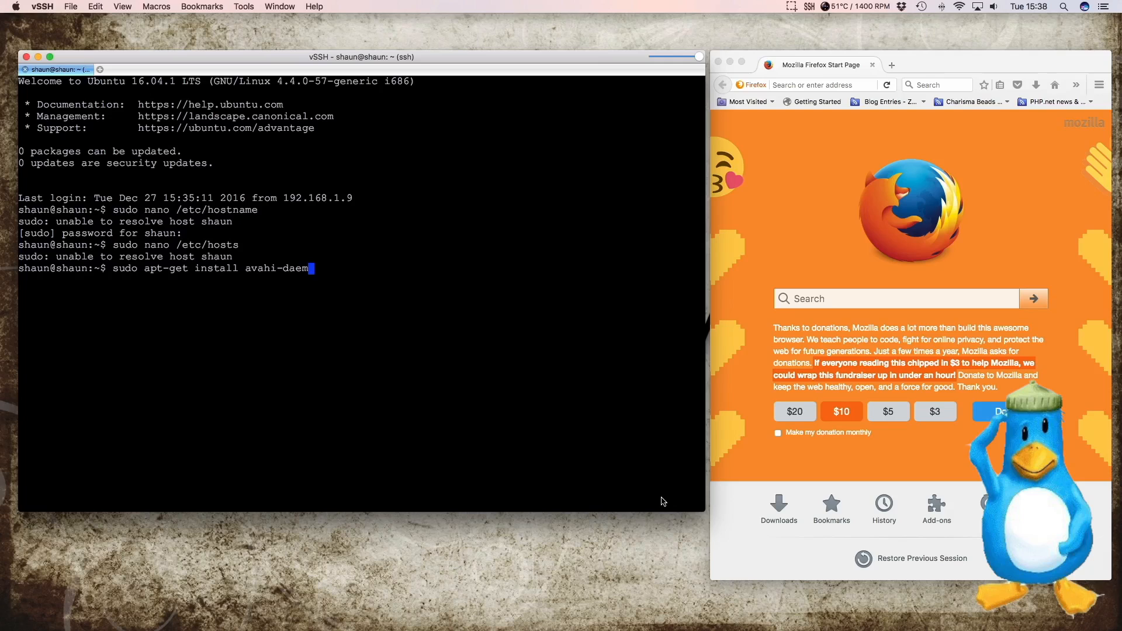
text(on)
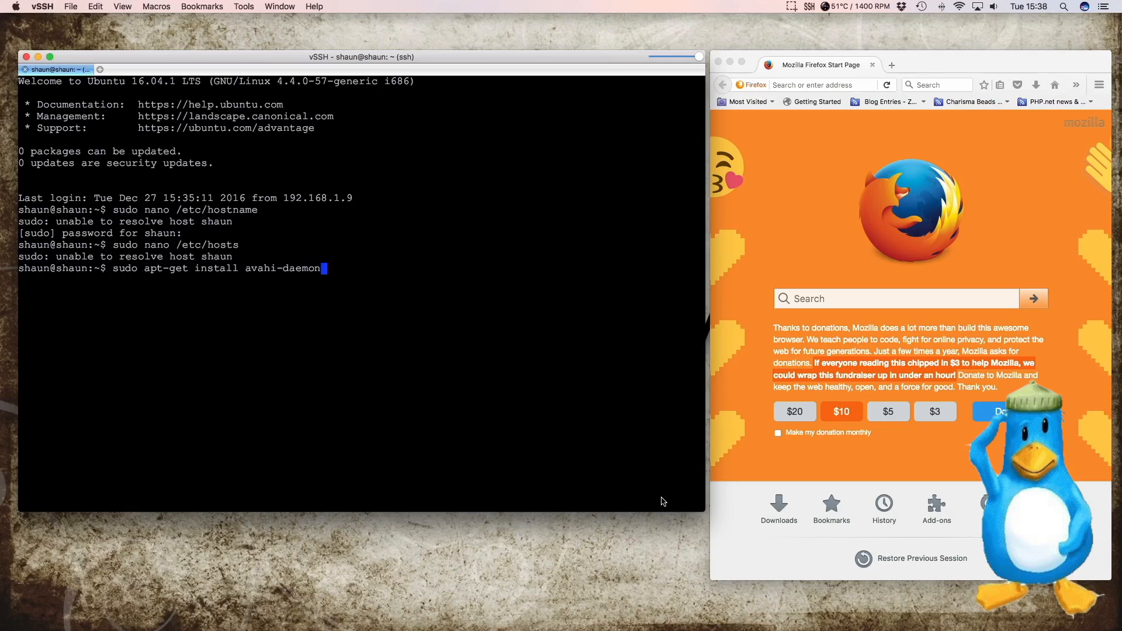
key(enter)
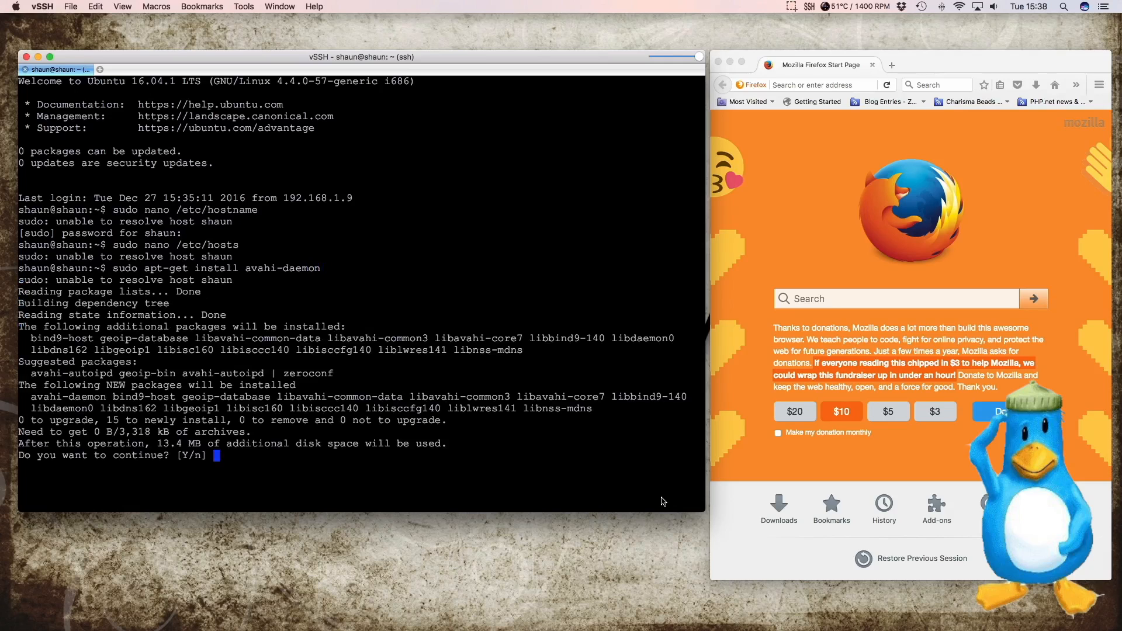
text(y)
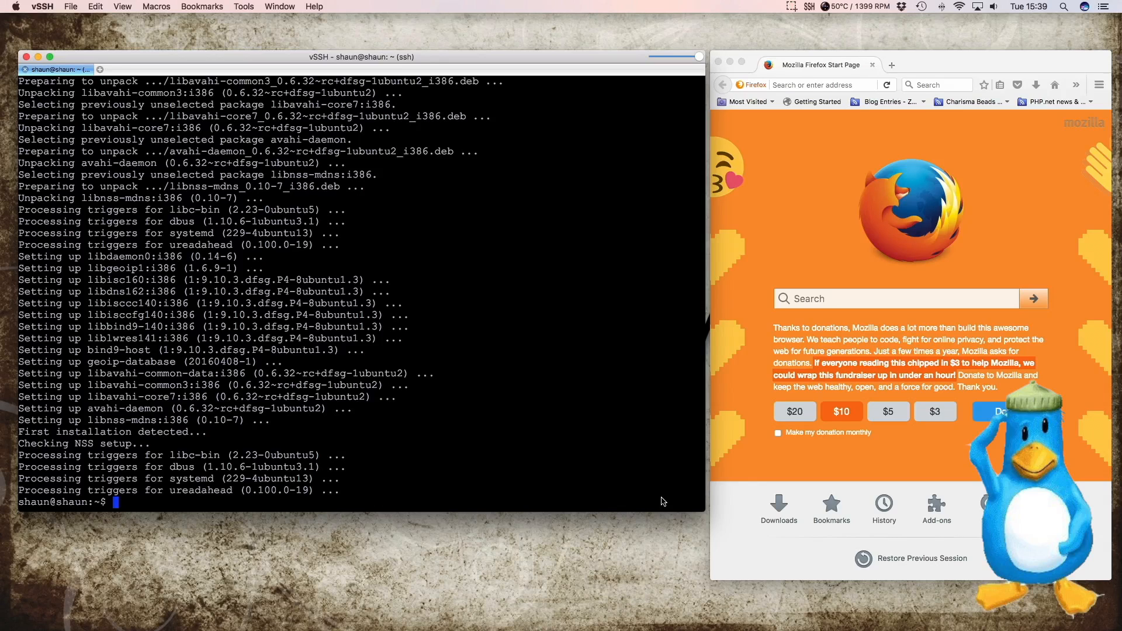
text(exit)
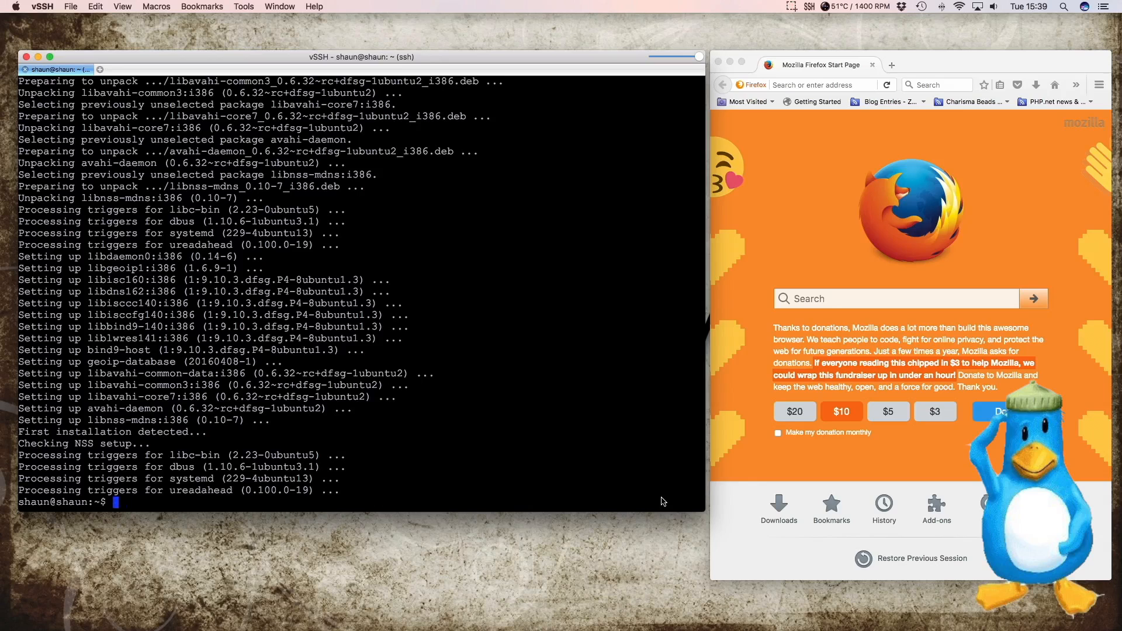
text(sudo reboot)
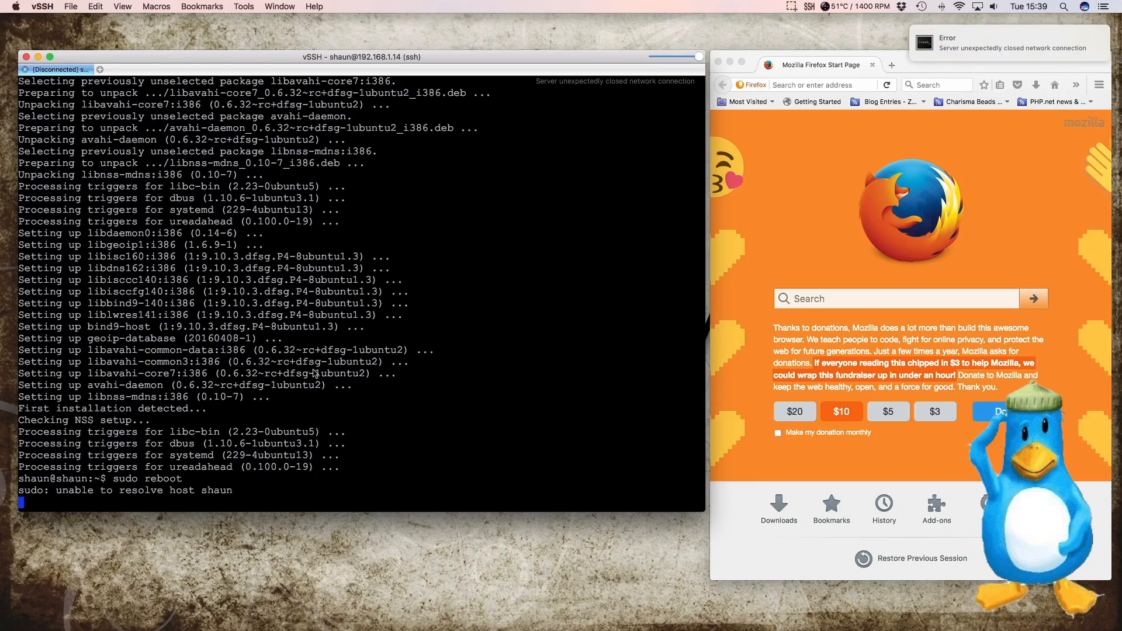
mouse_move(29, 77)
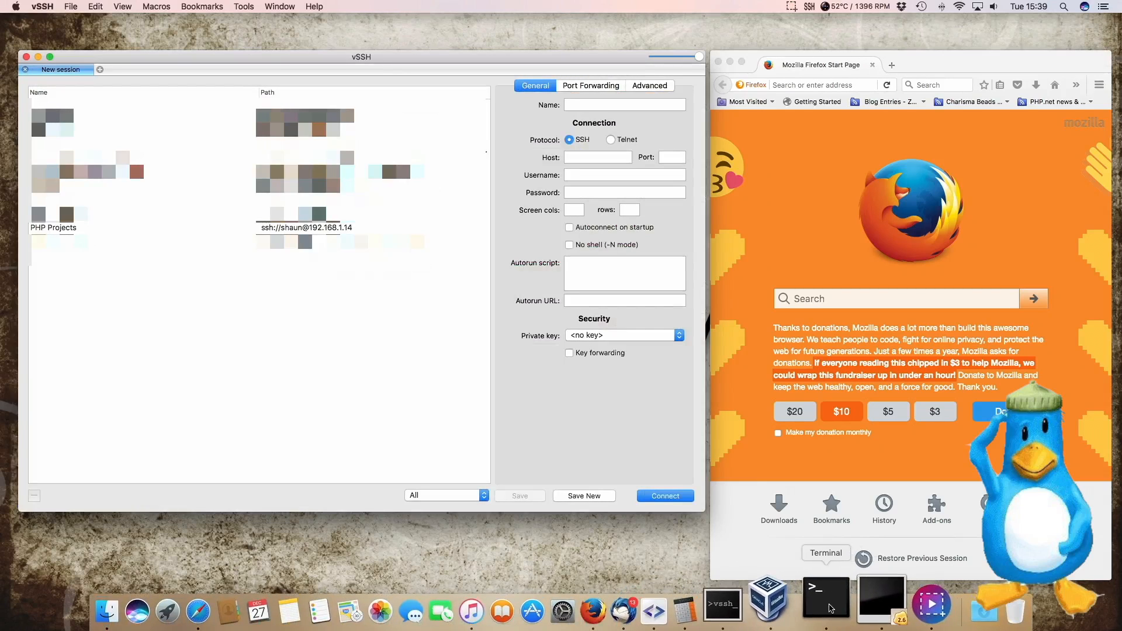
Select the saved PHP Projects session, showing host 192.168.1.14 and user shaun.
click(826, 596)
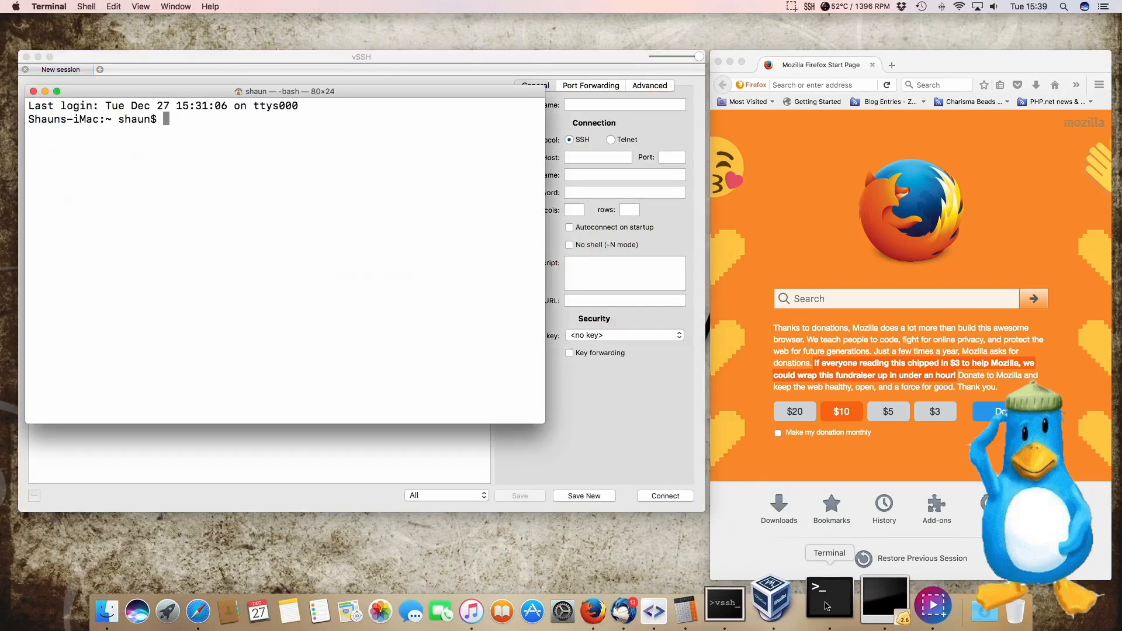
click(772, 601)
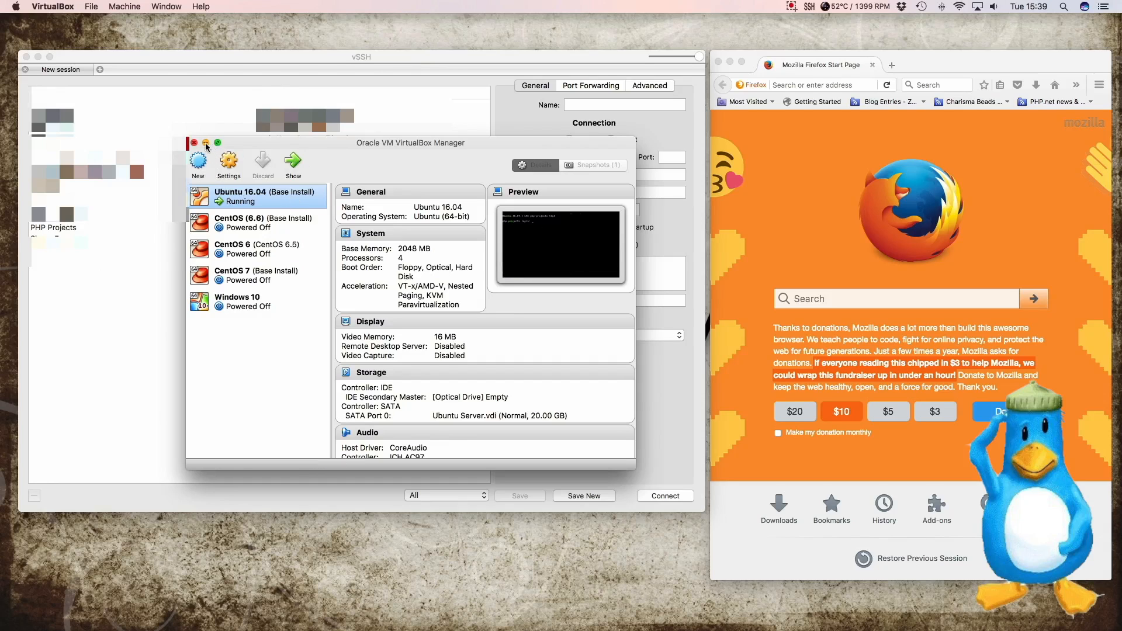
click(194, 143)
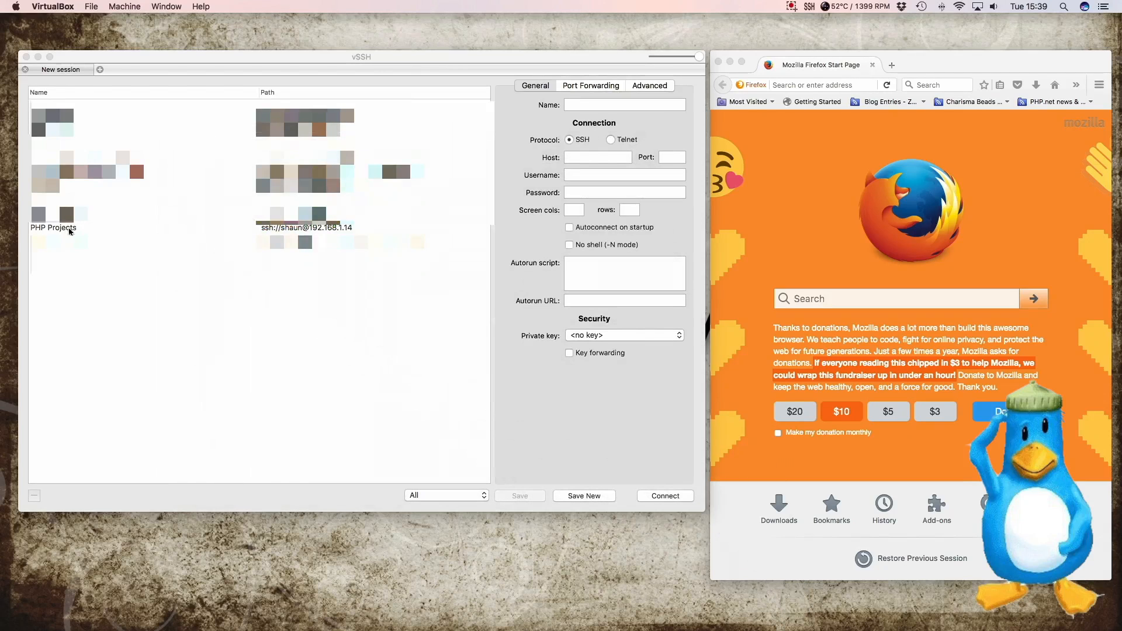
click(54, 227)
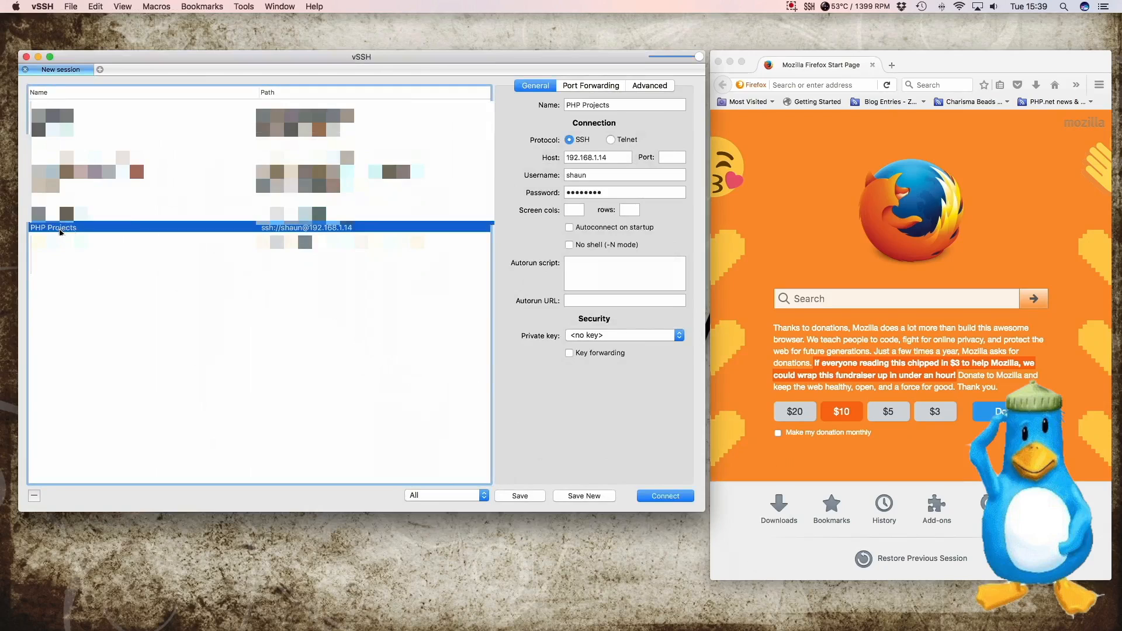
Change the PHP Projects host to php-projects.local, save, and connect to the Ubuntu shell.
click(597, 157)
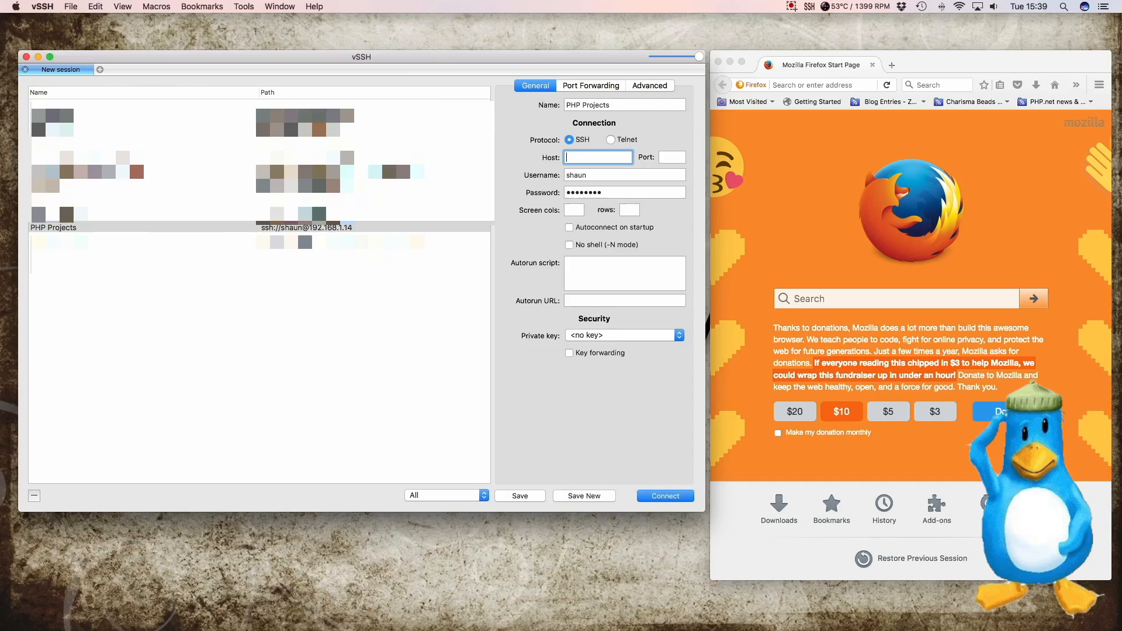
text(php-projects)
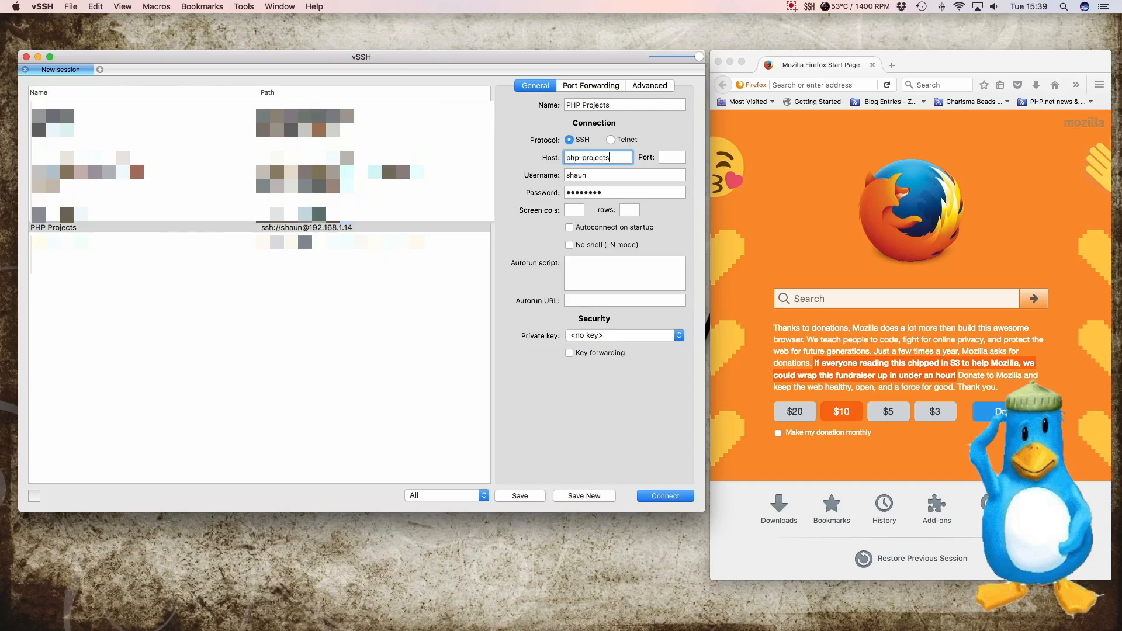
text(.local)
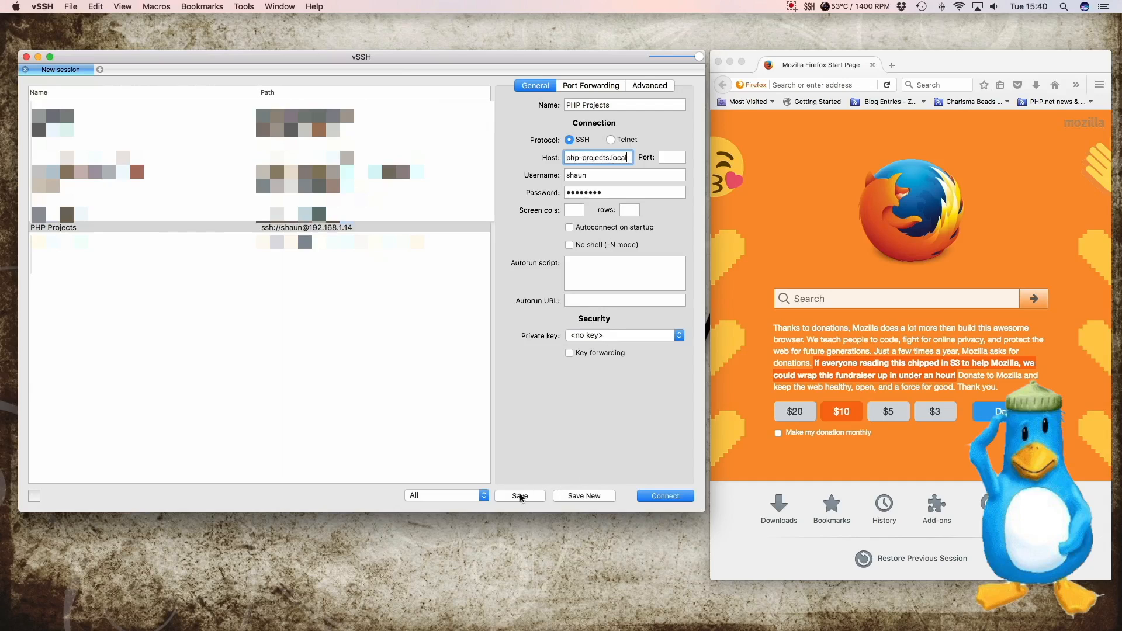
click(520, 495)
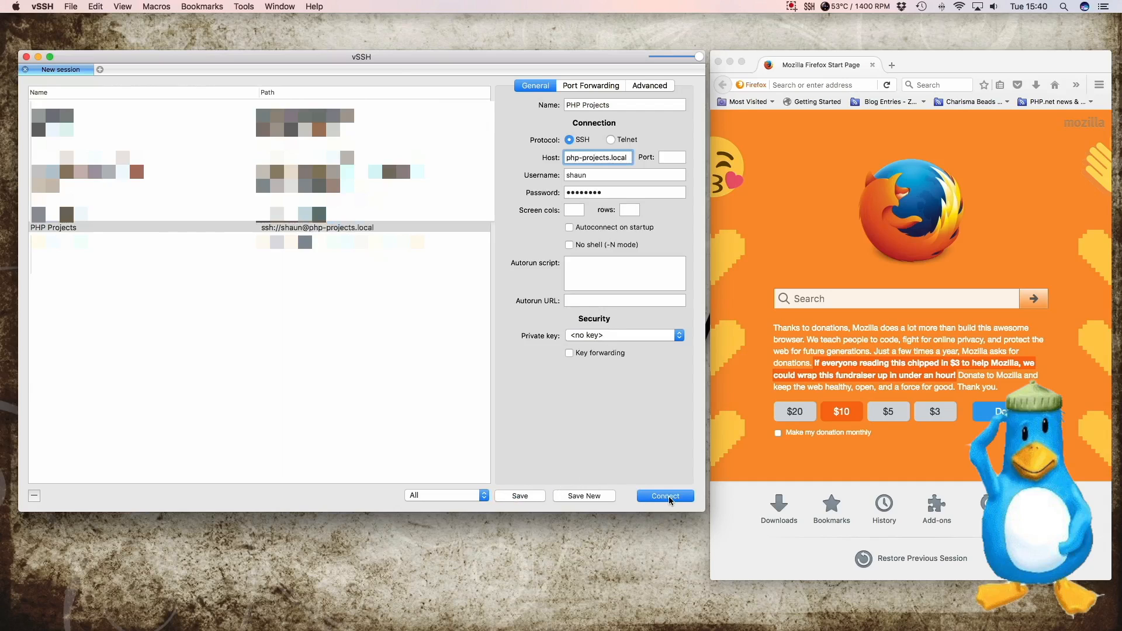
click(664, 496)
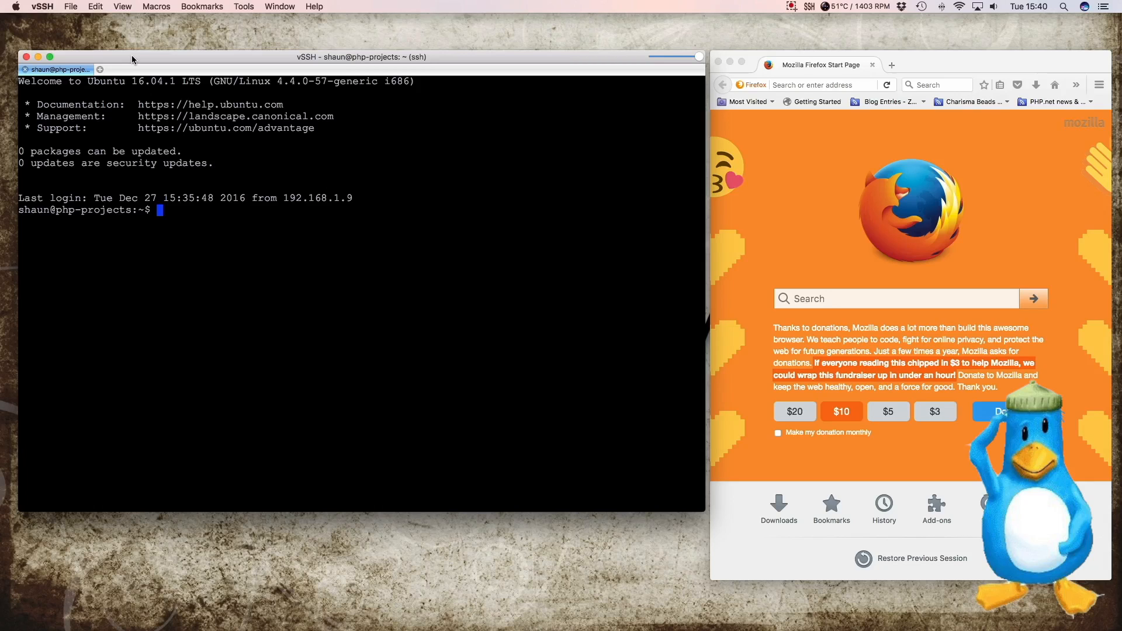
Run sudo apt-get install nginx and confirm with y to install nginx and its dependencies.
text(s)
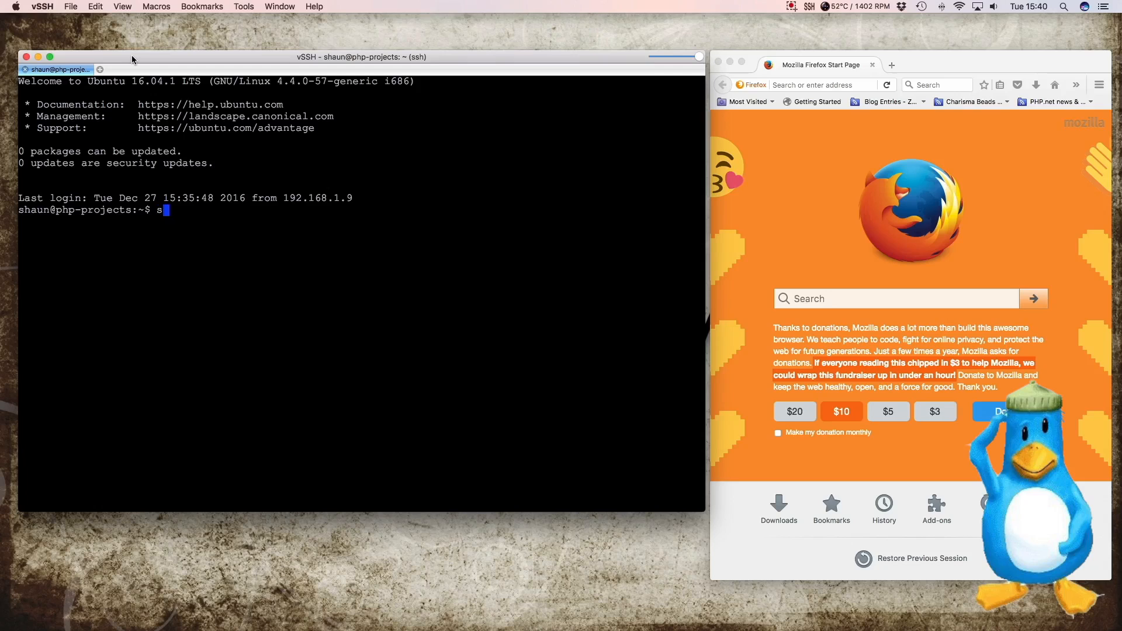
text(udo a)
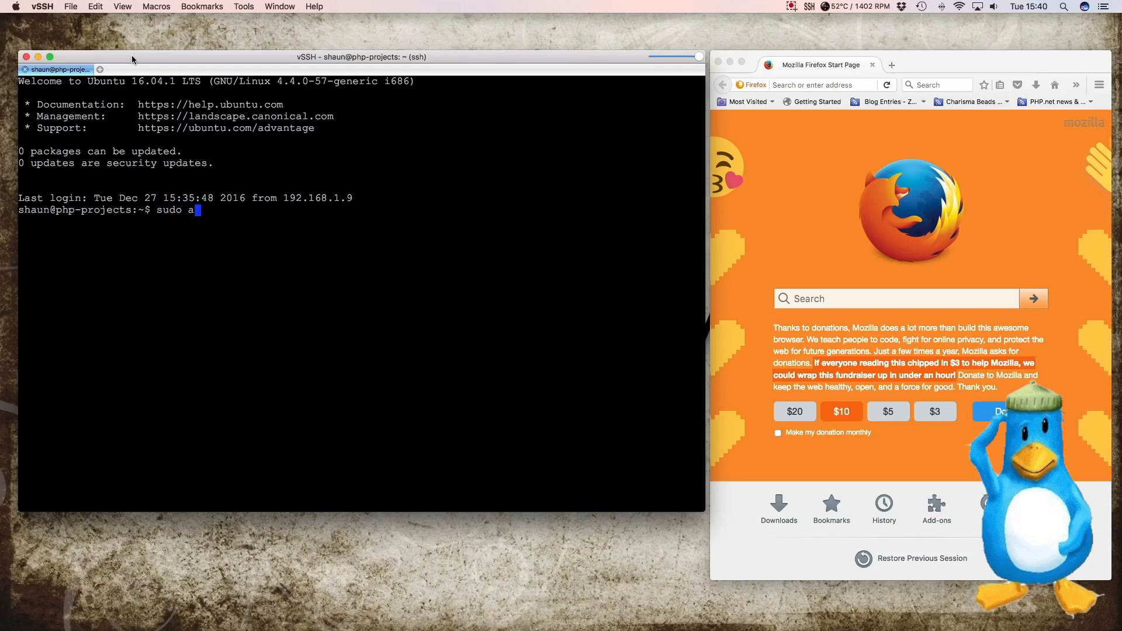
text(pt-get)
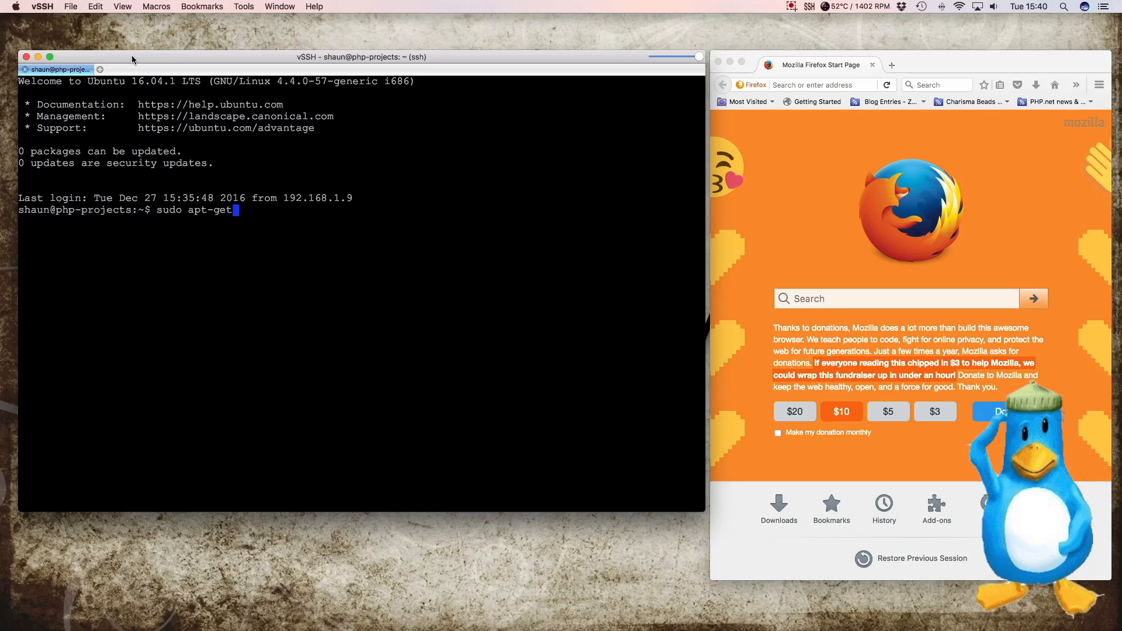
text(install ng)
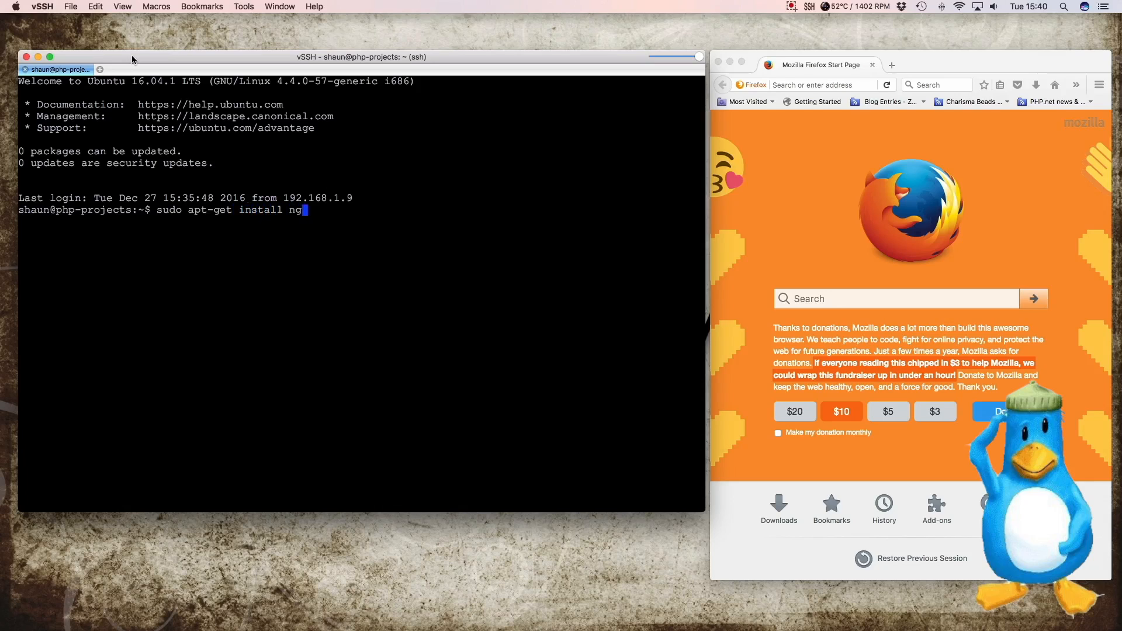
text(inx)
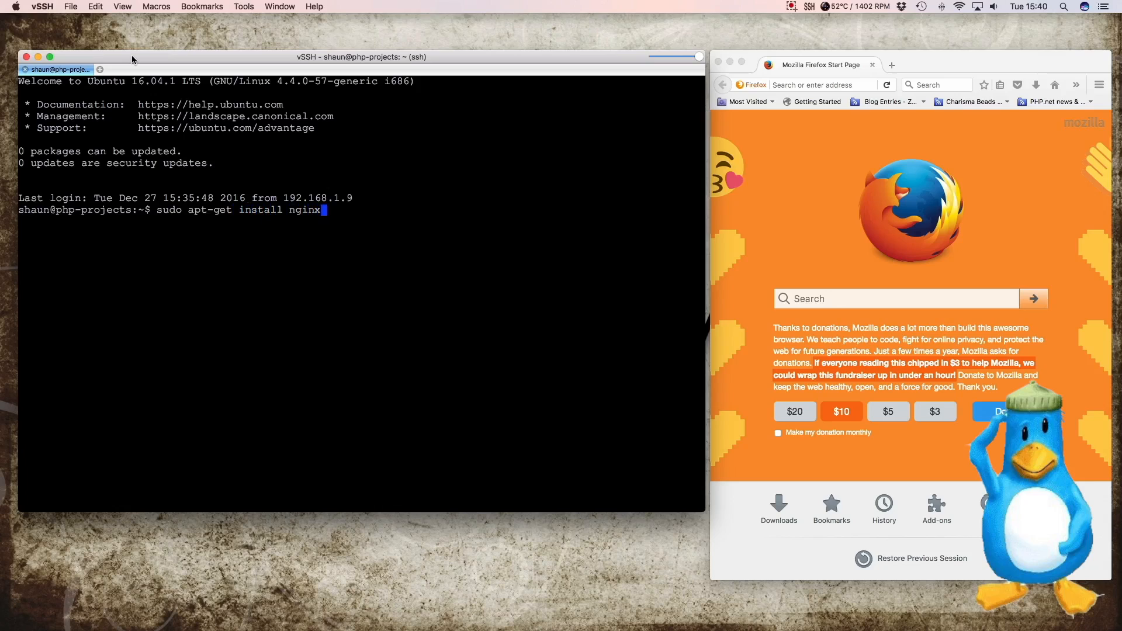
key(Return)
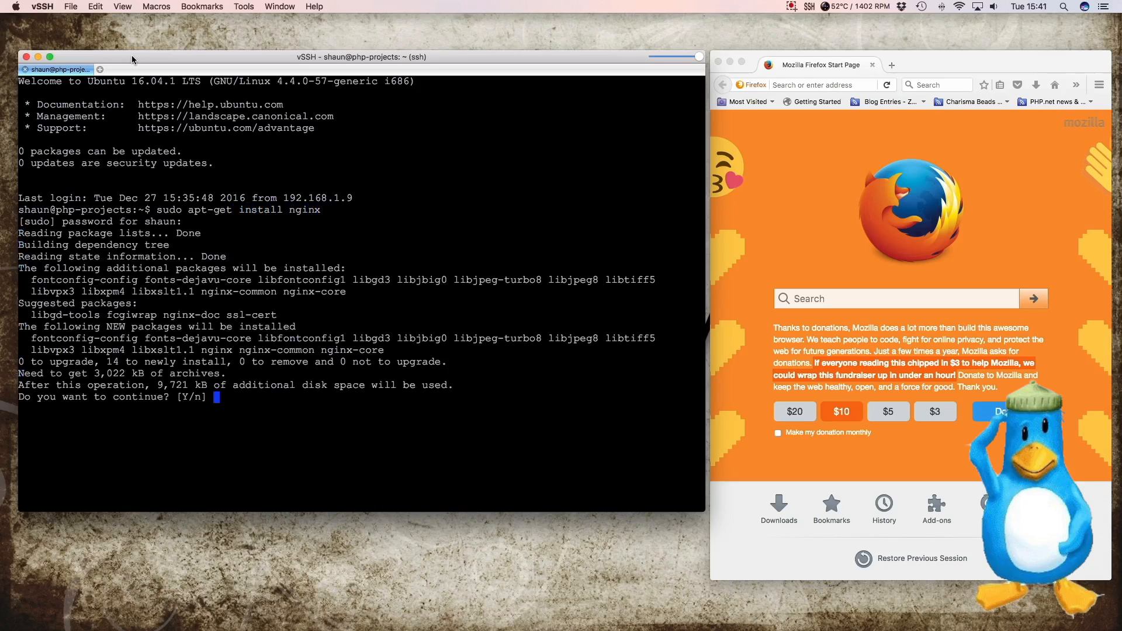
text(y)
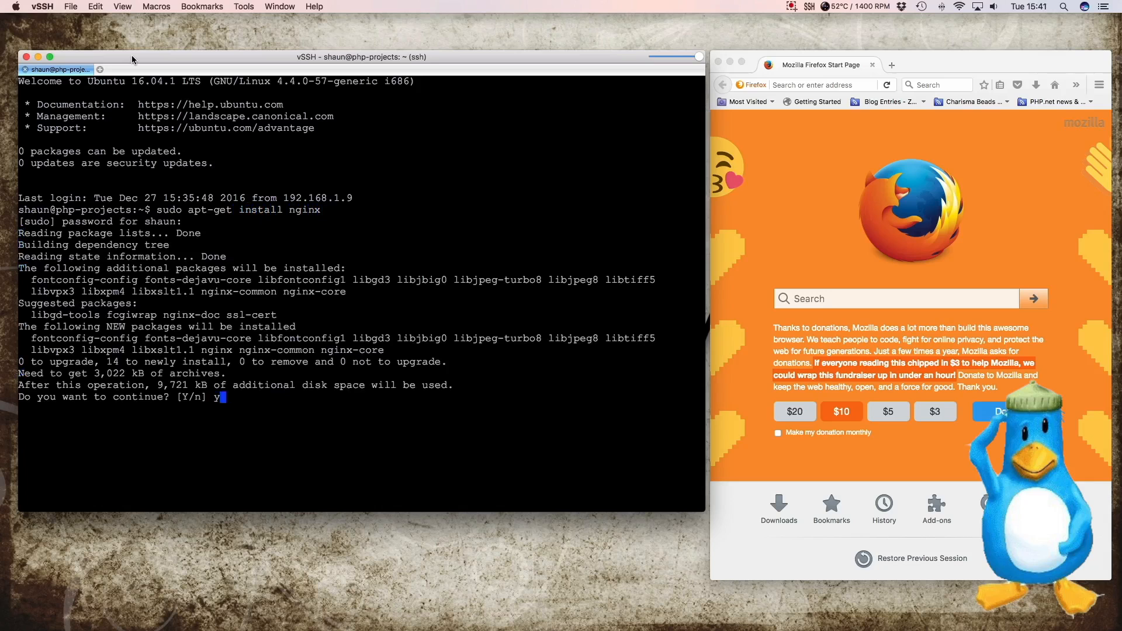
key(Return)
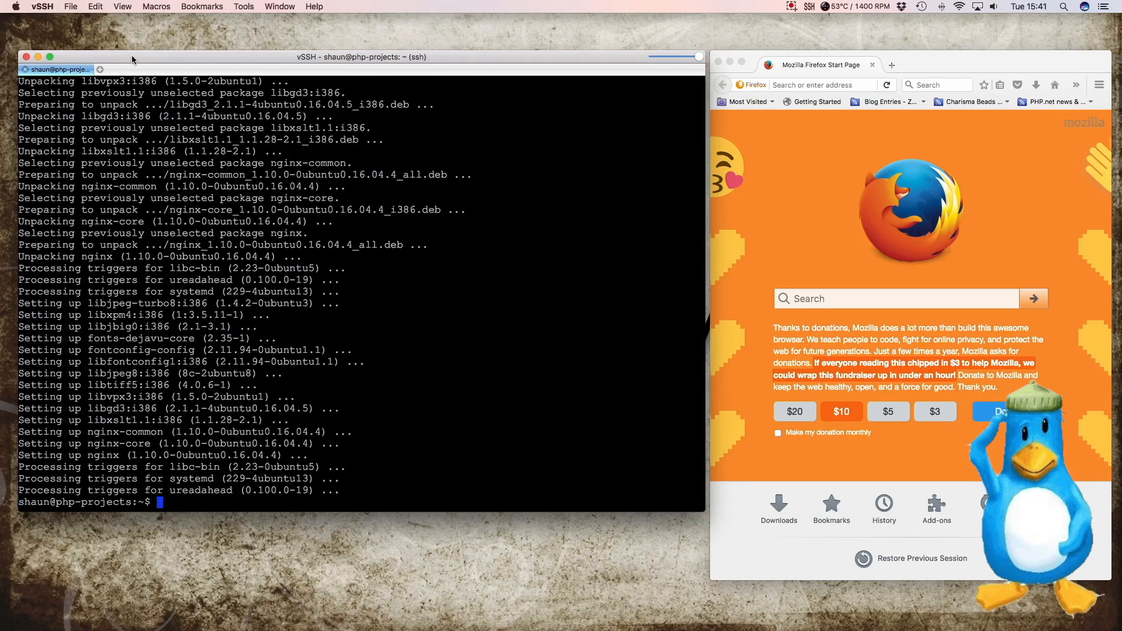
Run sudo systemctl is-active nginx and confirm it reports active.
text(sudo s)
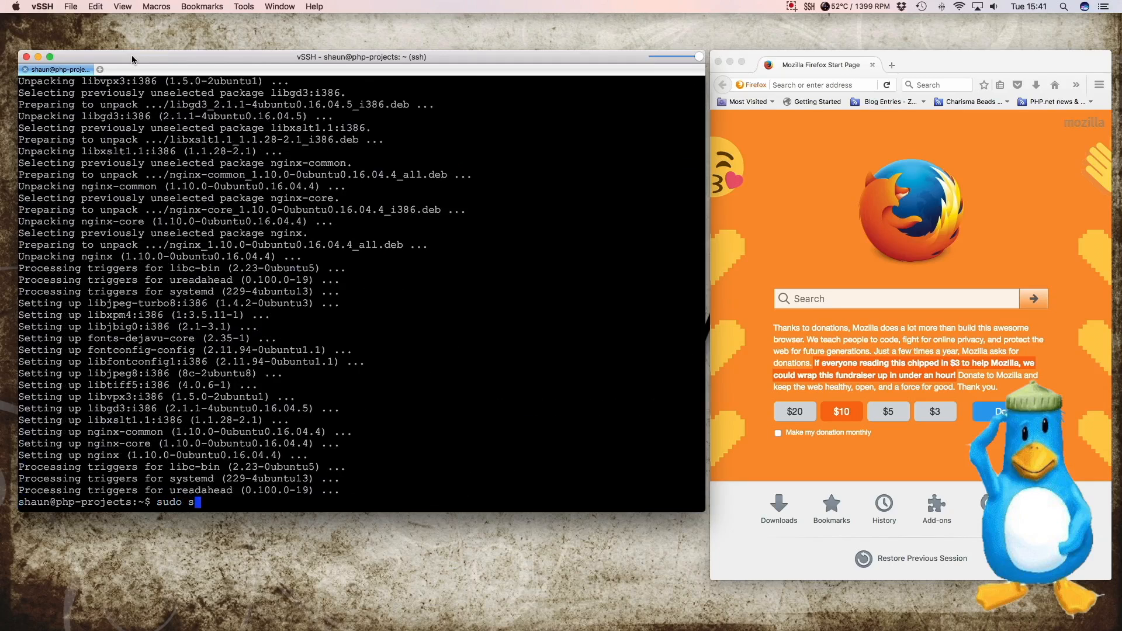
text(ystemctl)
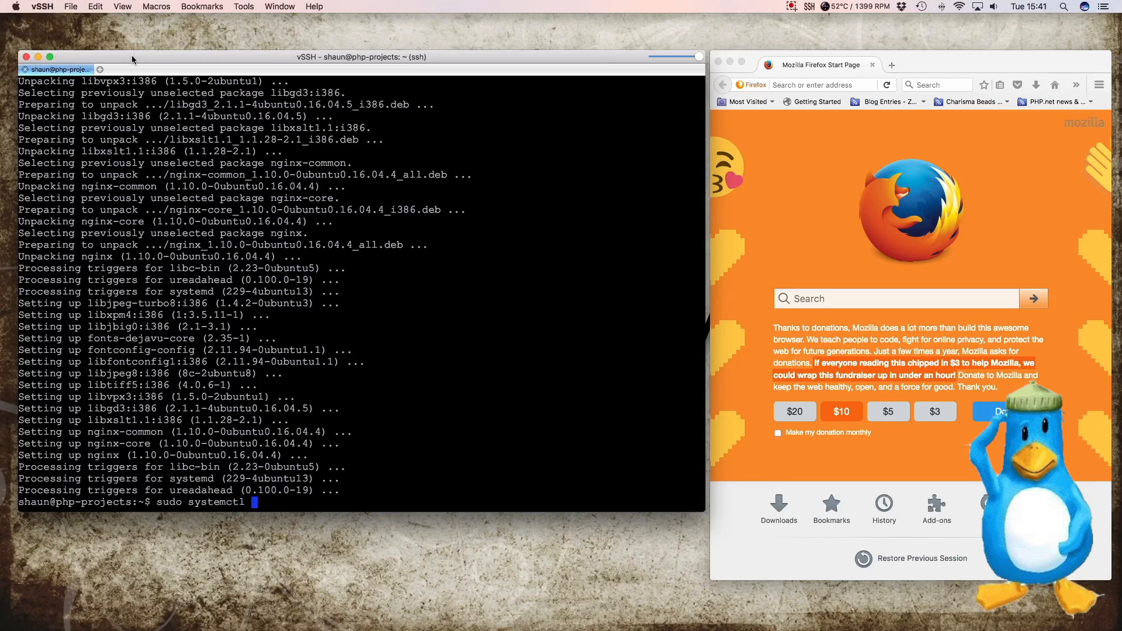
text(is-act)
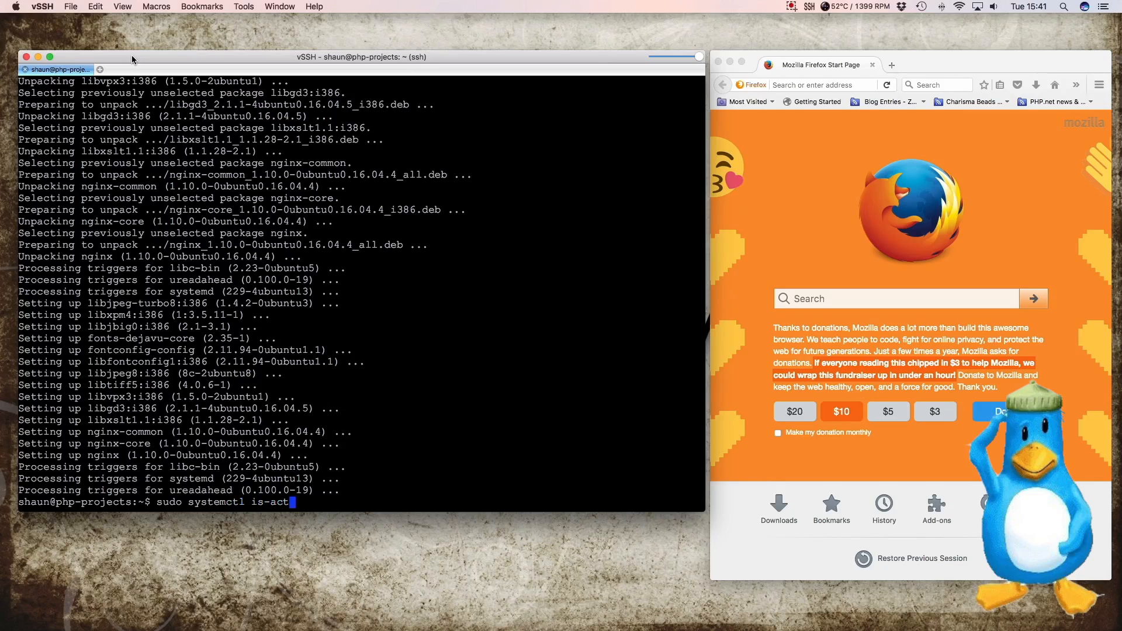
text(ive n)
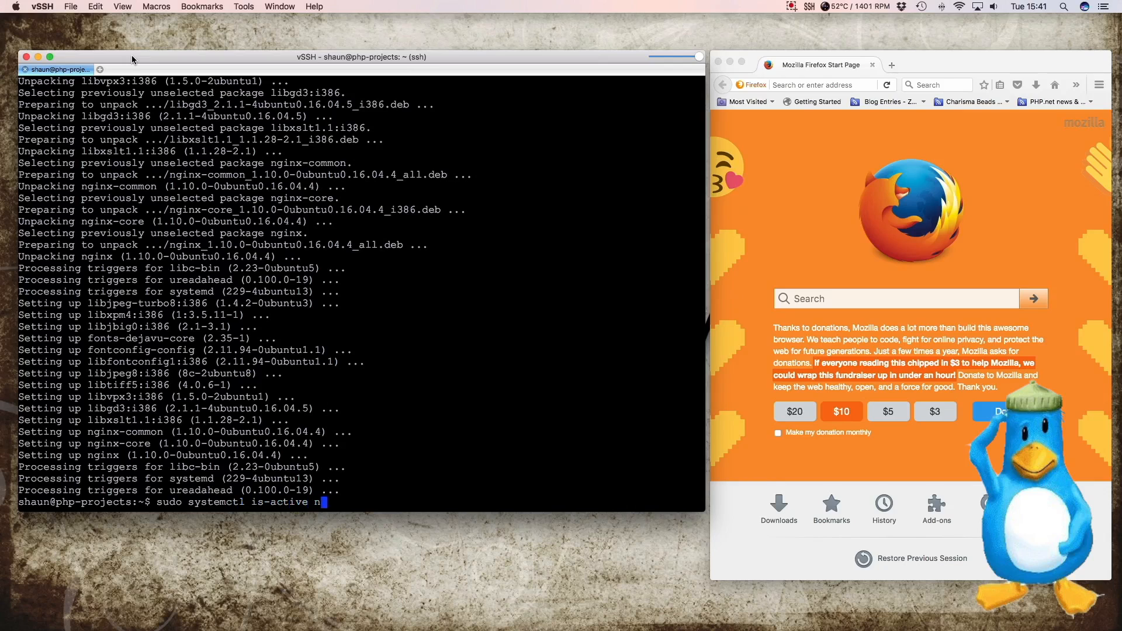
text(ginx)
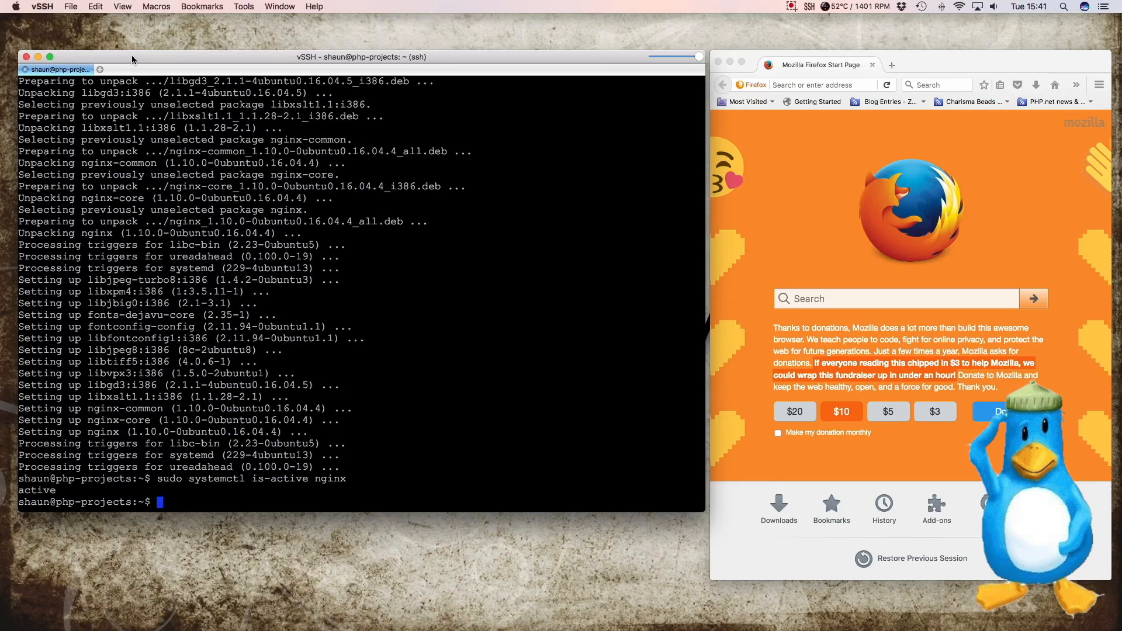
click(816, 84)
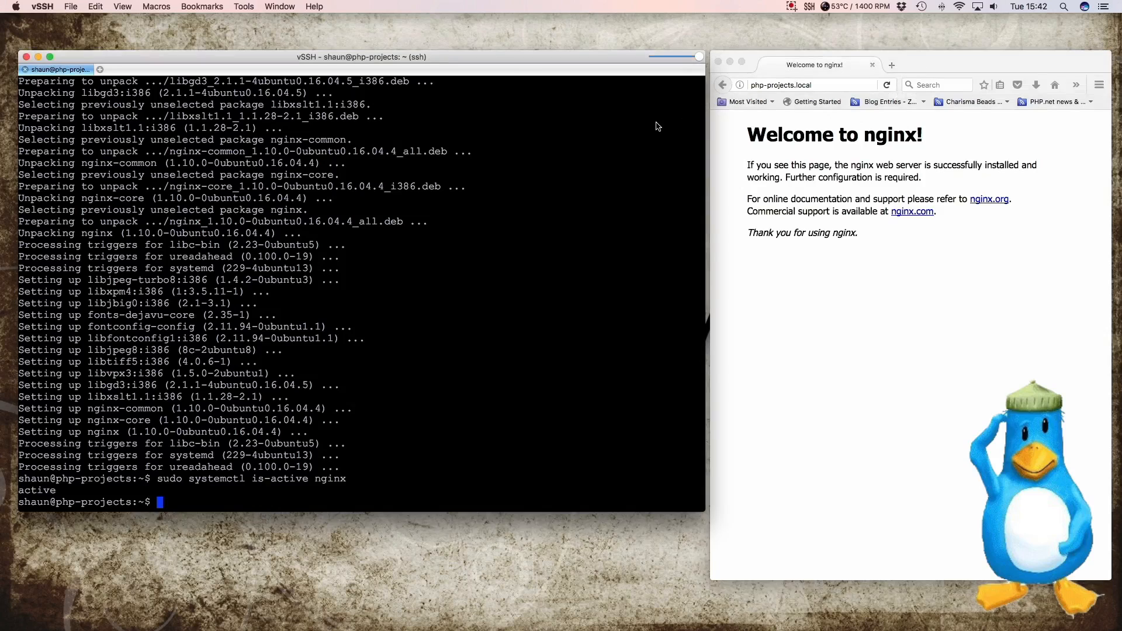
Create a public folder with mkdir and list the directory contents.
text(m)
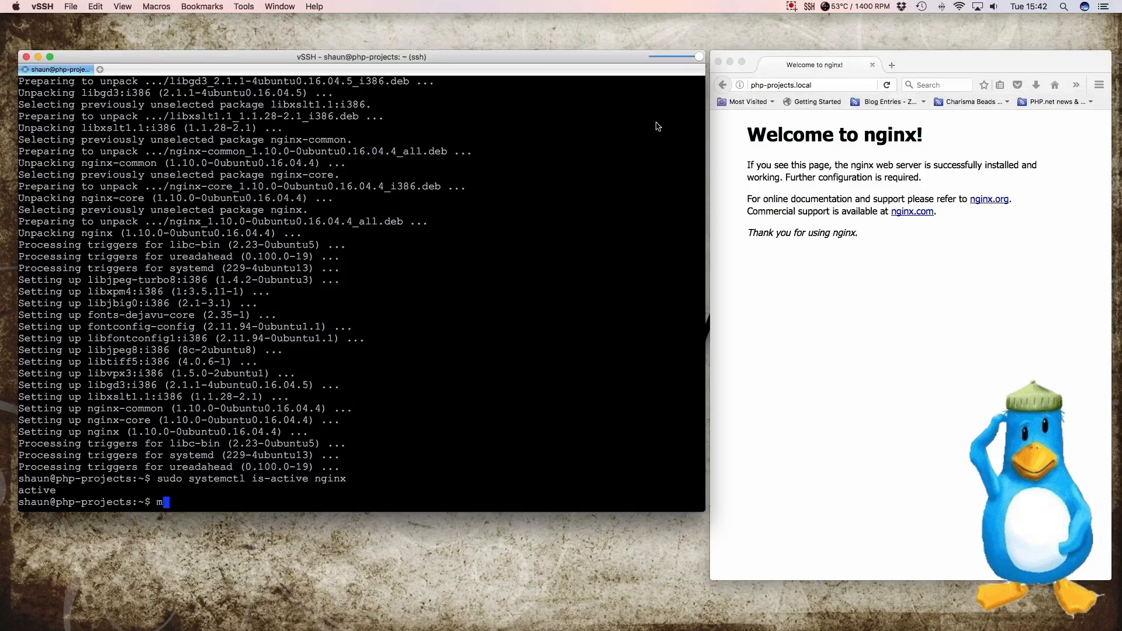
text(kdir)
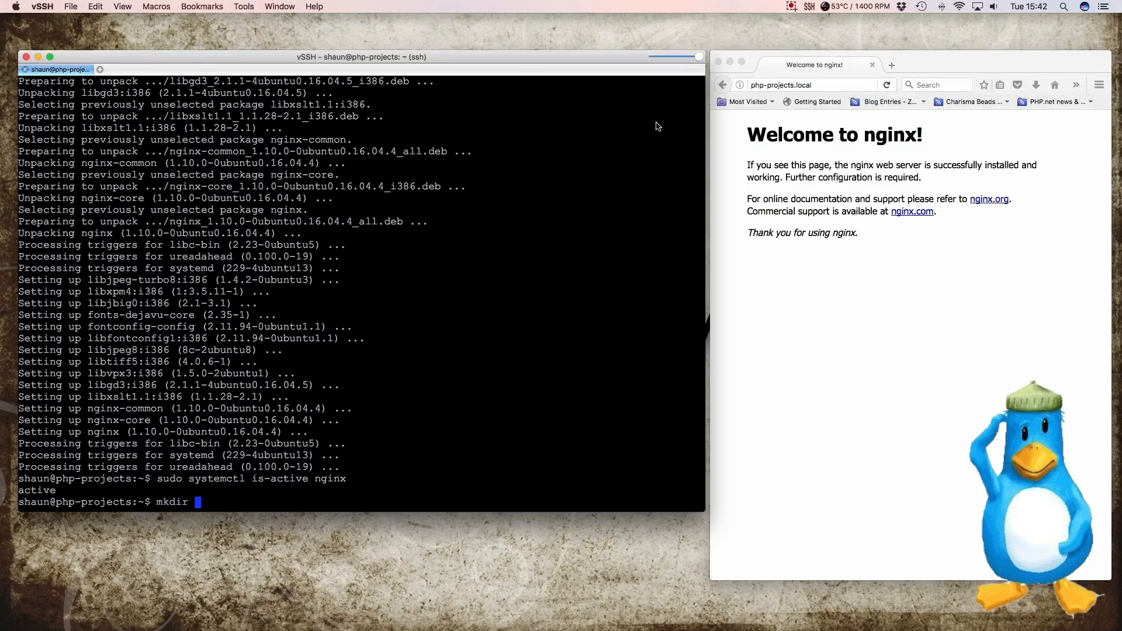
text(public)
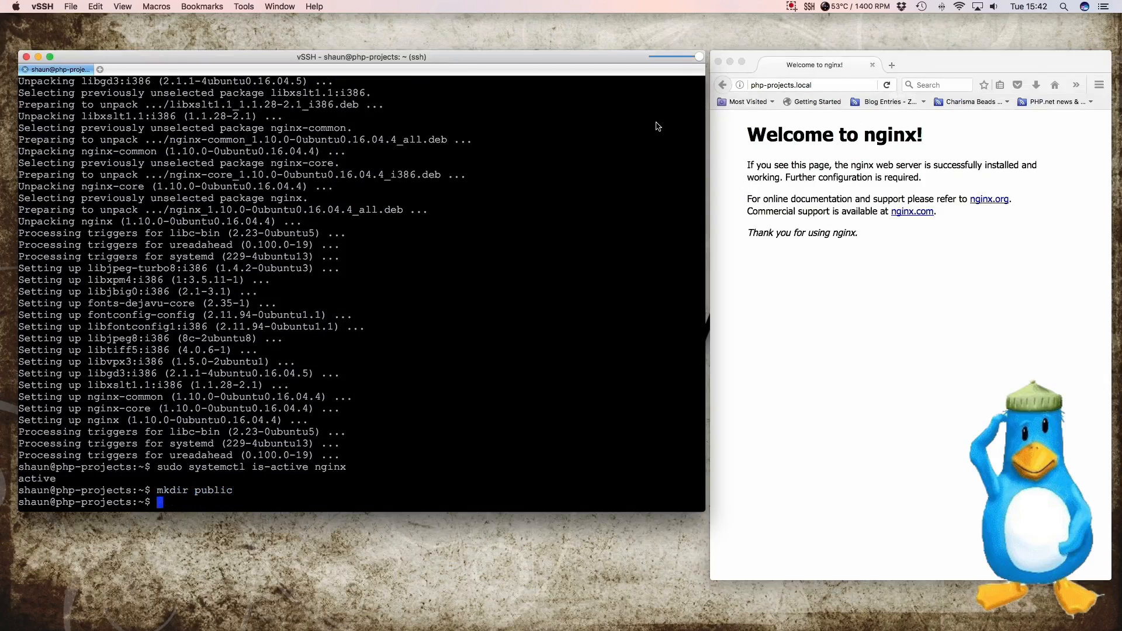
text(ls)
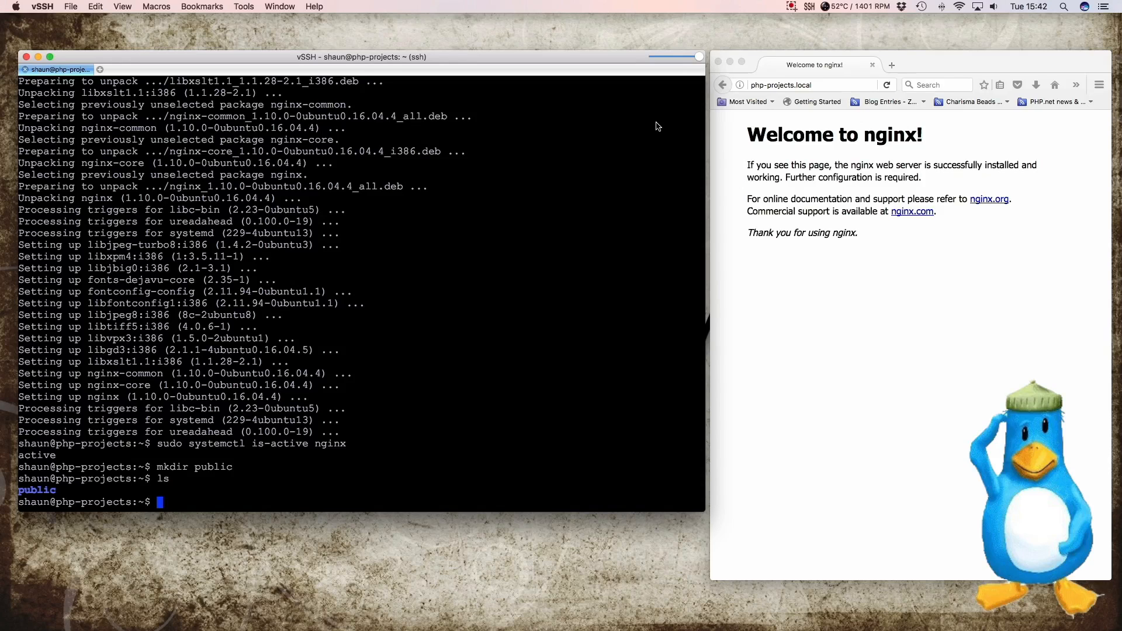
Open public/index.html in nano.
text(nano /)
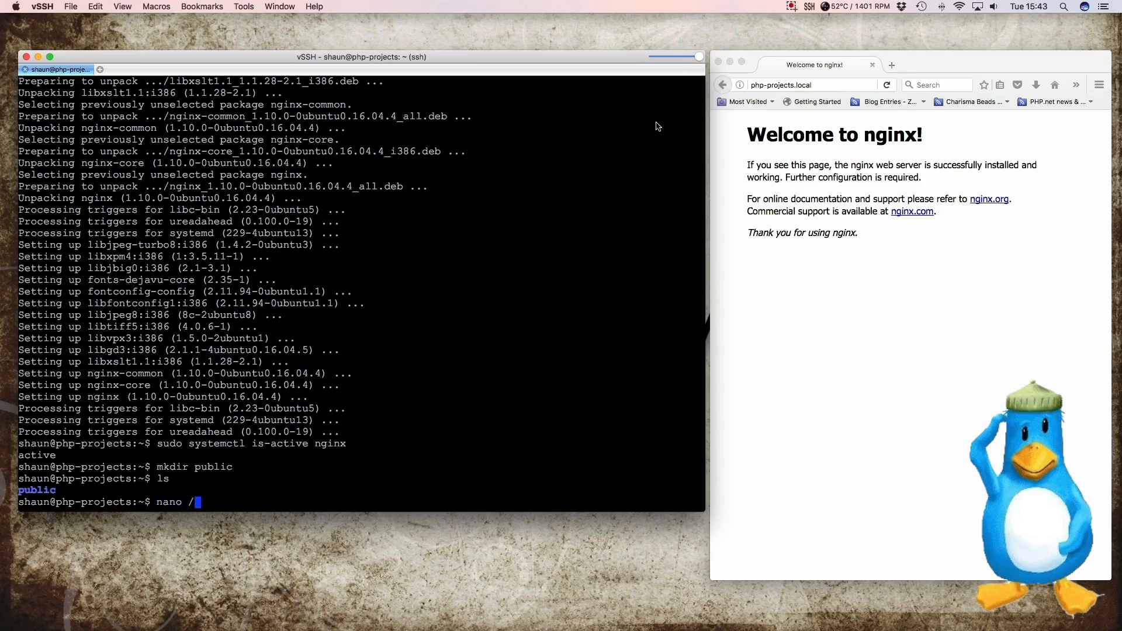
text(pu)
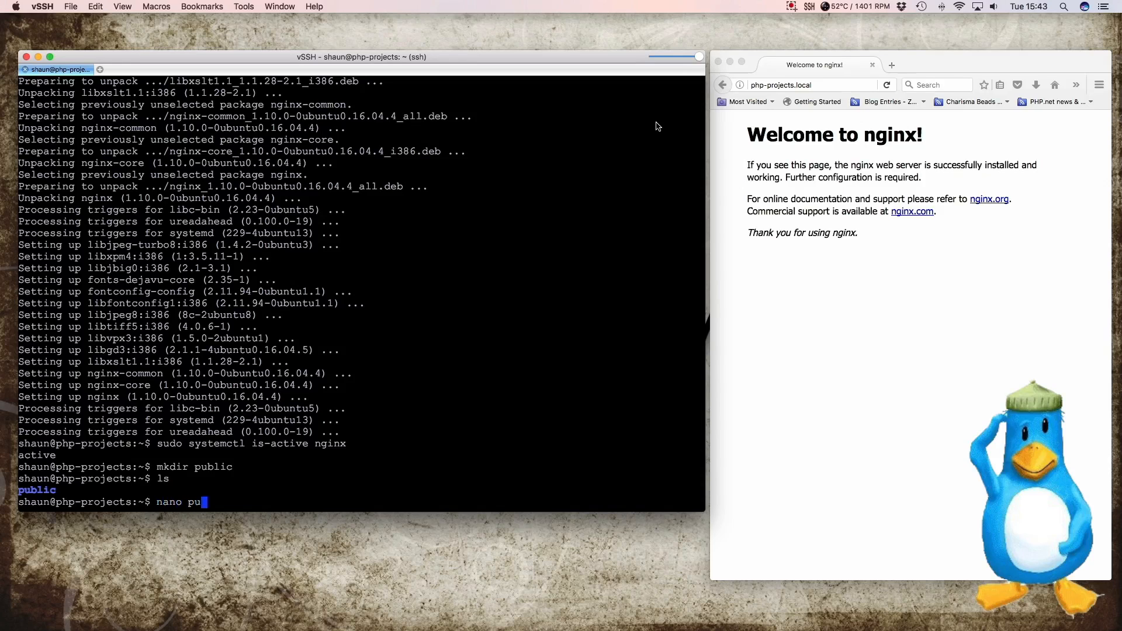
text(blic/)
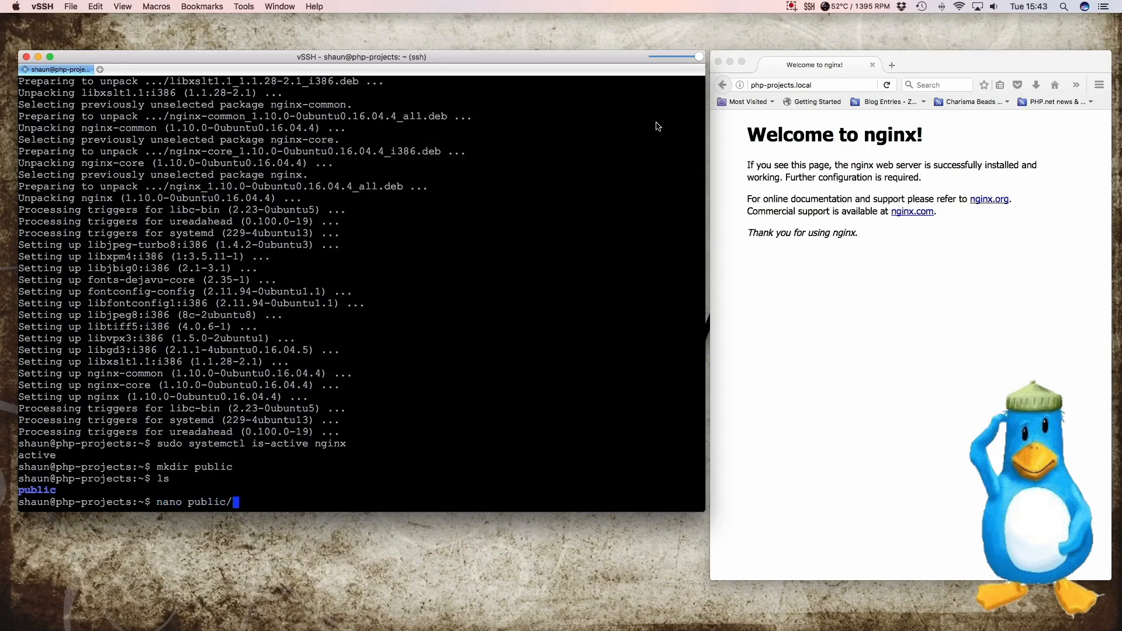
text(inde)
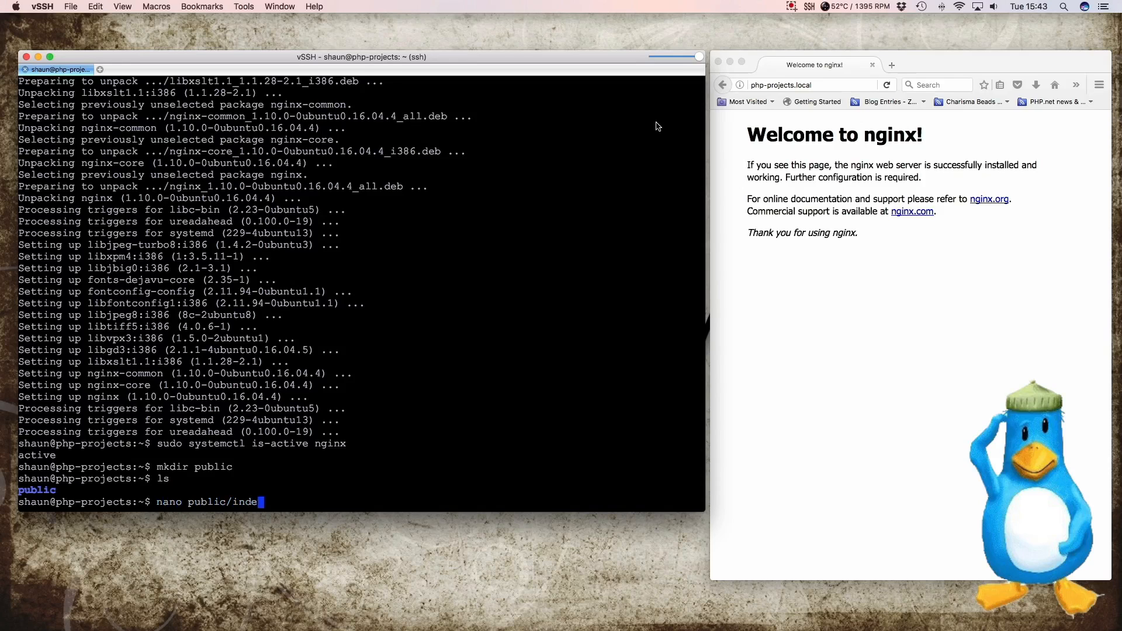
text(x.ht)
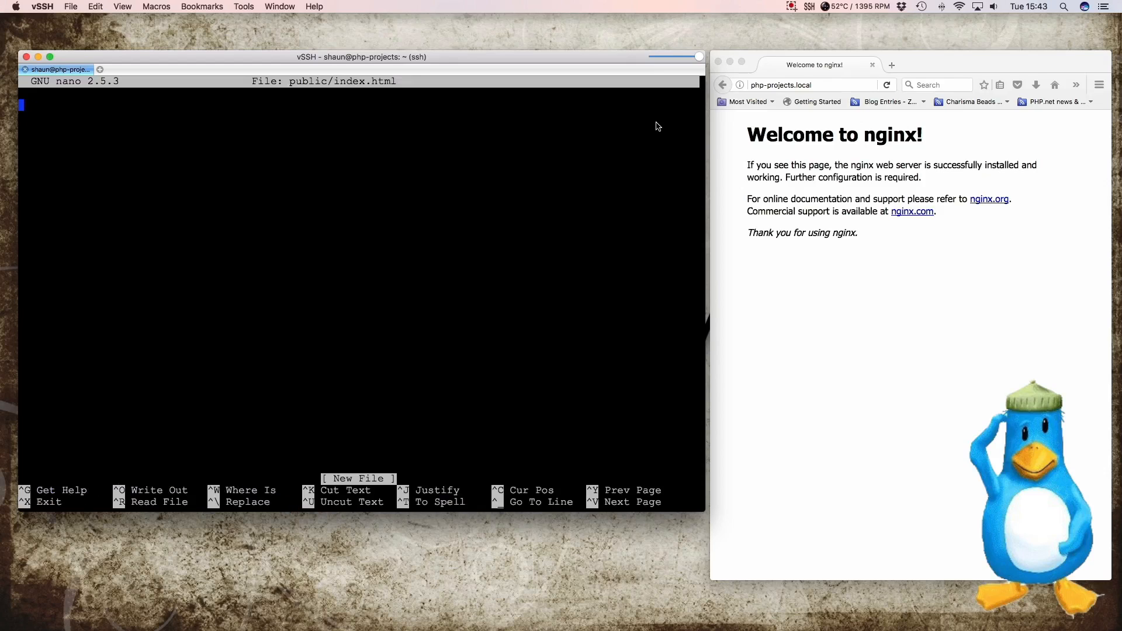
Write an <h1>Welcome to my website</h1> heading and save the file.
text(<h1)
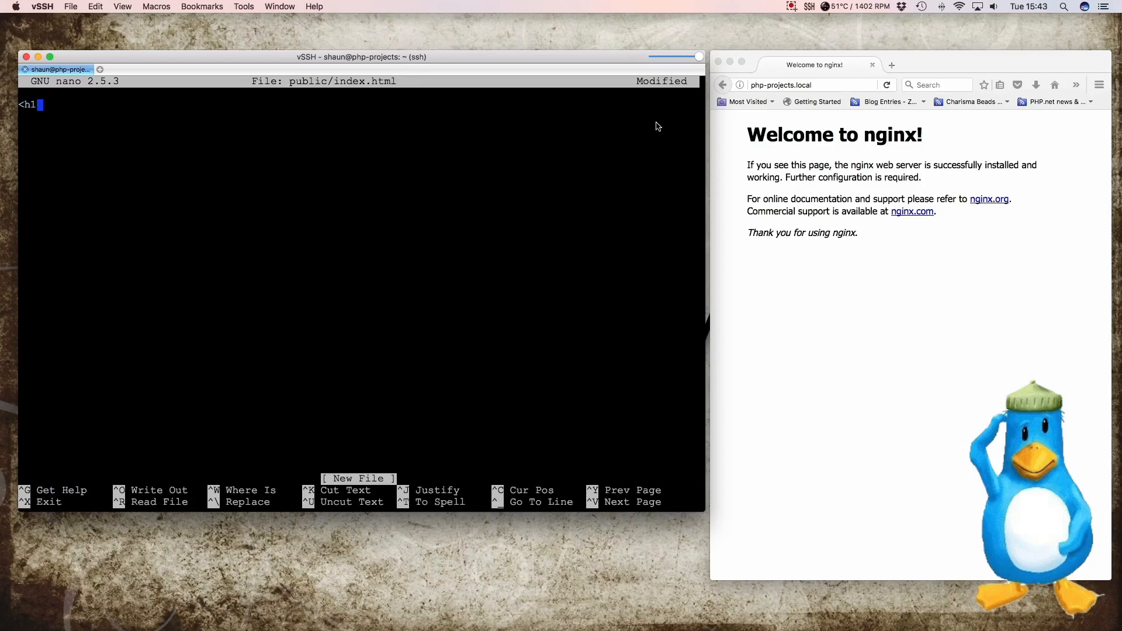
text(>)
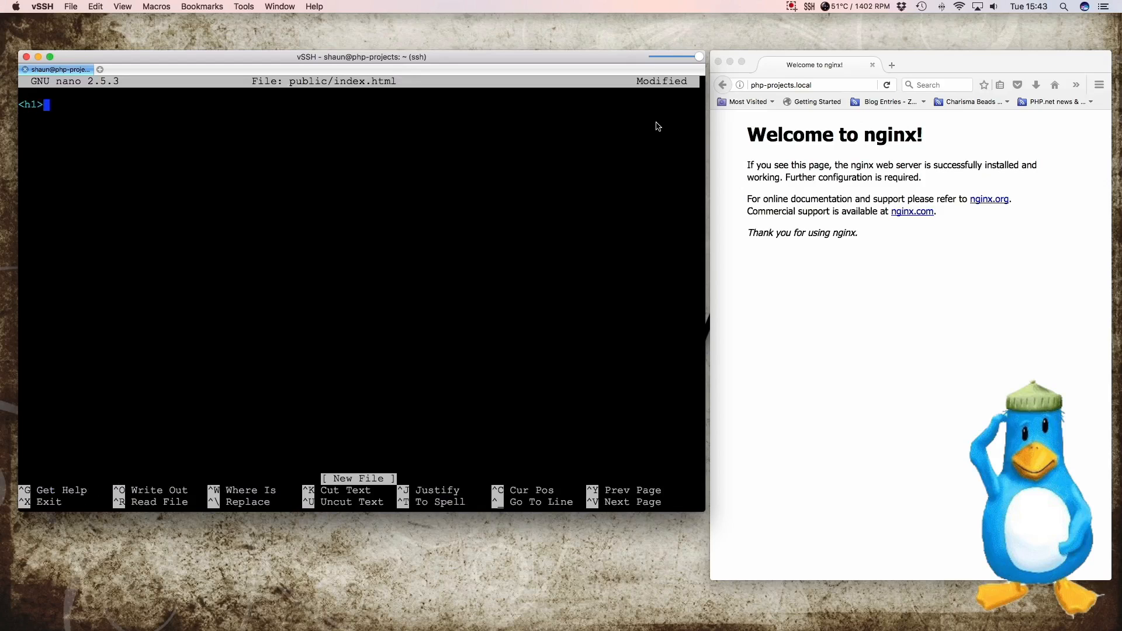
text(Welcome to my)
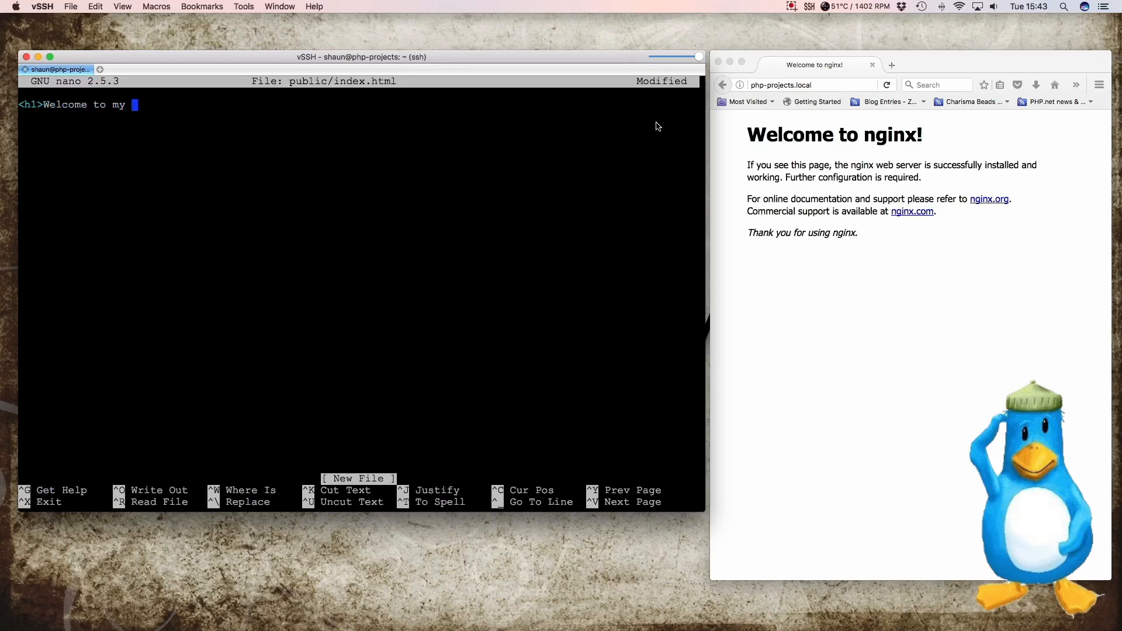
text(webs)
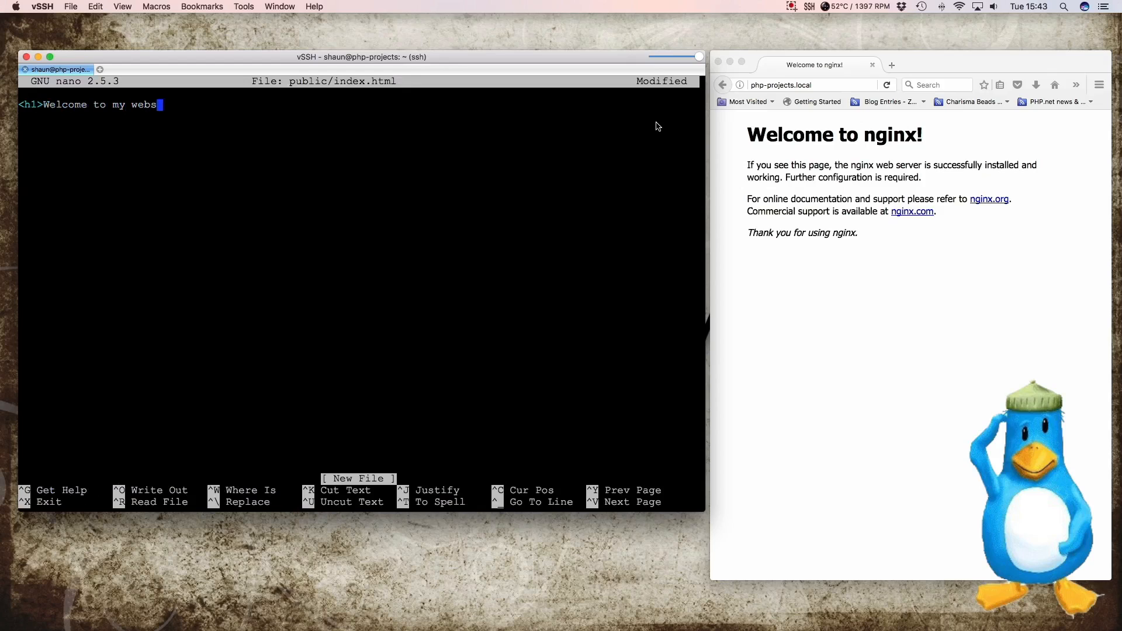
text(ite)
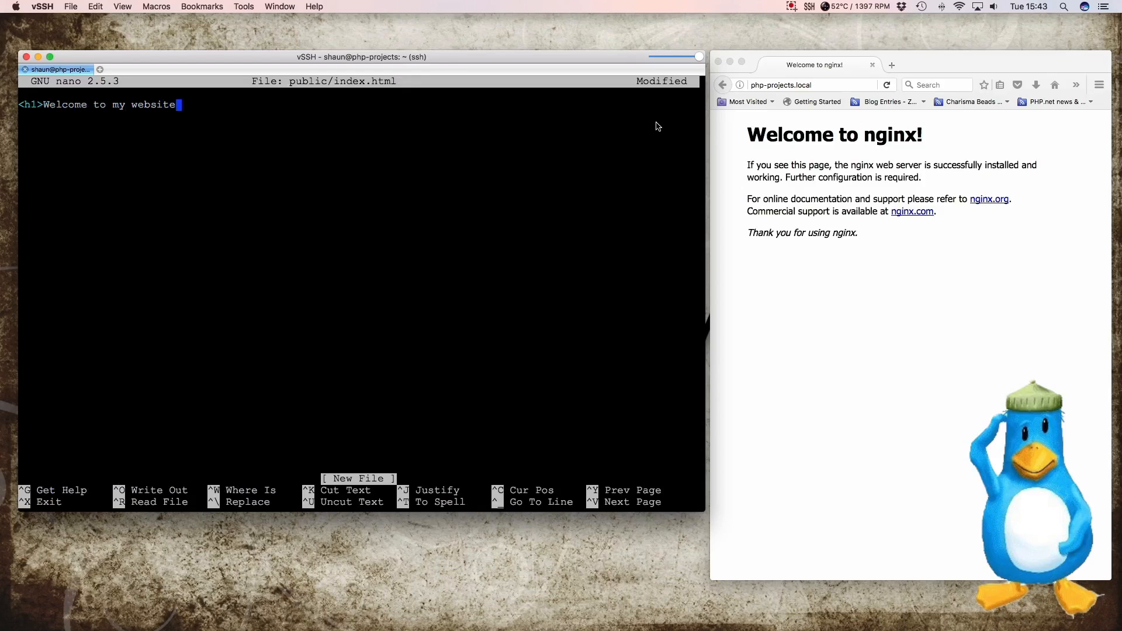
text(</)
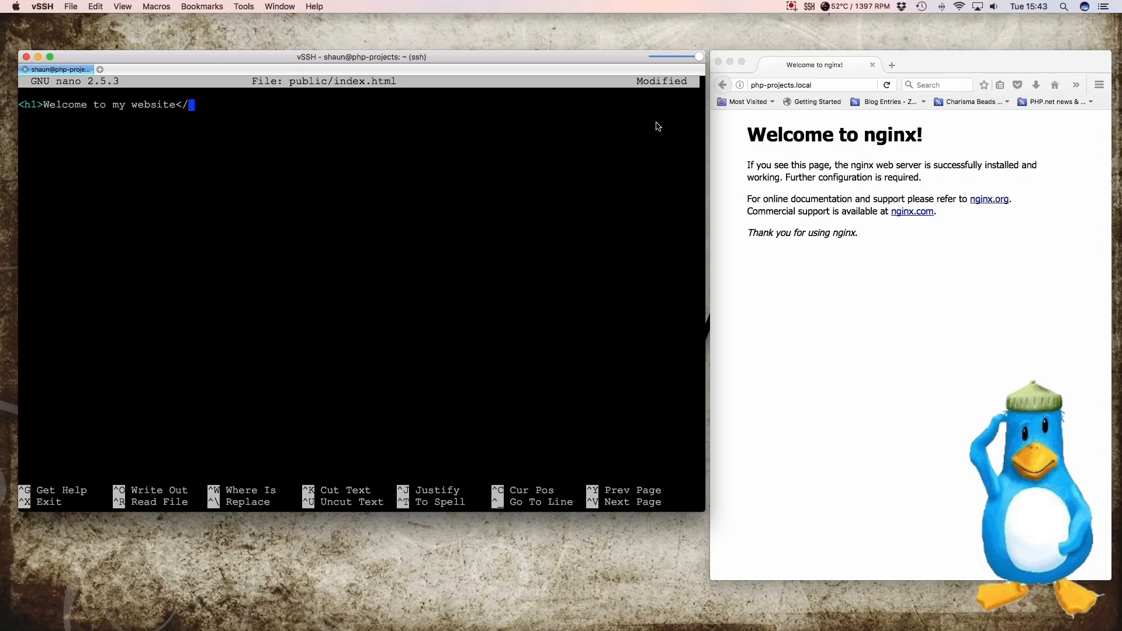
text(h2)
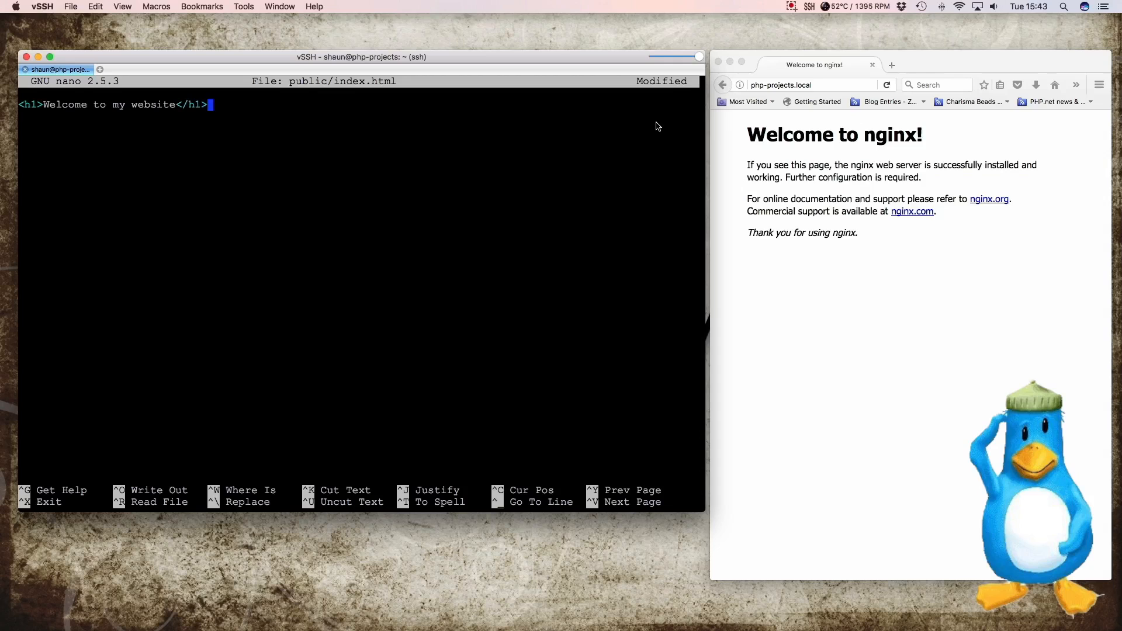
key(ctrl+o)
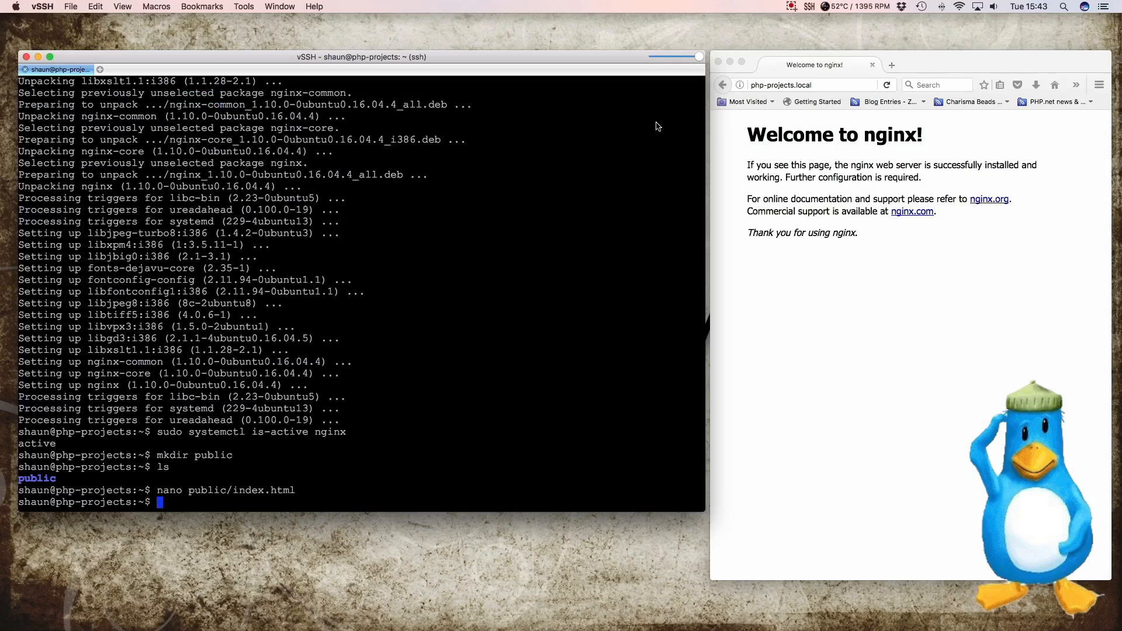
mouse_move(812, 143)
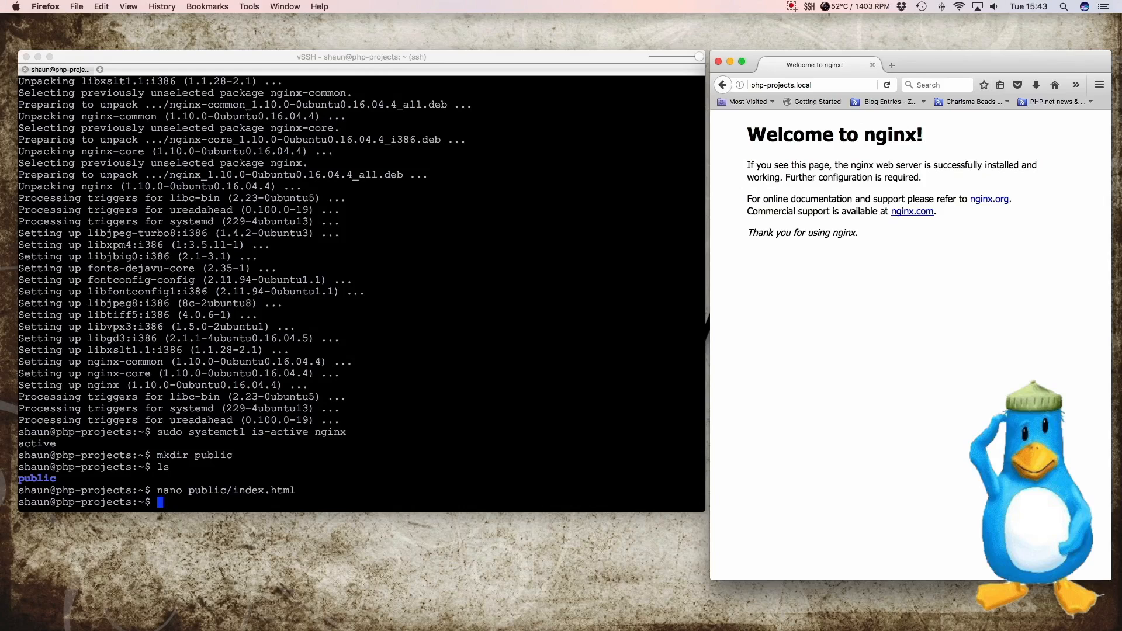
mouse_move(406, 443)
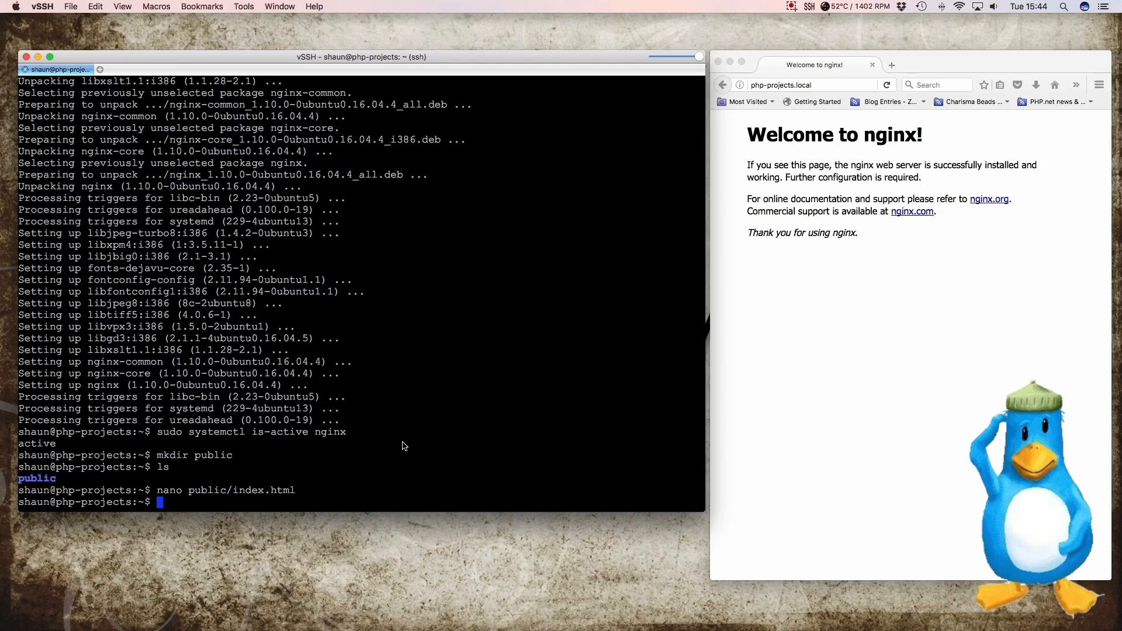
text(sudo)
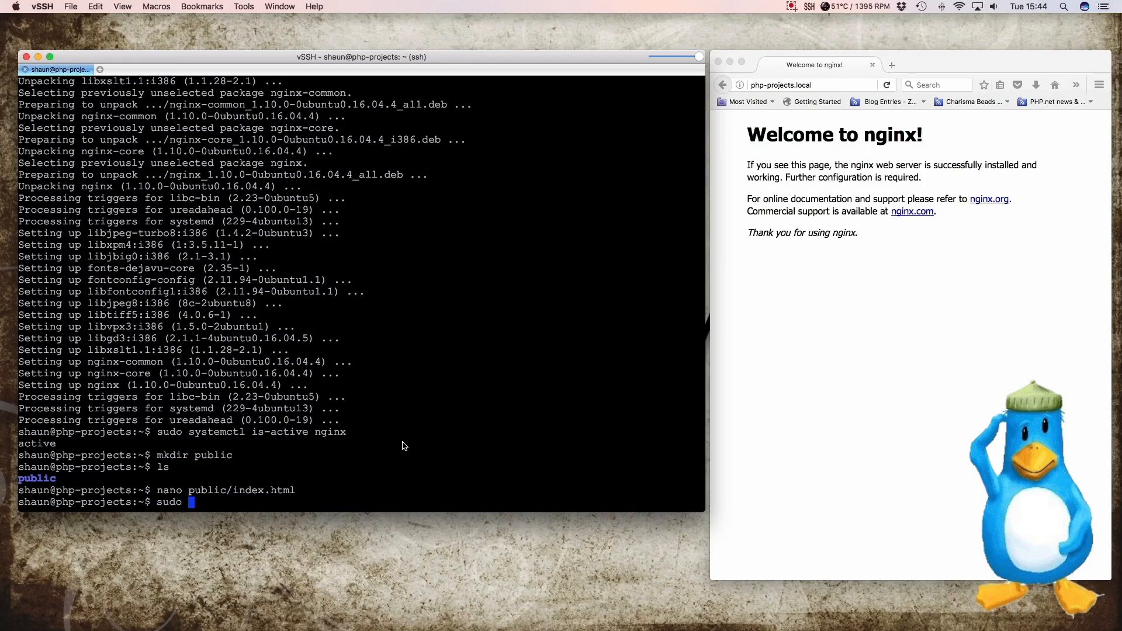
Enter the path /etc/nginx/sites-enabled/shaun.conf as a first attempt.
text(/etc)
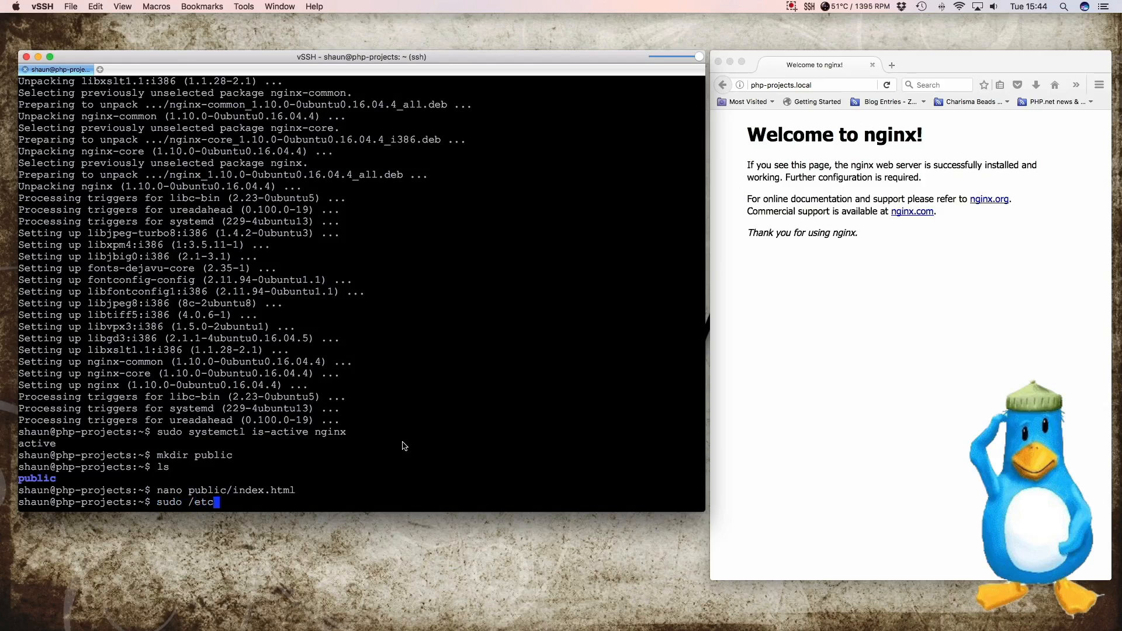
text(/)
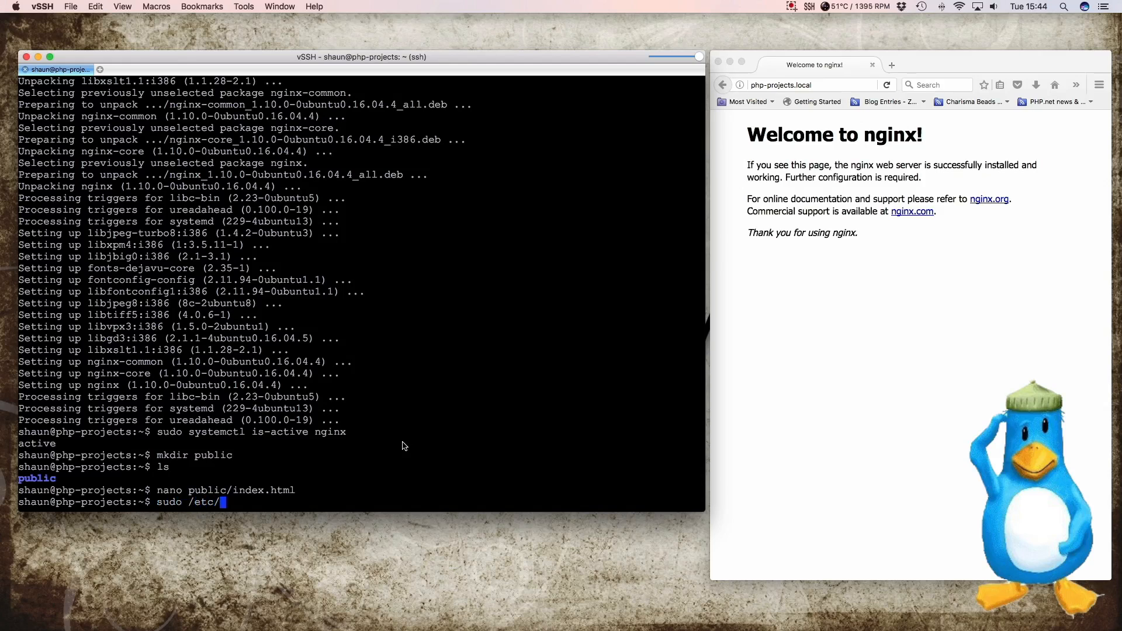
text(nginx)
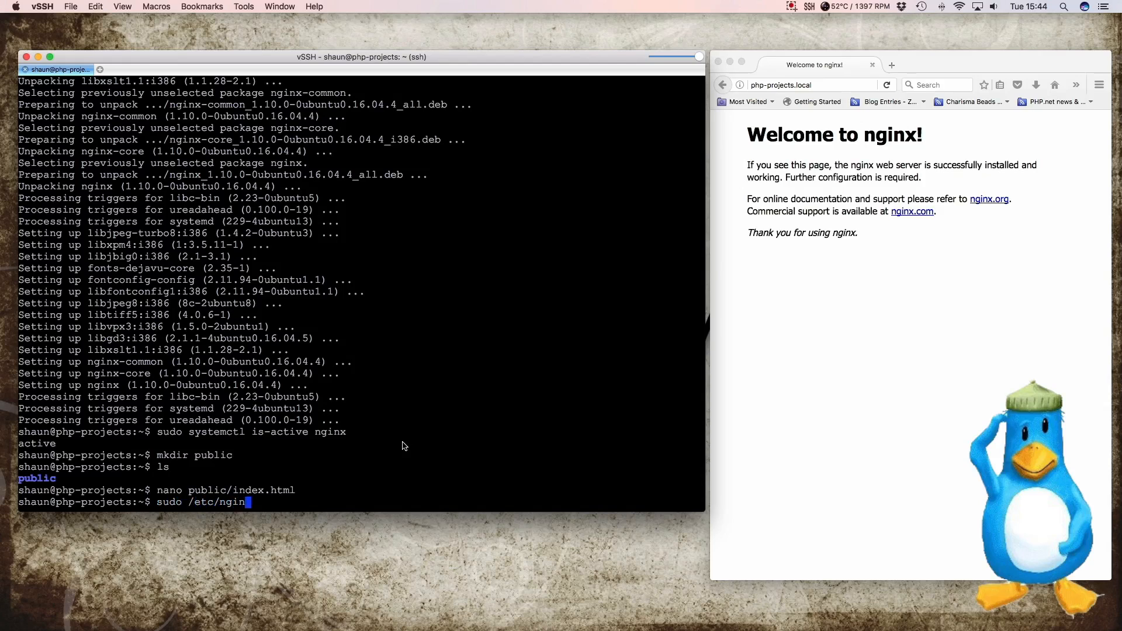
text(/)
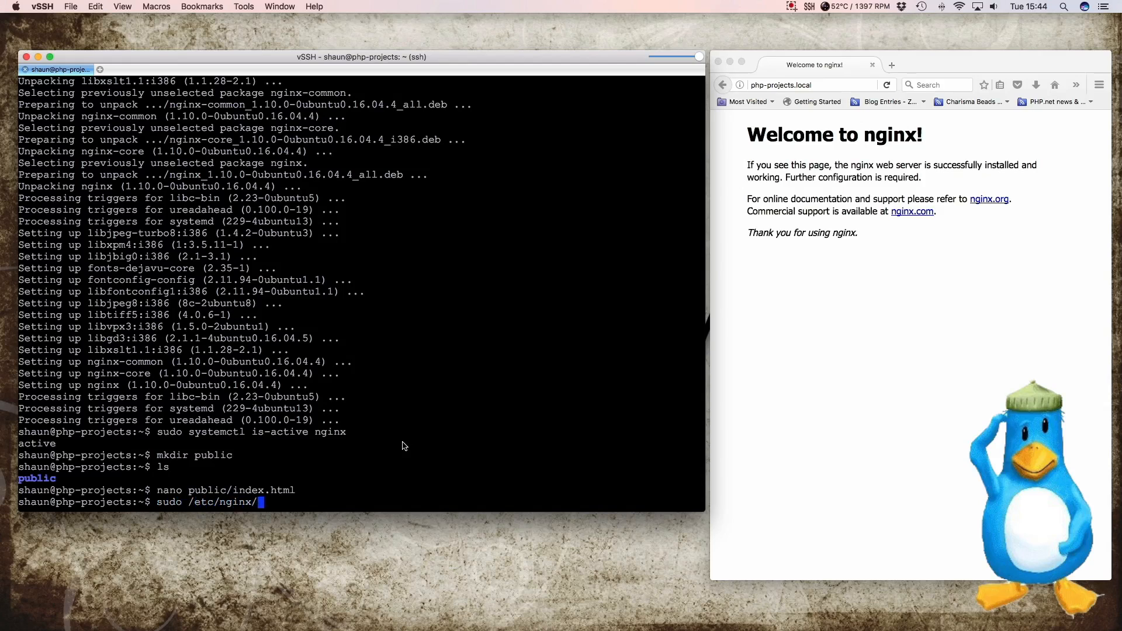
text(sites-)
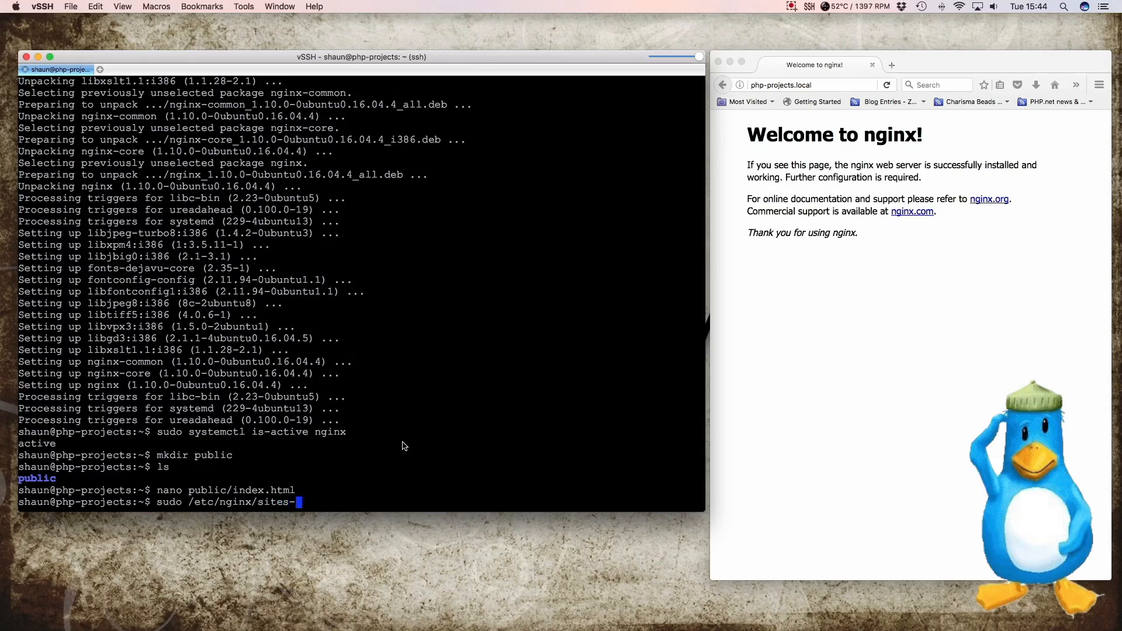
text(enabled/)
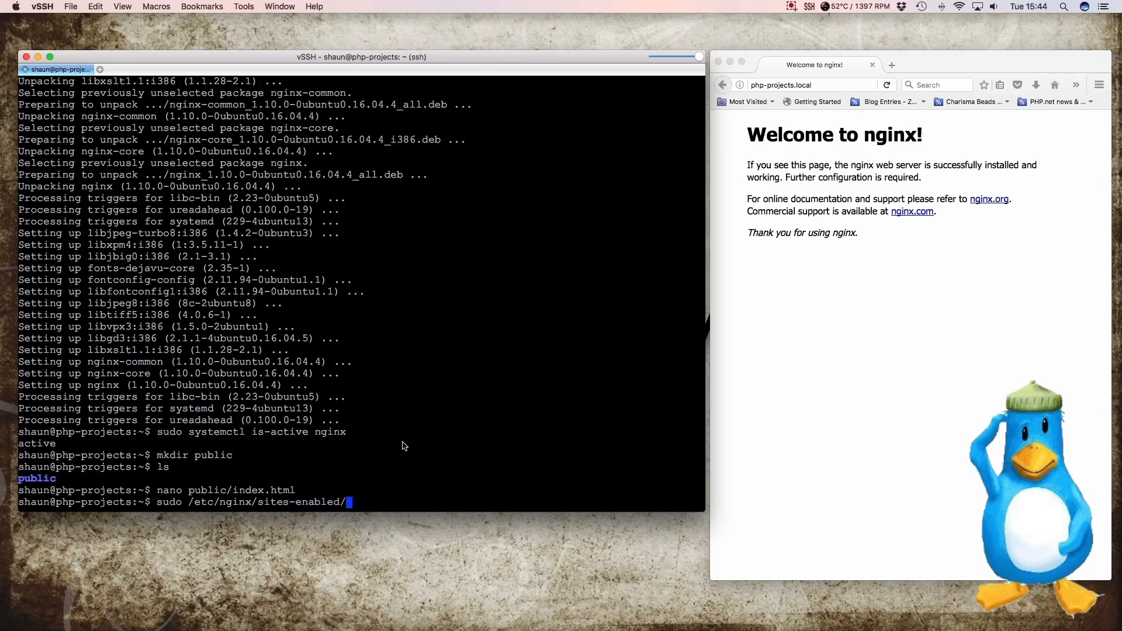
text(shaun)
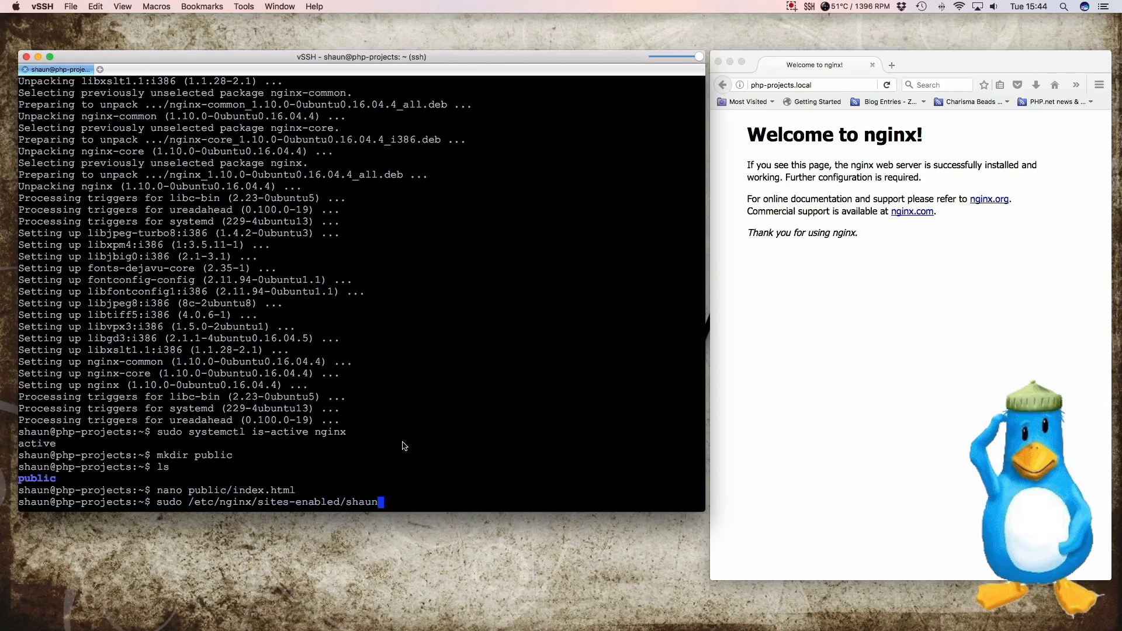
text(.con)
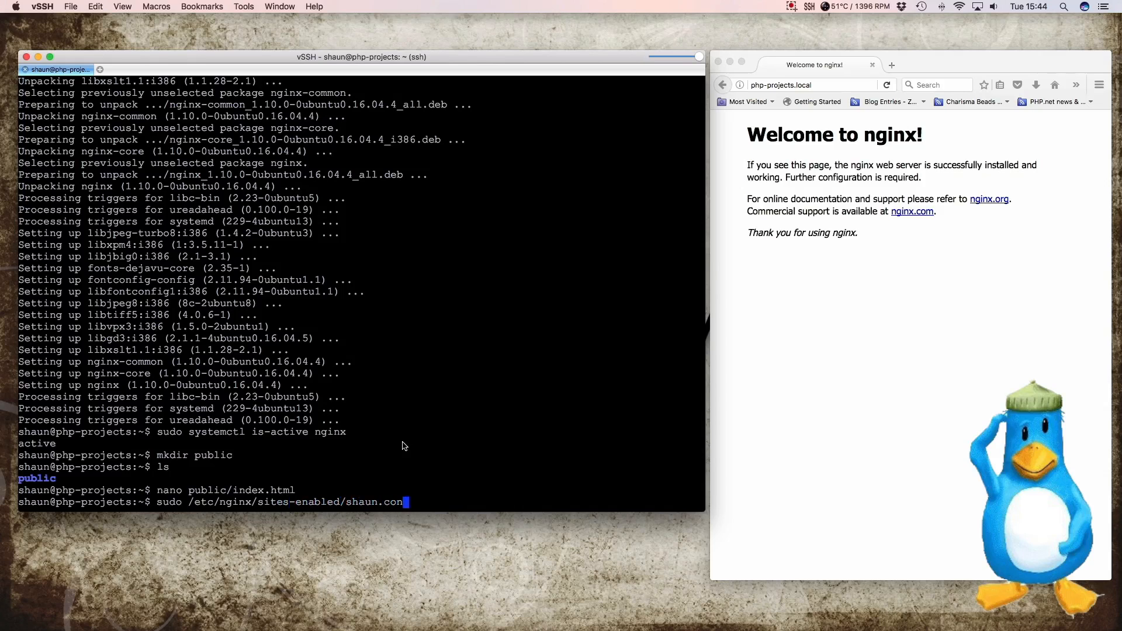
text(f)
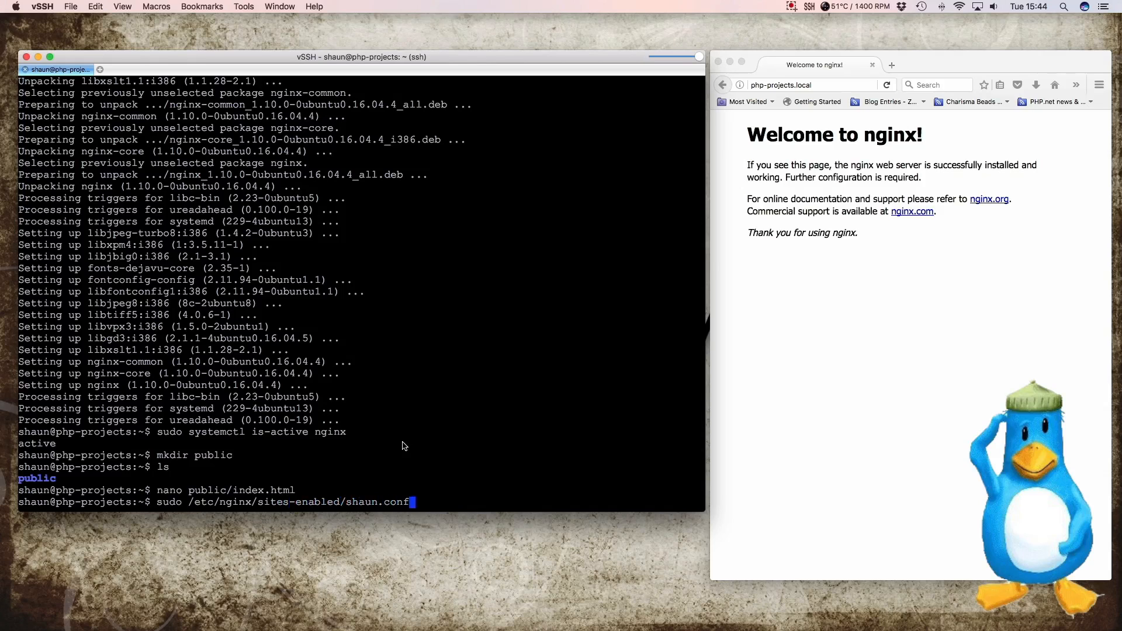
Correct the name and run sudo nano /etc/nginx/sites-enabled/php-projects.conf.
key(BackSpace)
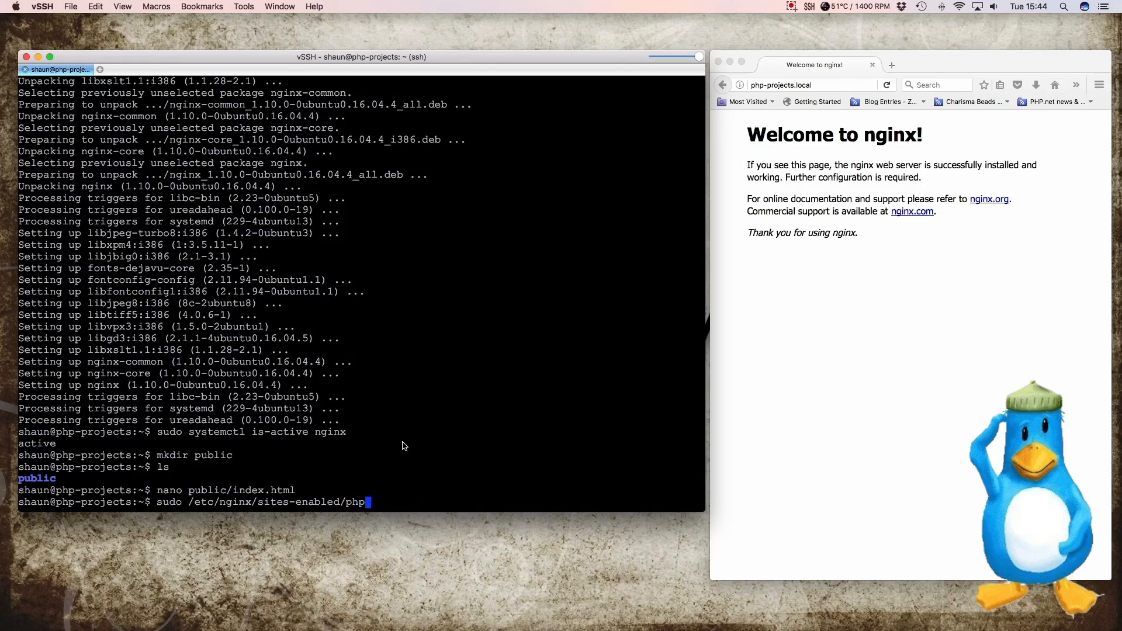
text(pro)
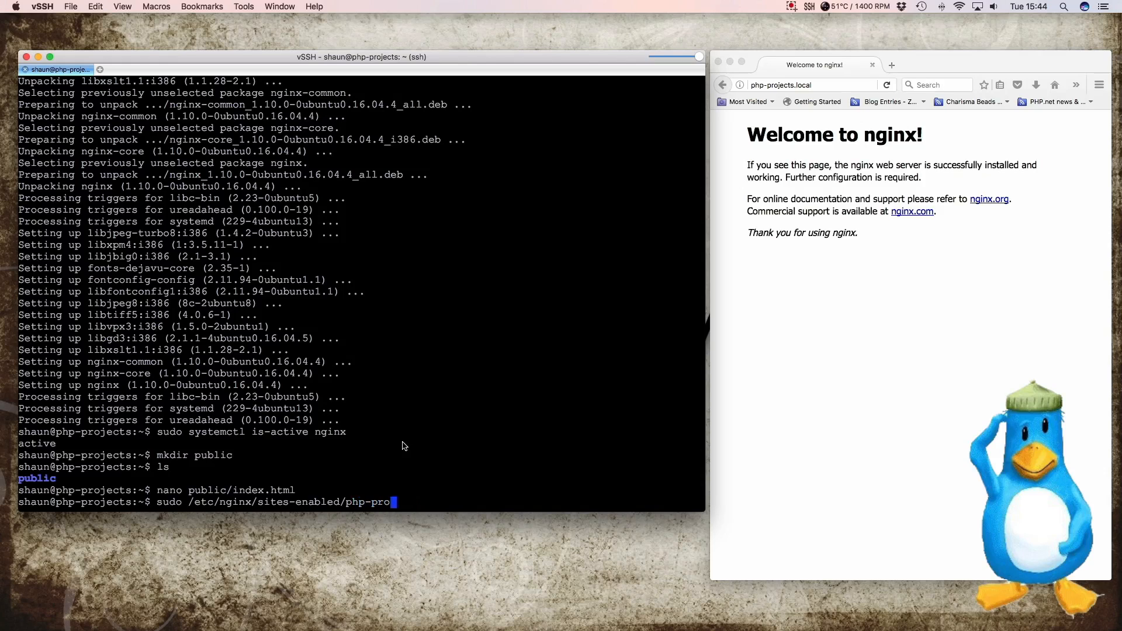
text(jects)
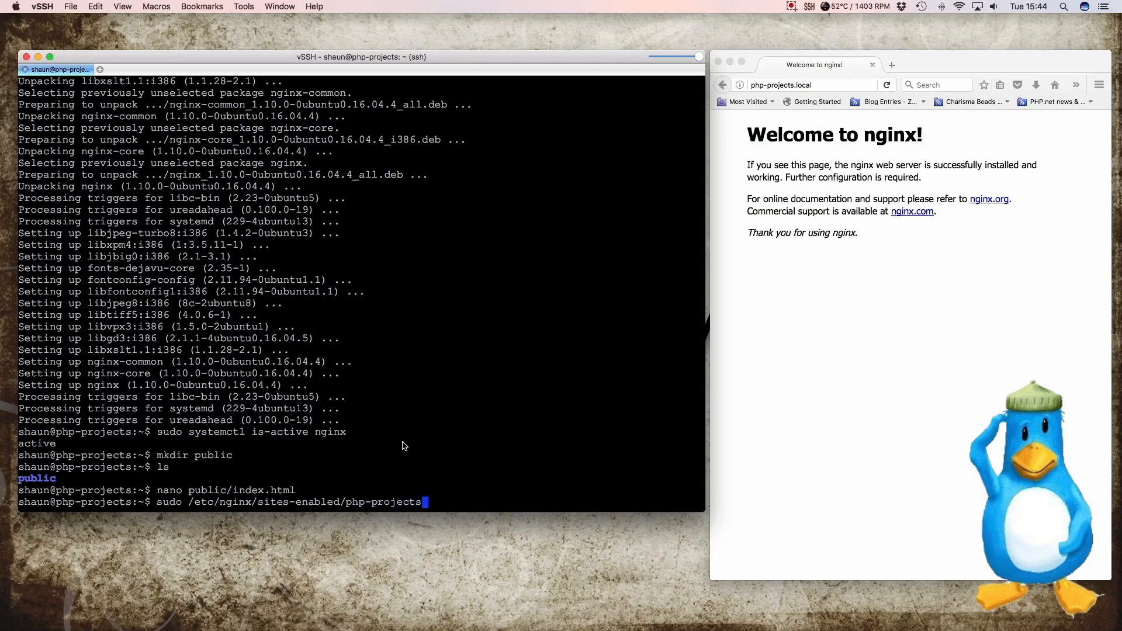
text(.con)
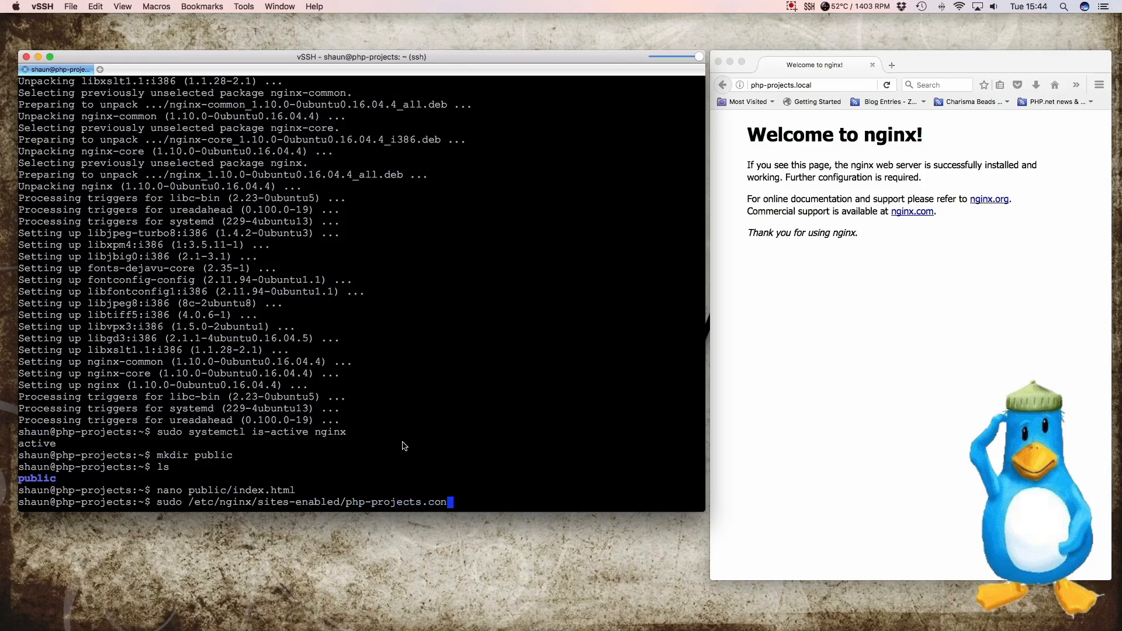
text(f)
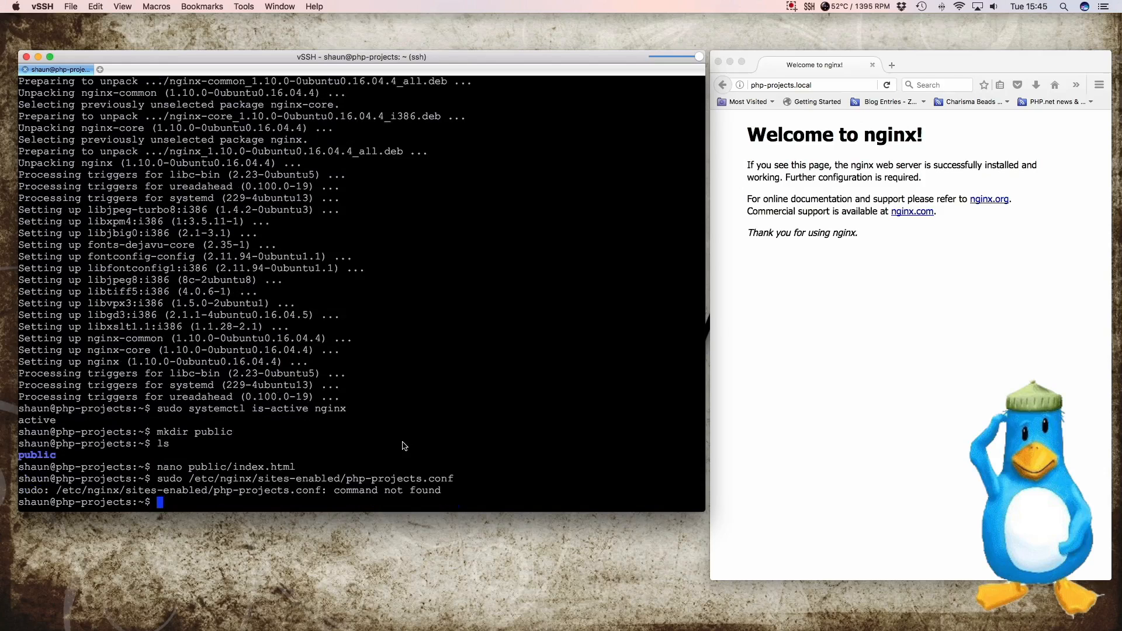
text(sudo /etc/nginx/sites-enabled/php-projects.conf)
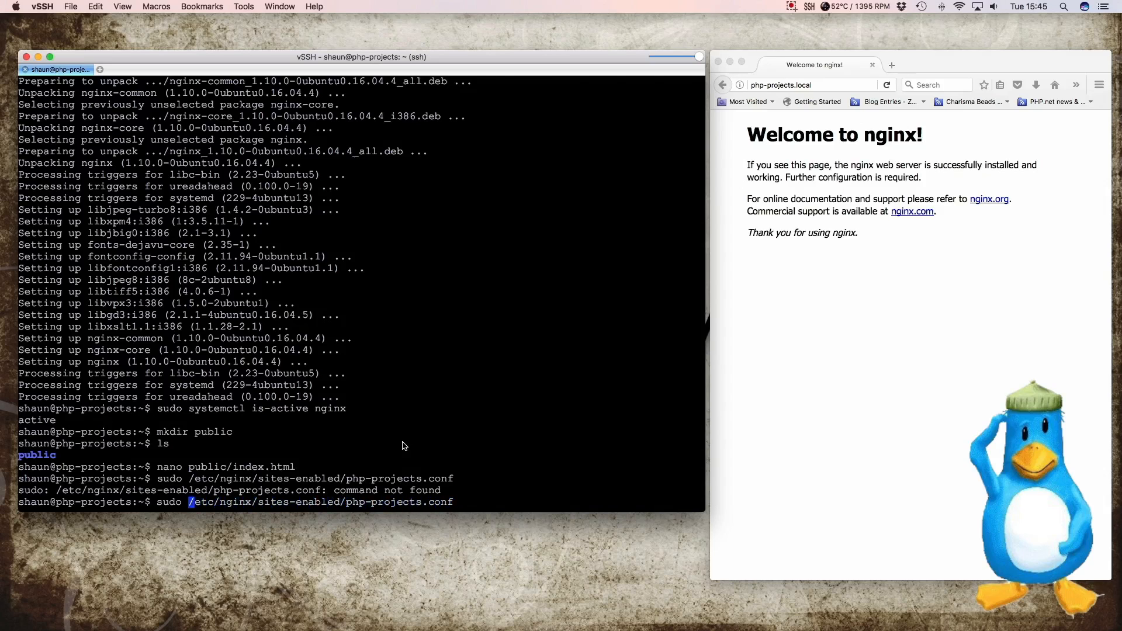
text(nano)
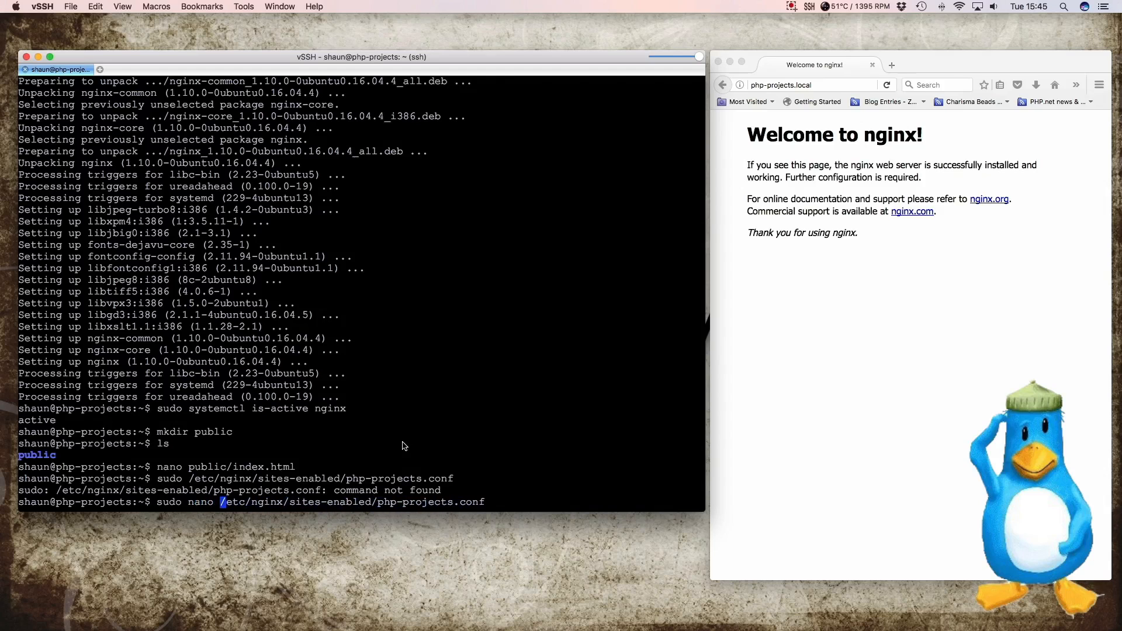
key(enter)
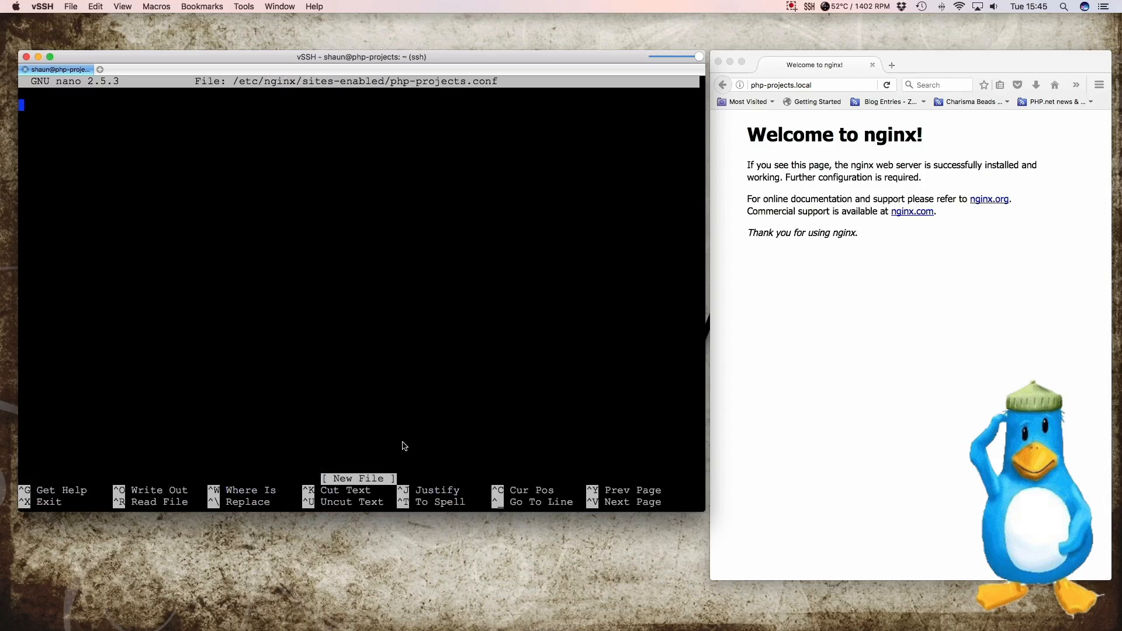
Write a server { } block containing root /home/shaun/public;.
text(server {)
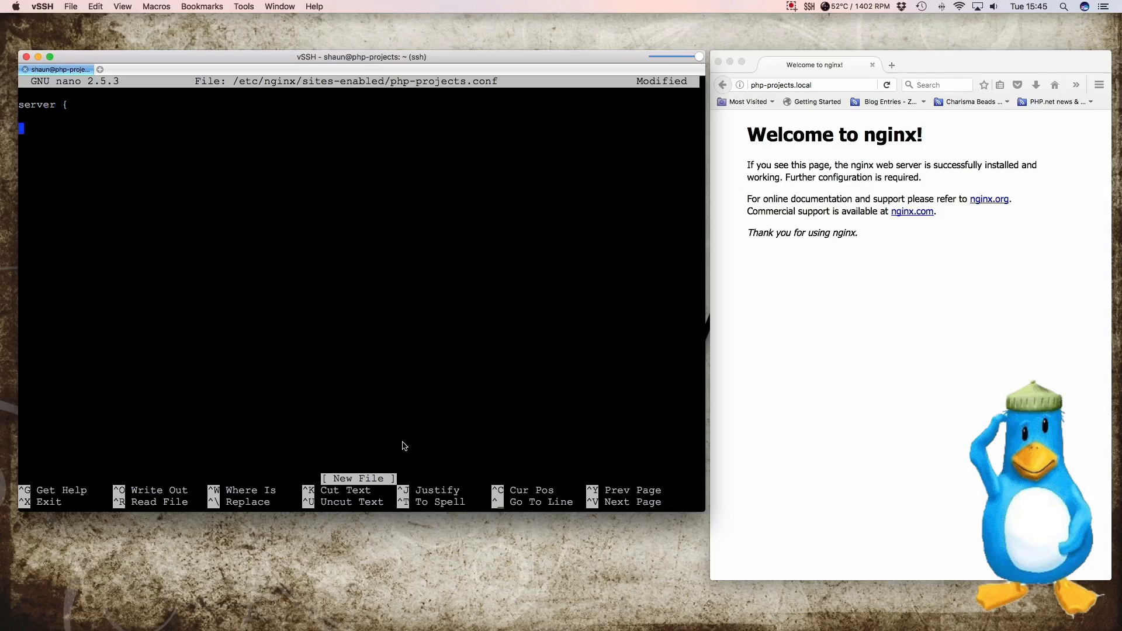
text(})
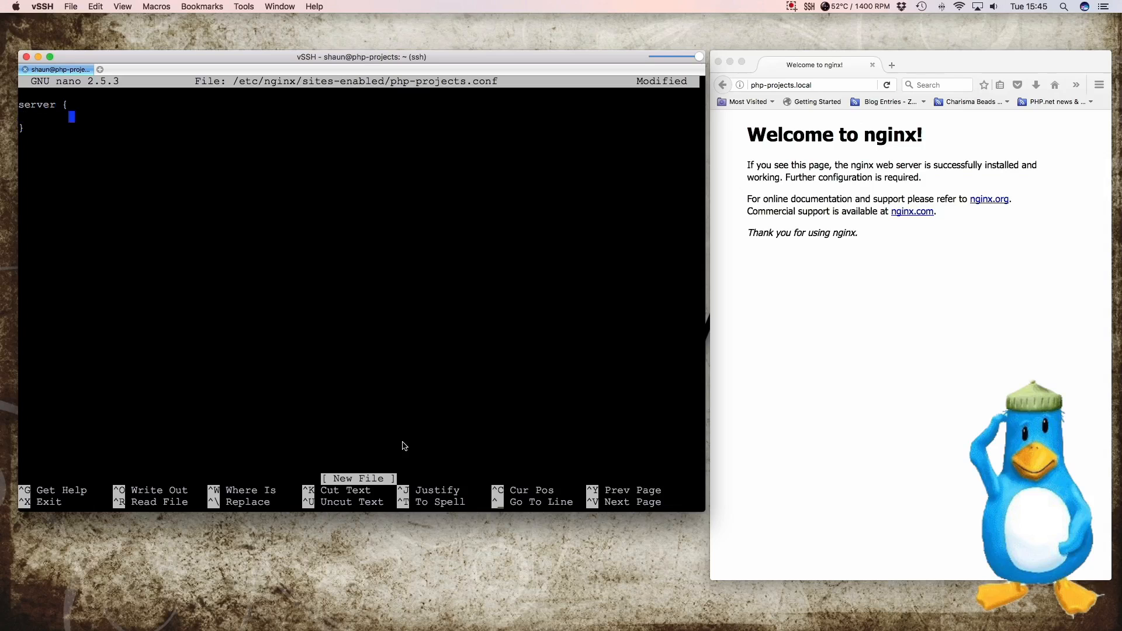
text(root)
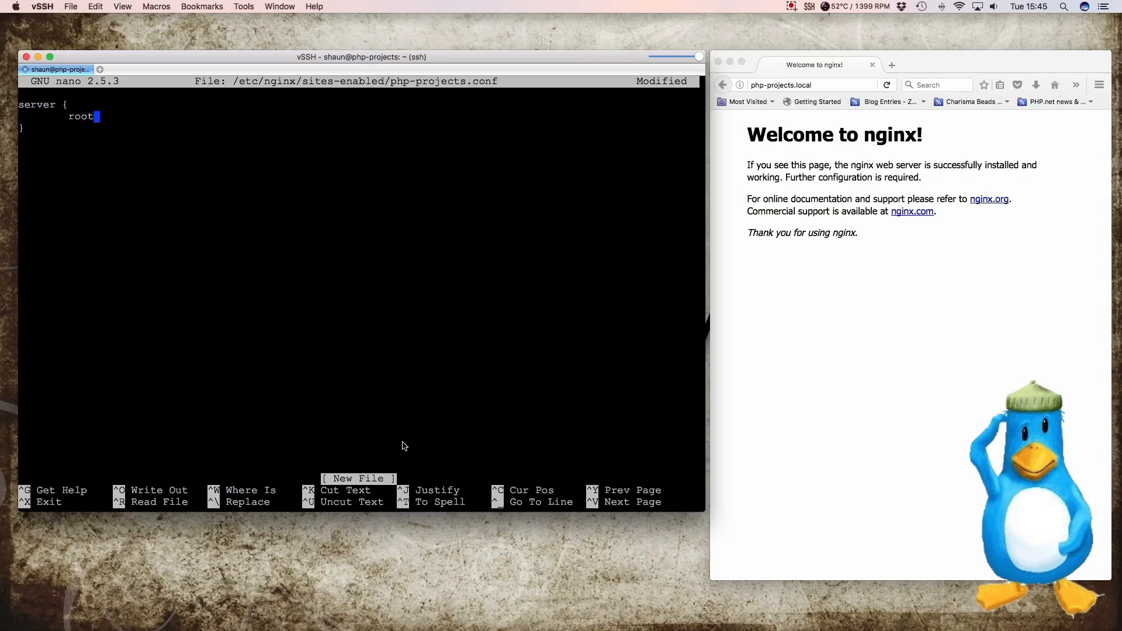
text(/)
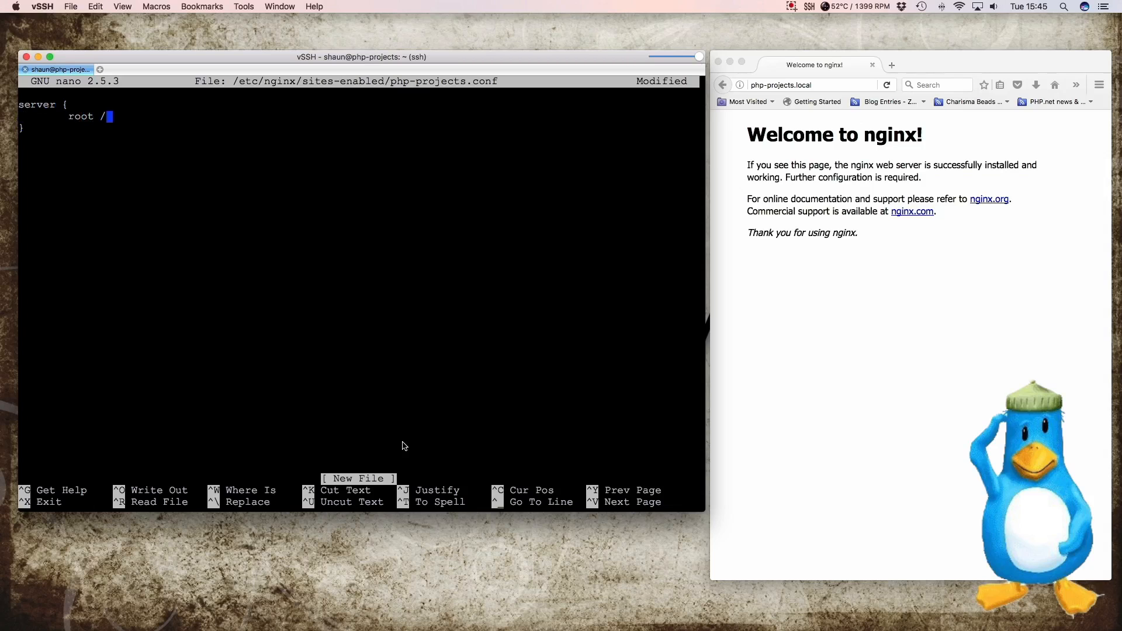
text(home/)
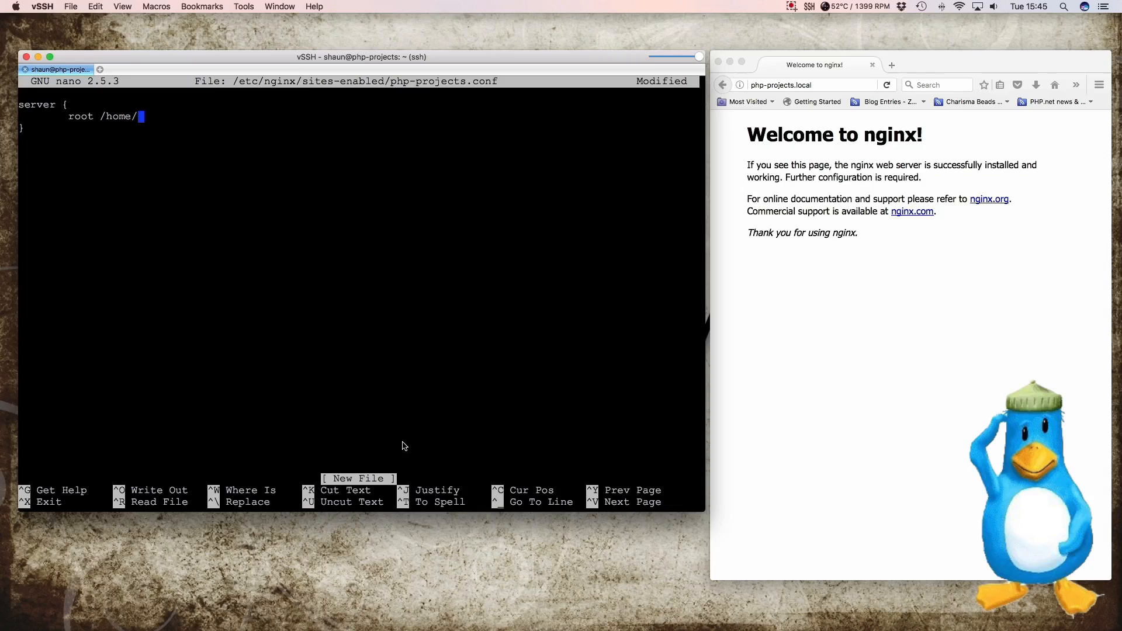
text(shaun/)
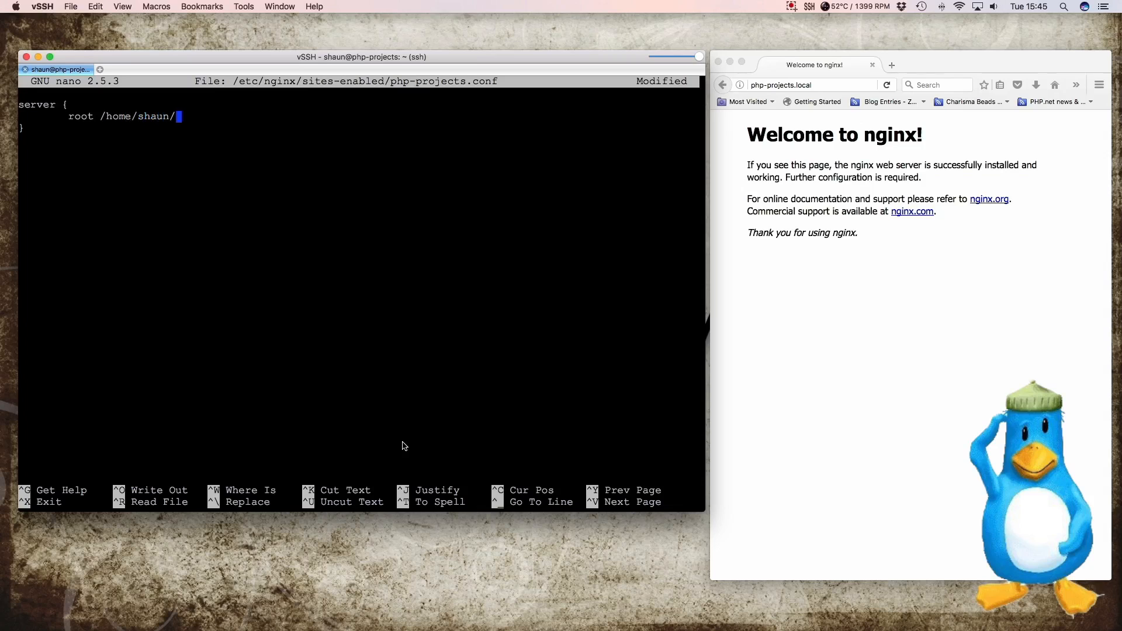
text(publi)
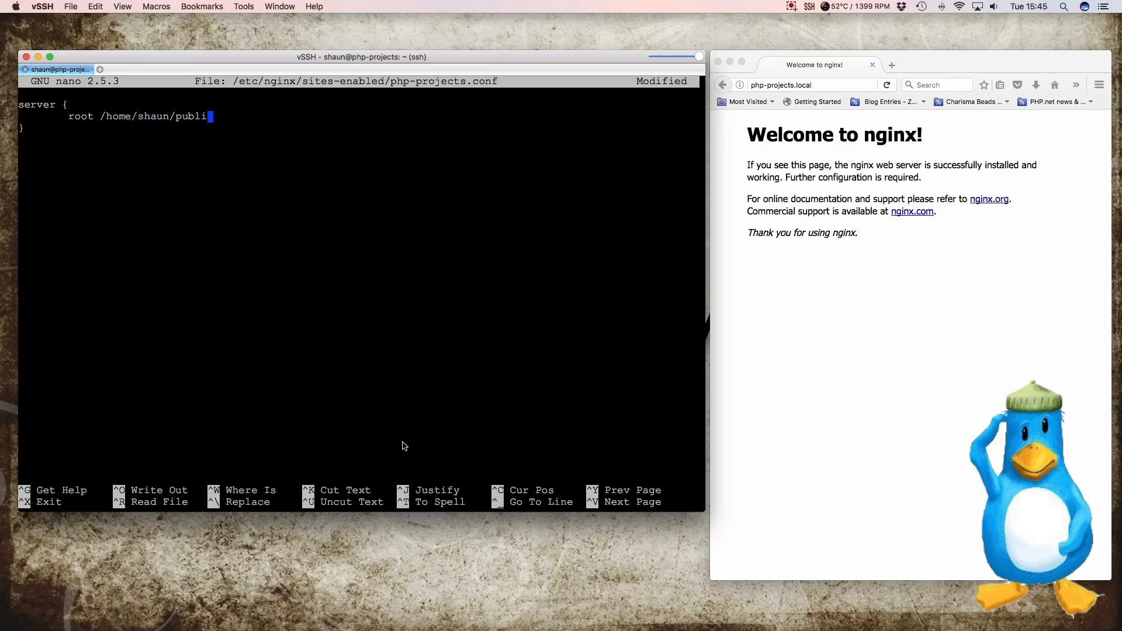
text(c;)
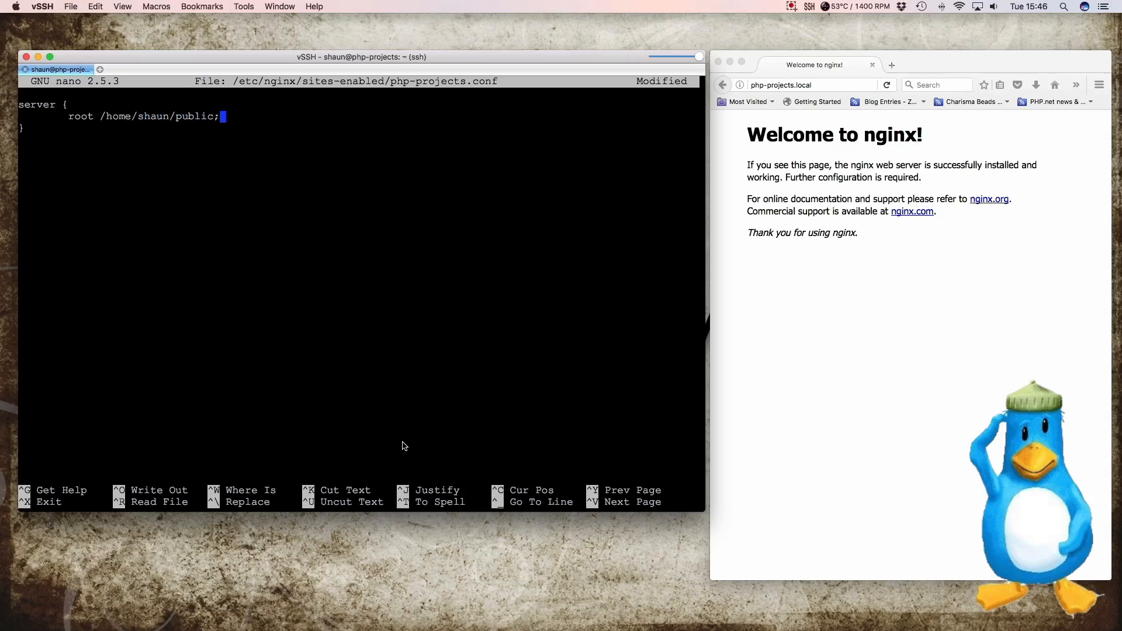
key(Return)
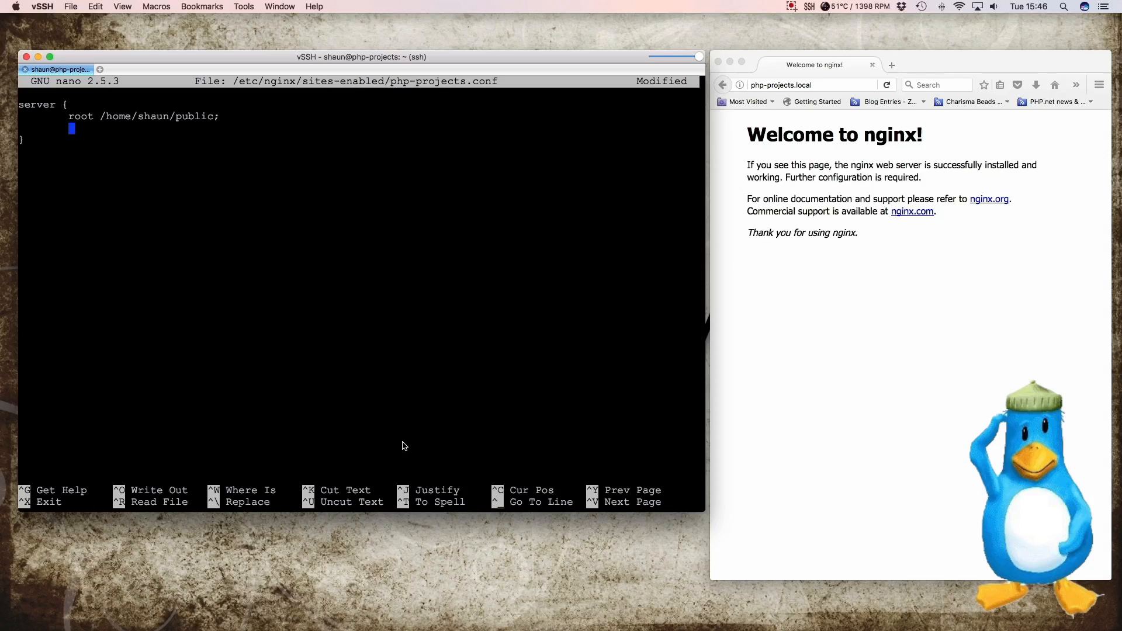
Add the directive server_name php-projects.local;.
text(server_name)
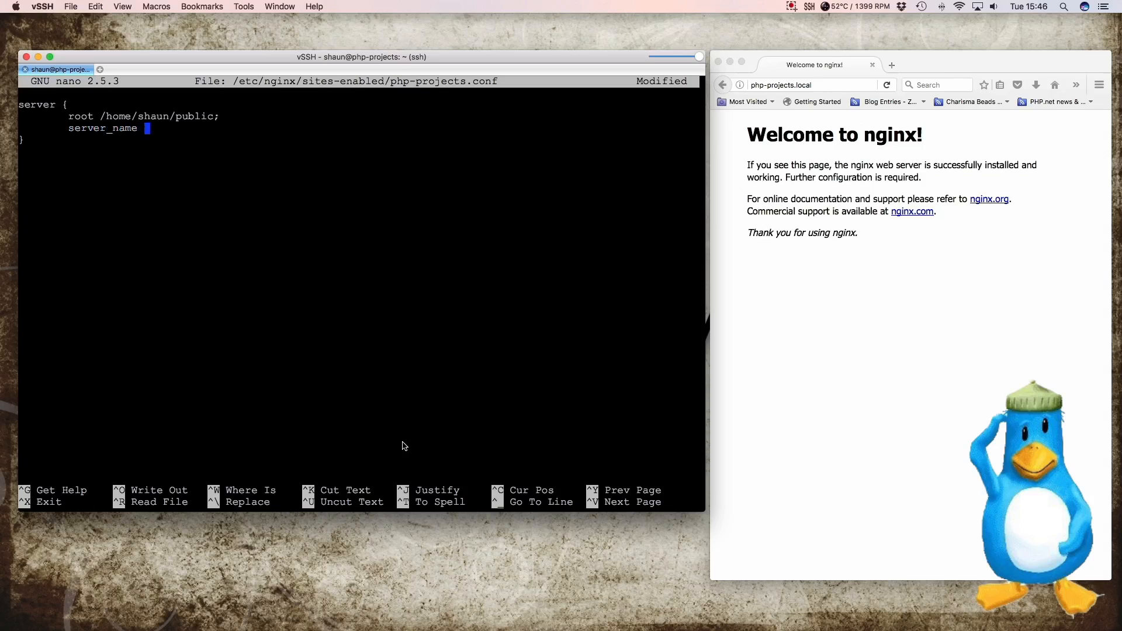
text(php)
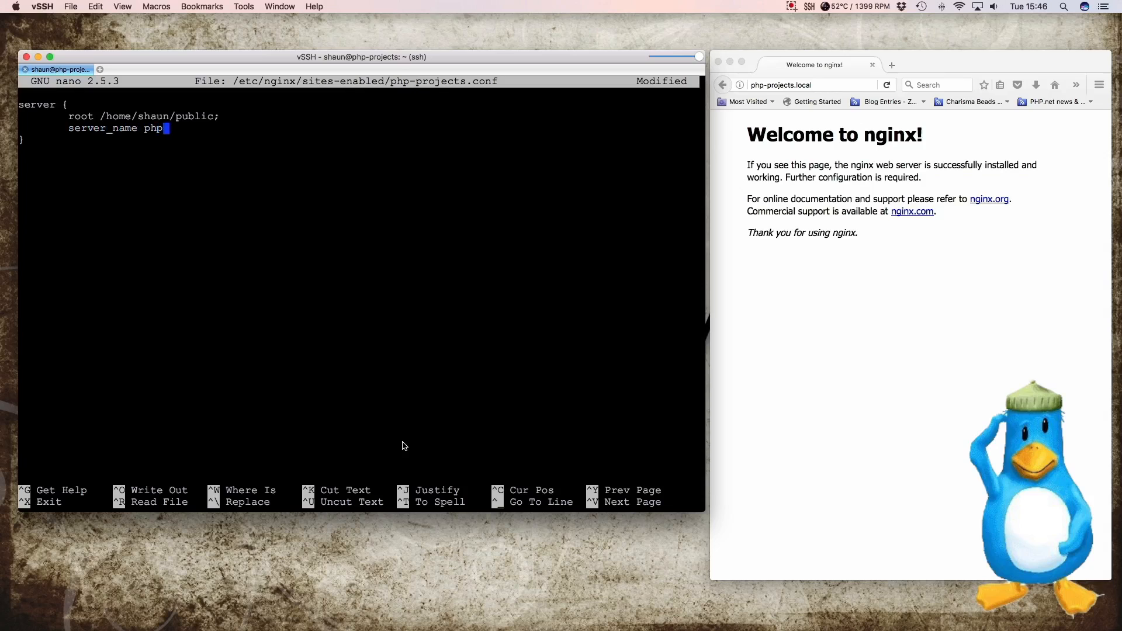
text(-pro)
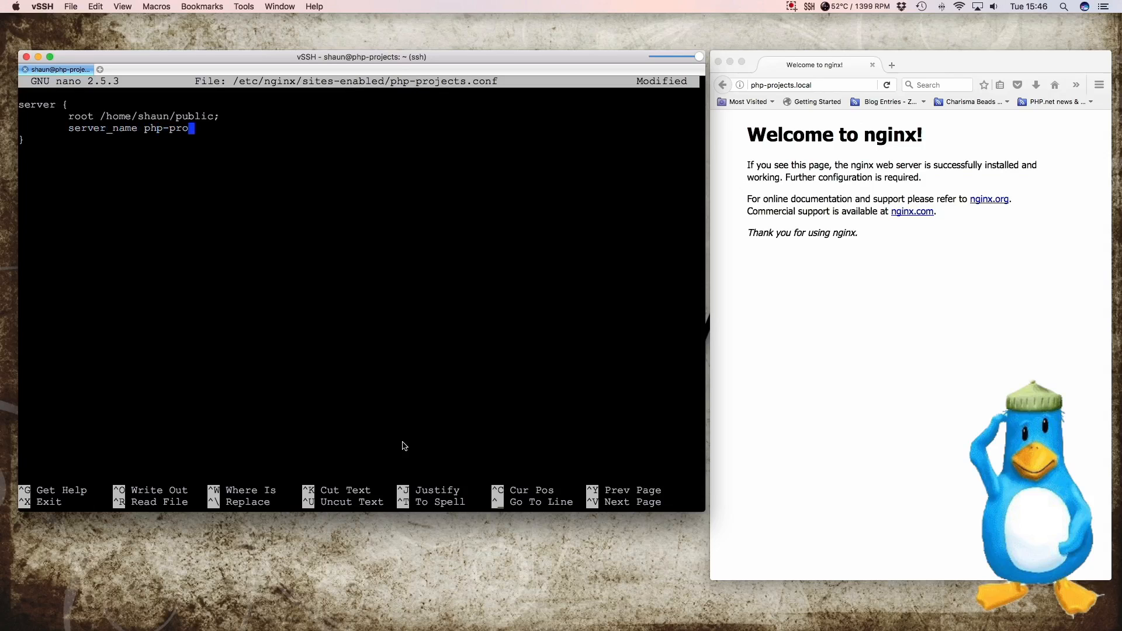
text(jects)
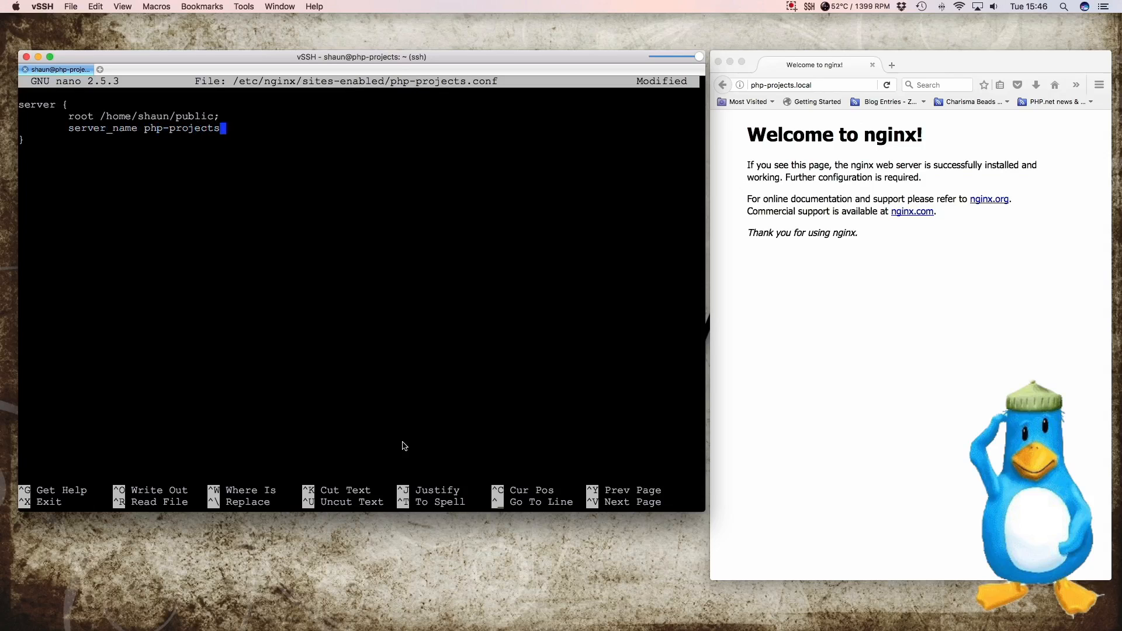
text(.loc)
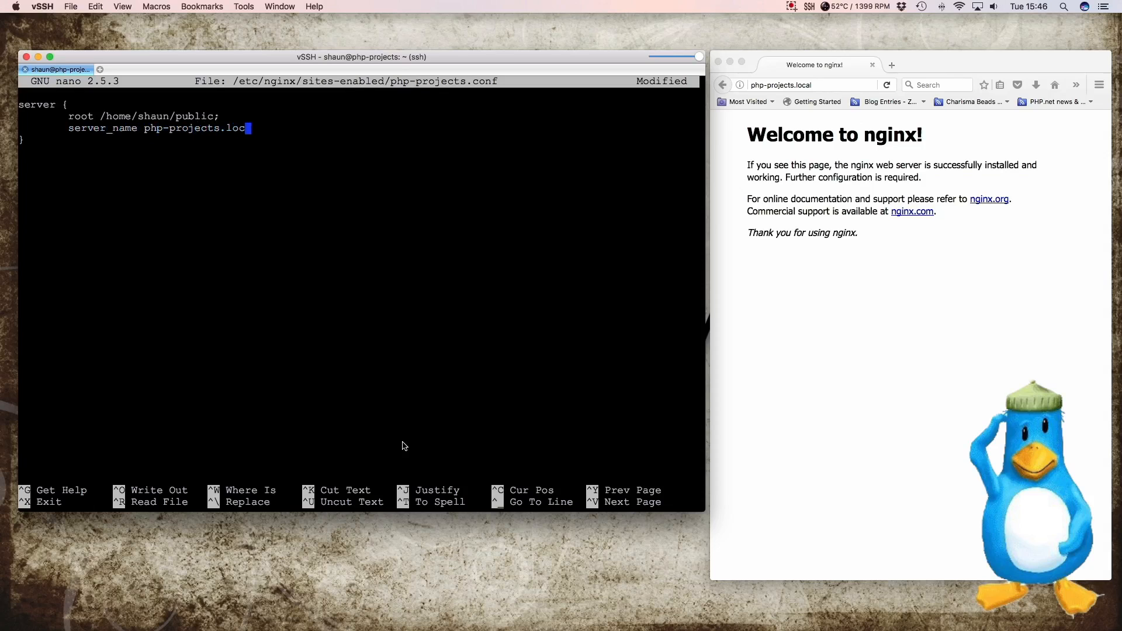
text(al)
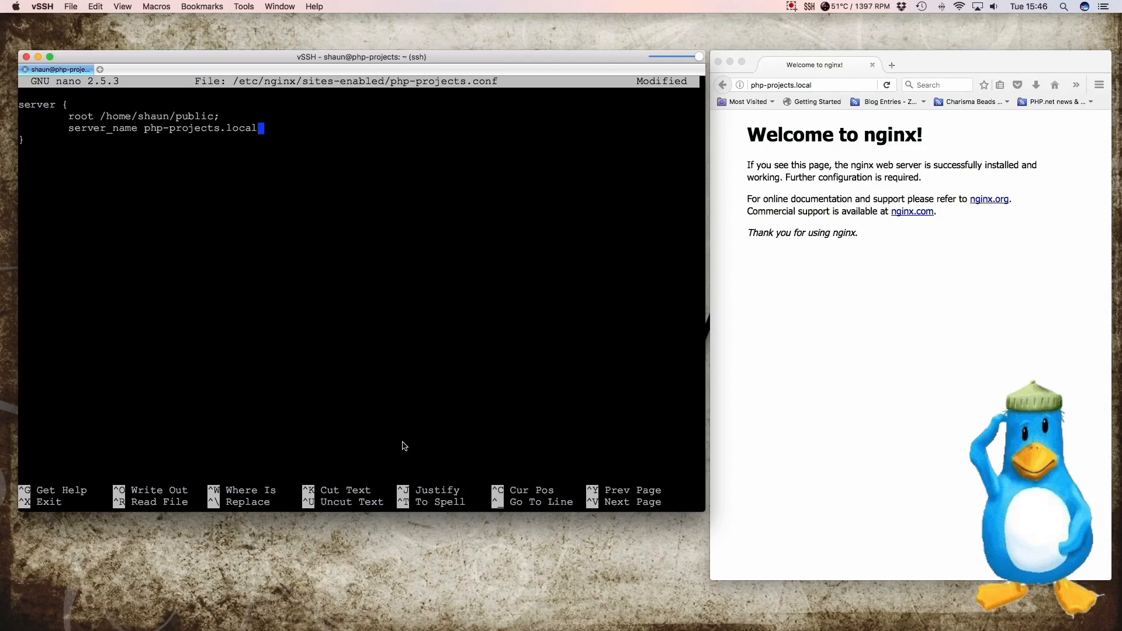
text(;)
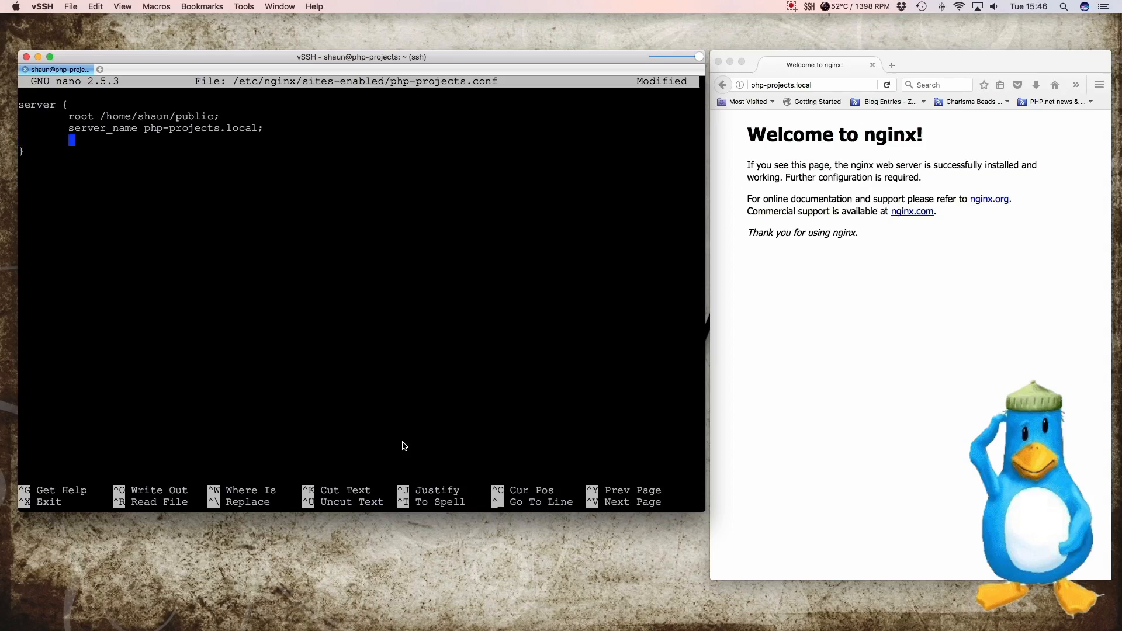
Add the directive index index.html;.
text(in)
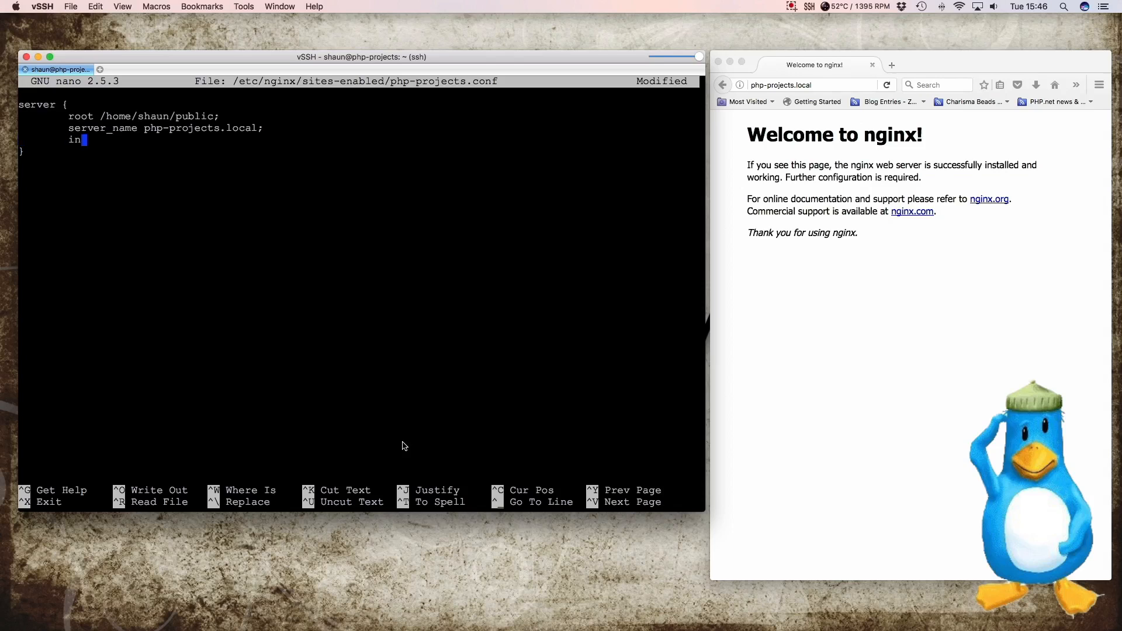
text(dex)
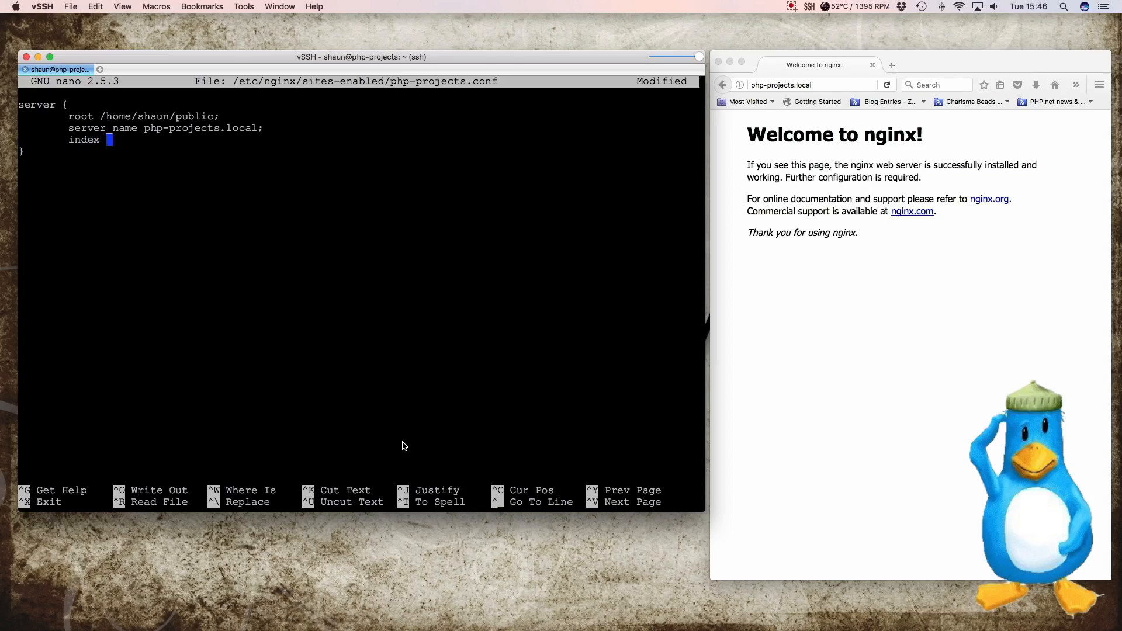
text(indec)
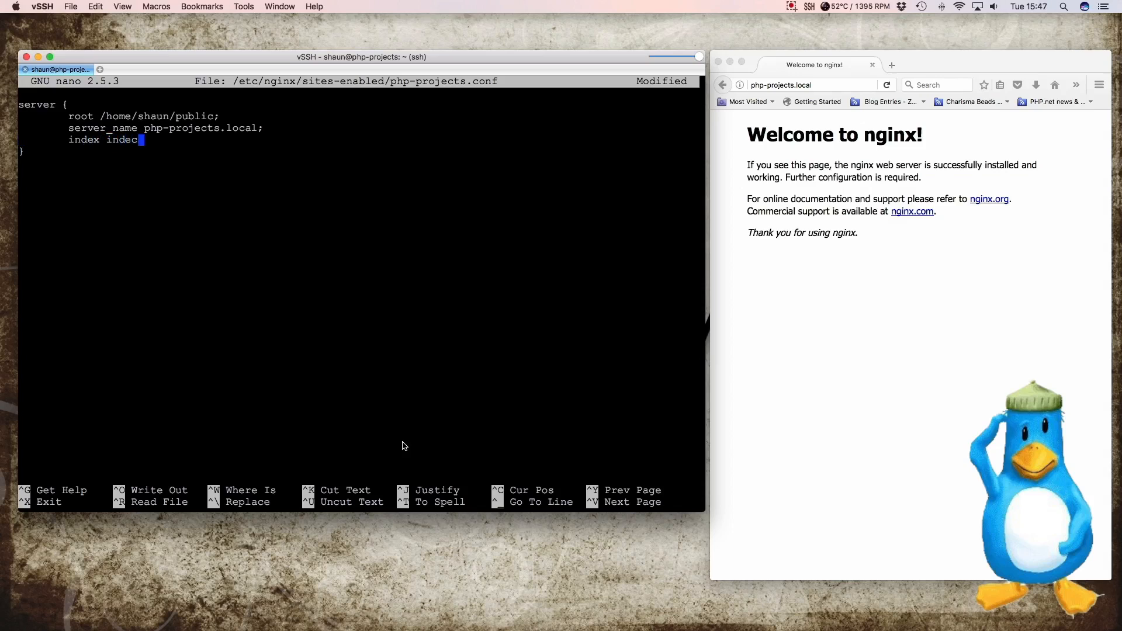
text(.h)
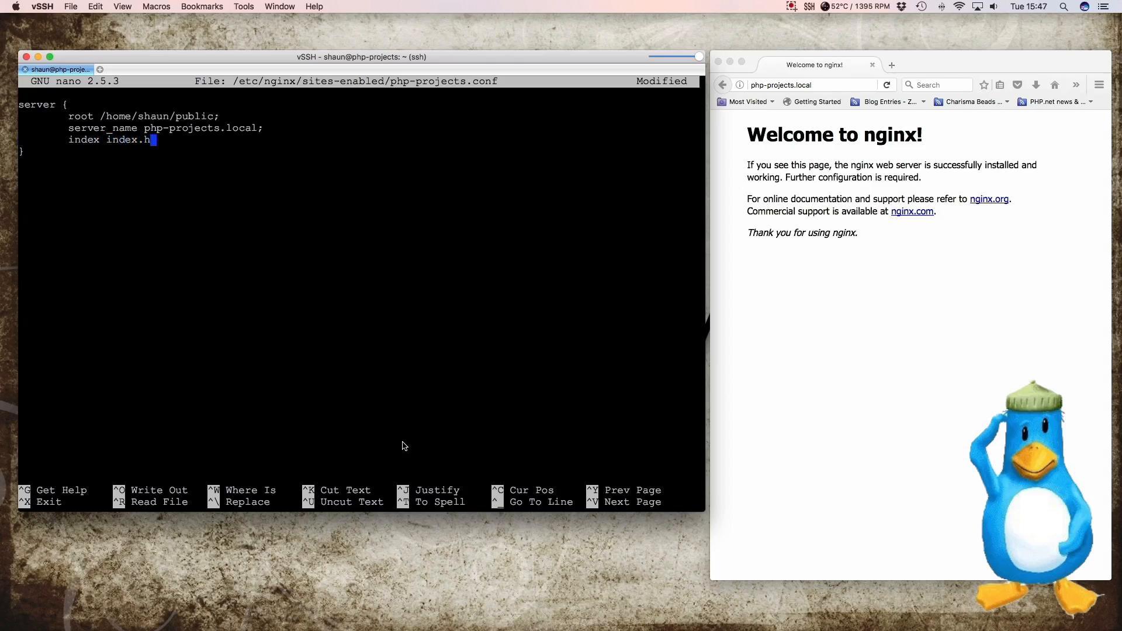
text(ml;)
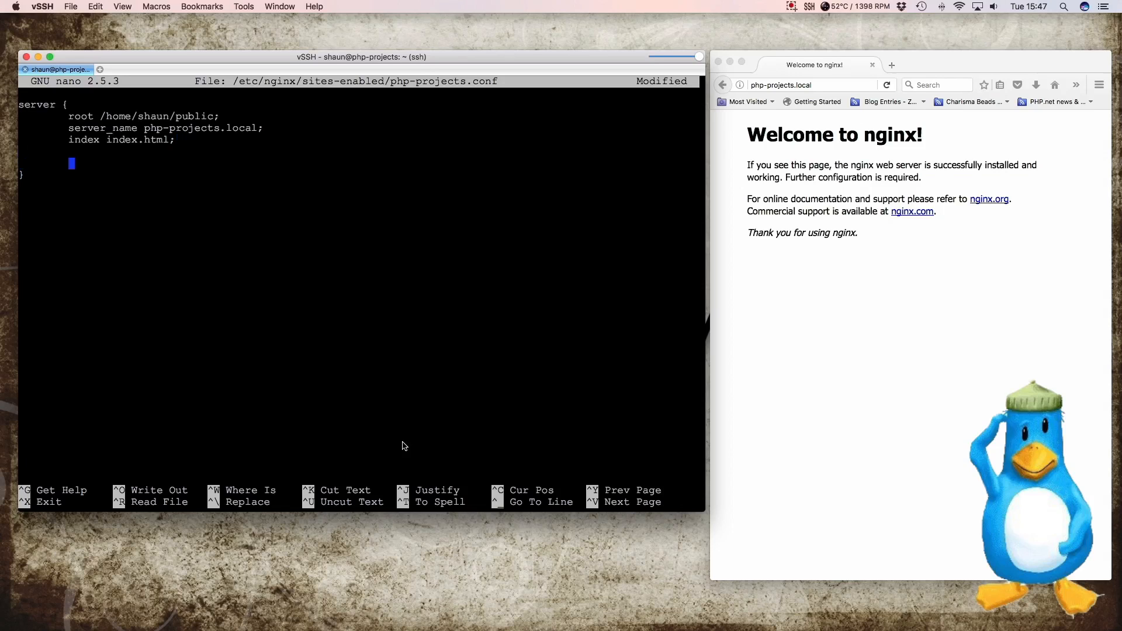
Add a location / block with try_files $uri $uri/ =404;.
text(location)
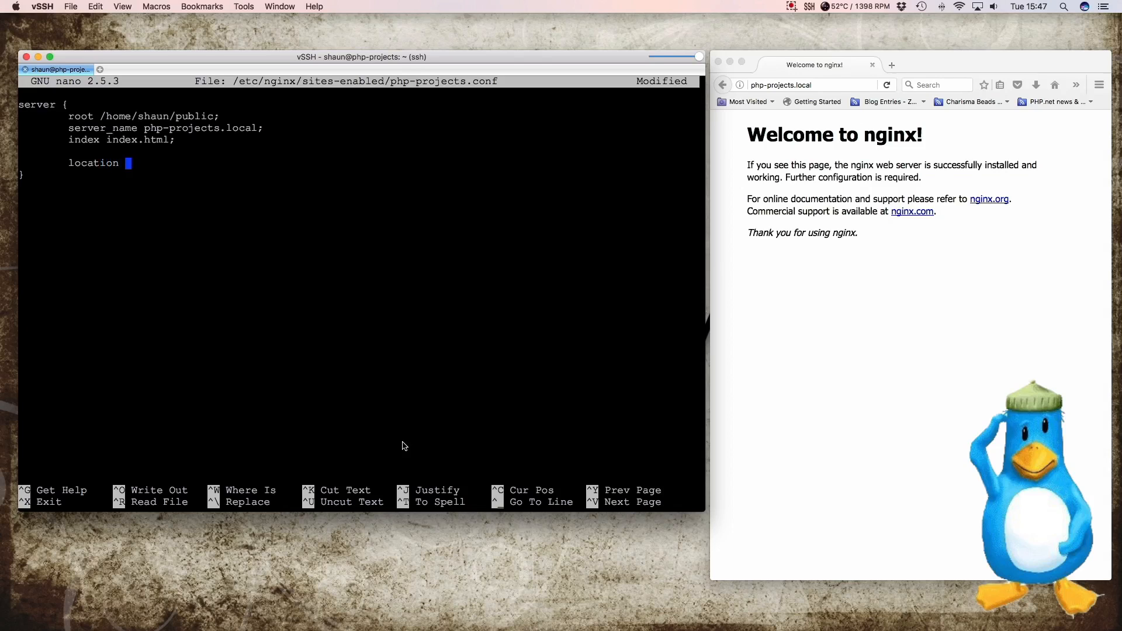
text(/)
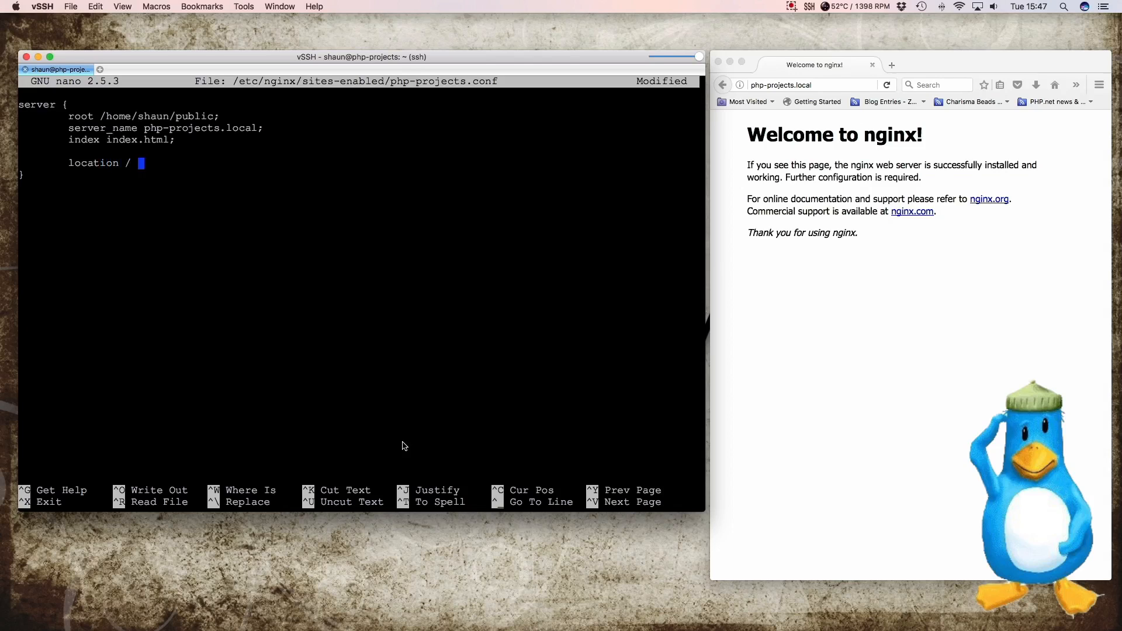
text({)
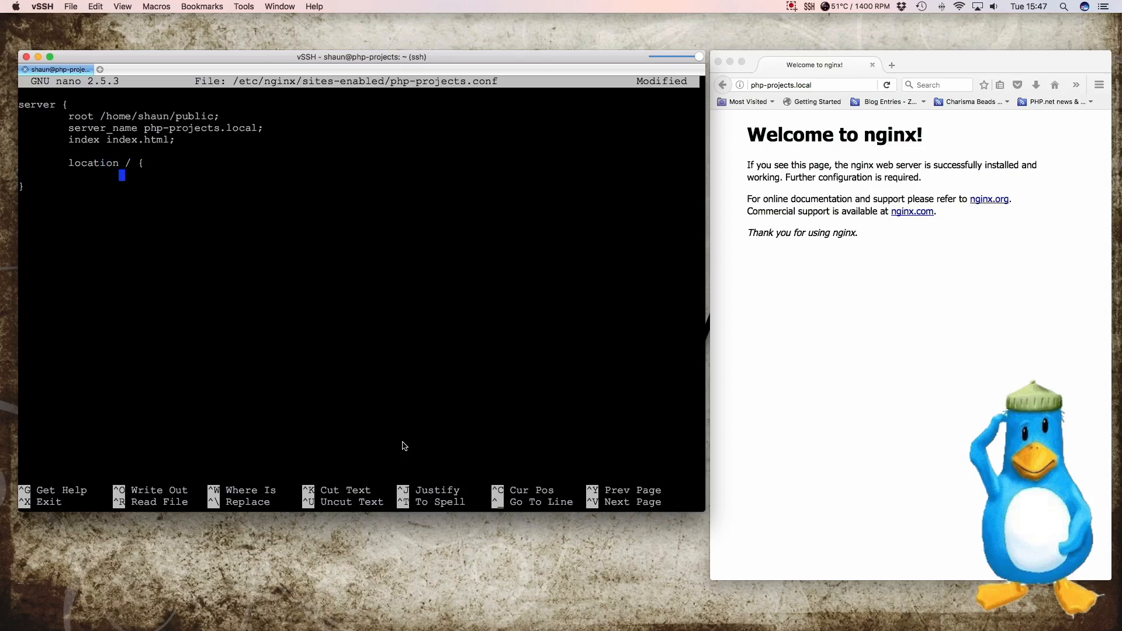
text(try_)
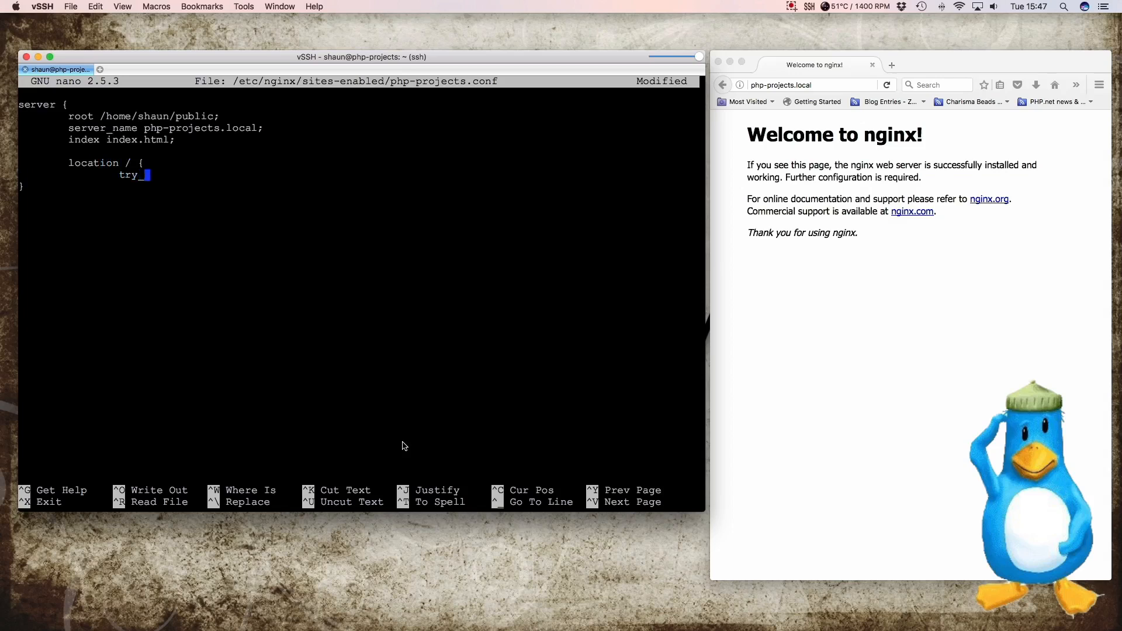
text(files)
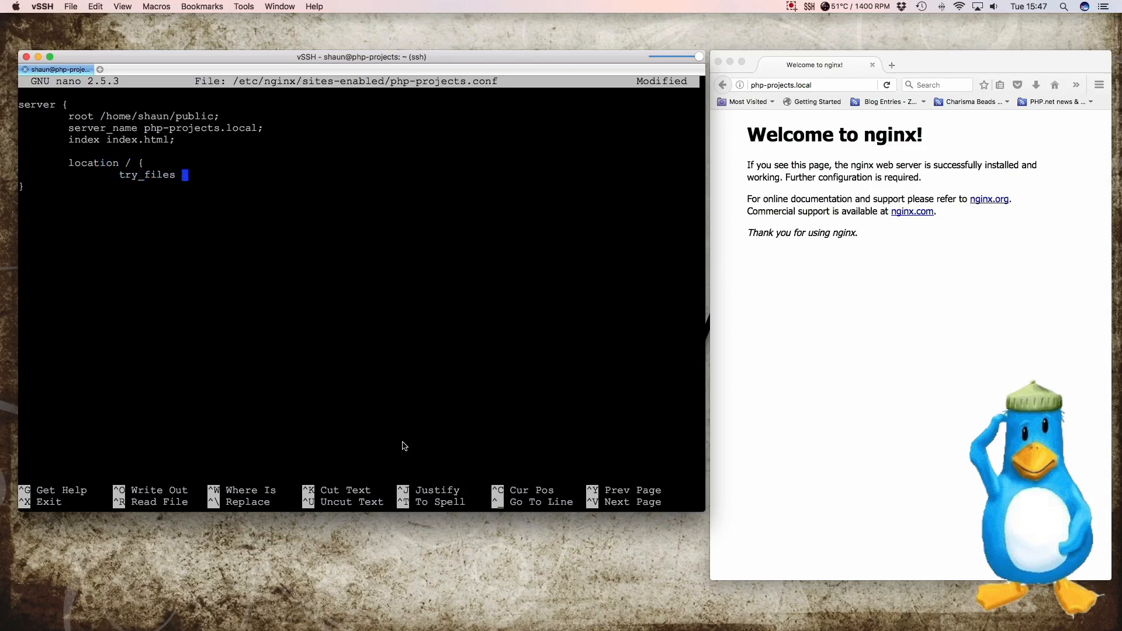
text($u)
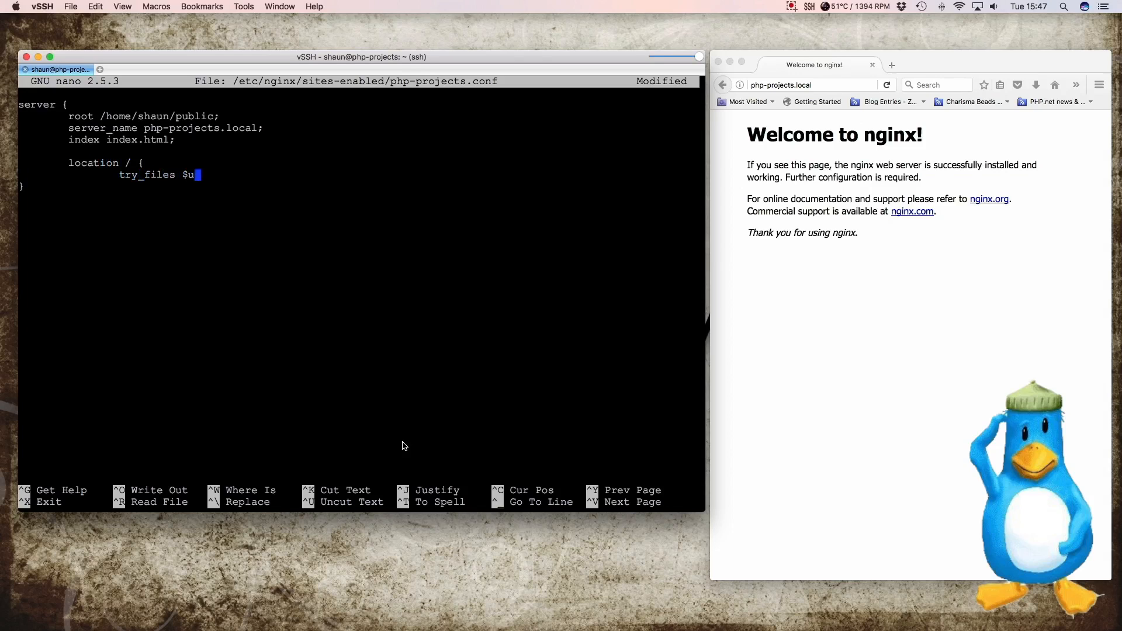
text(ri)
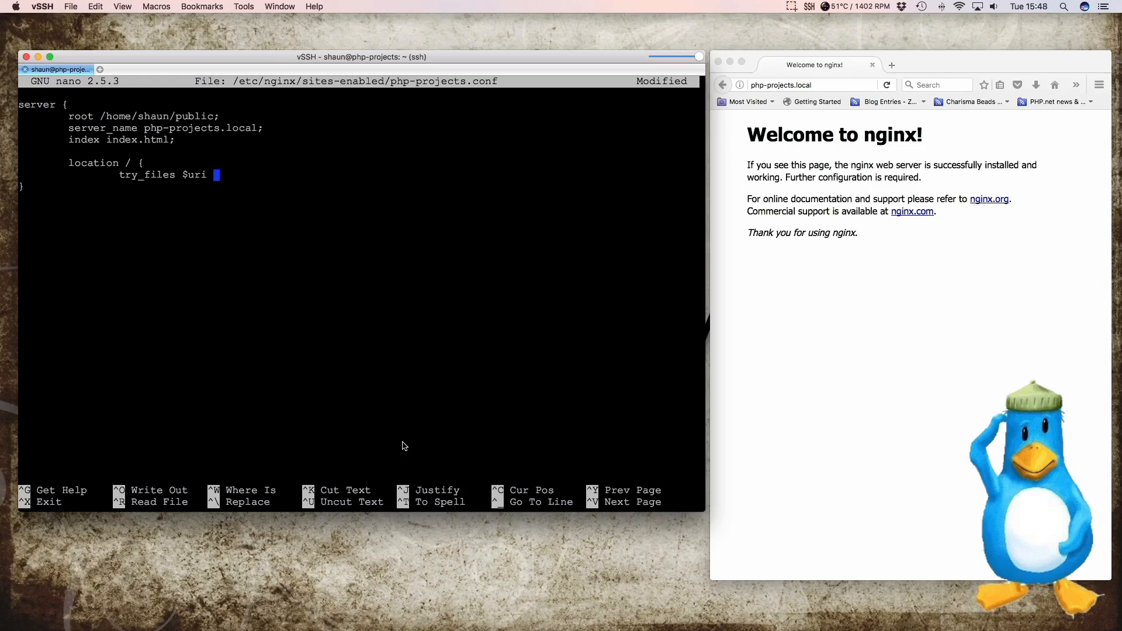
text($ur)
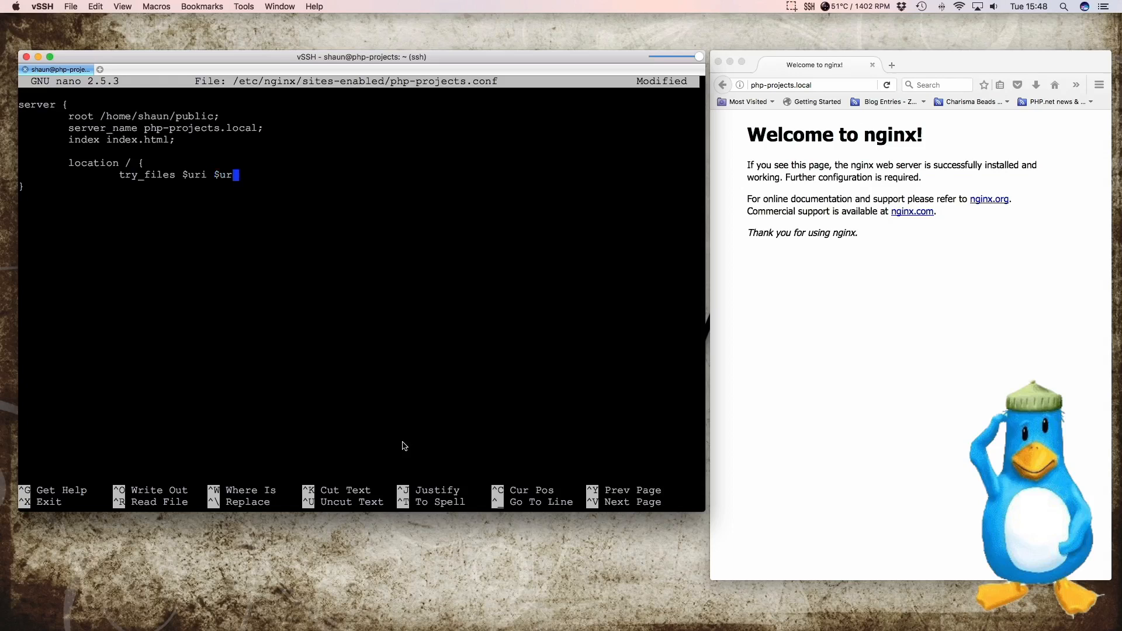
text(i)
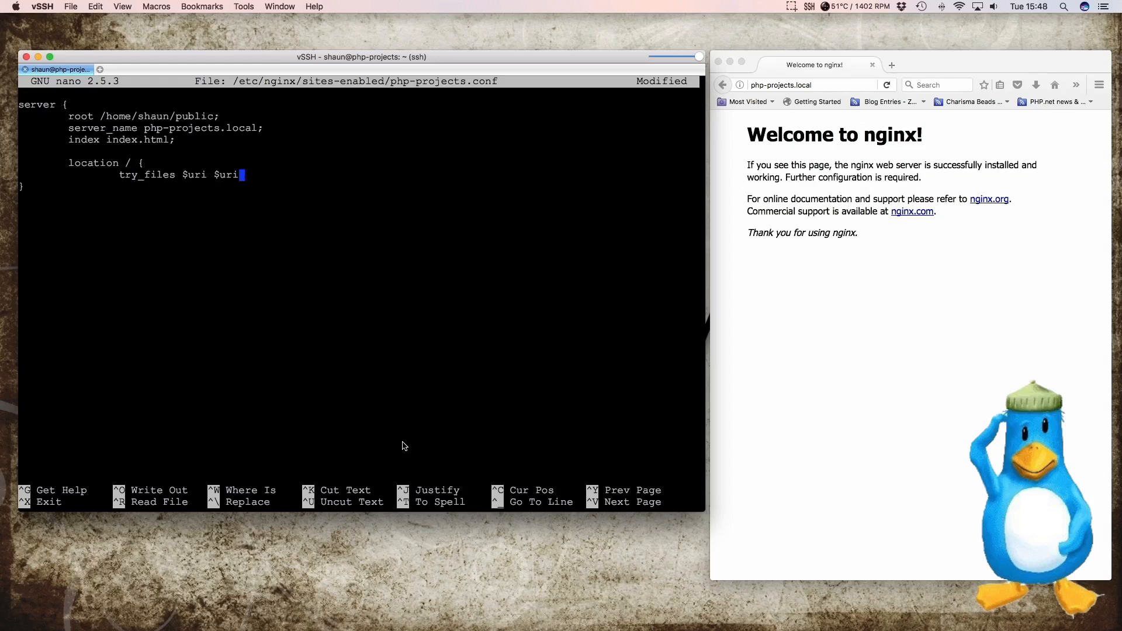
text(/)
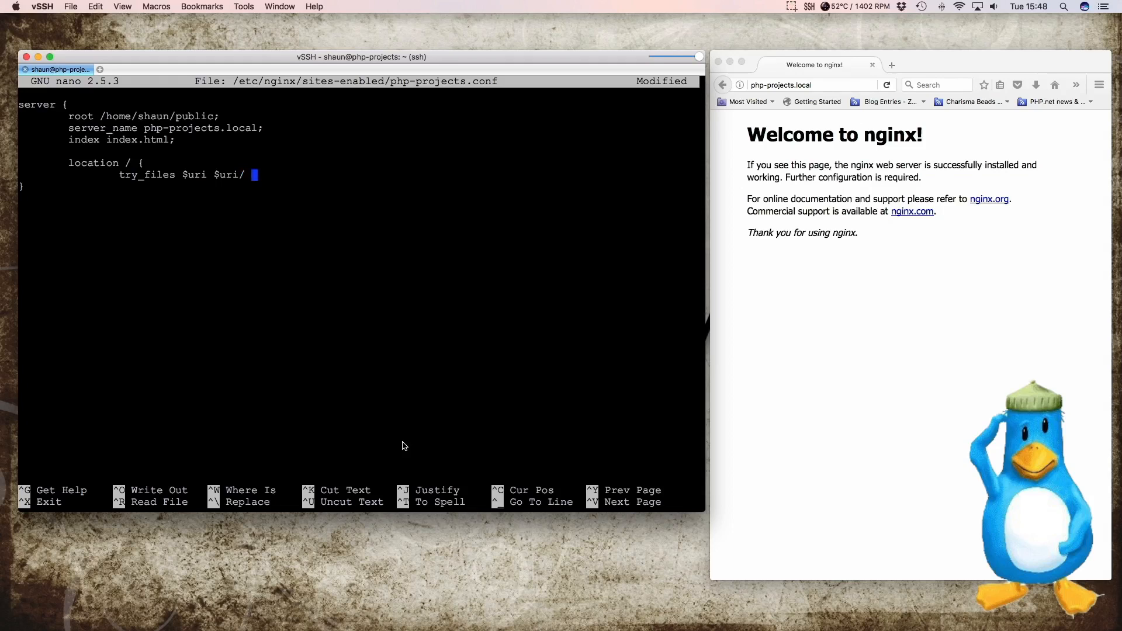
text(=)
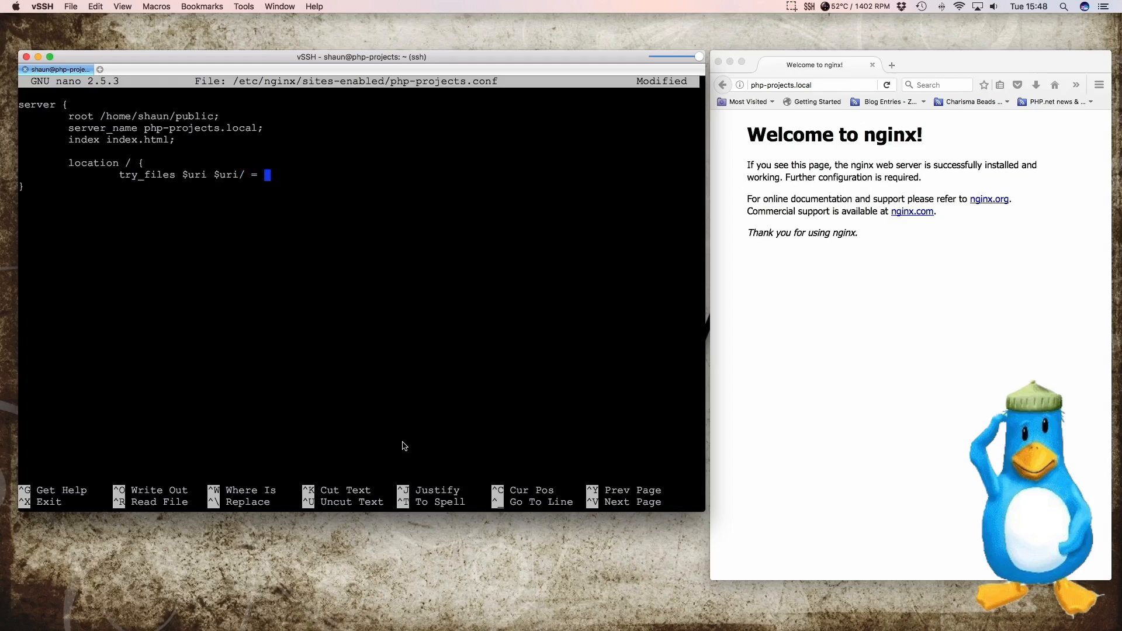
text(404)
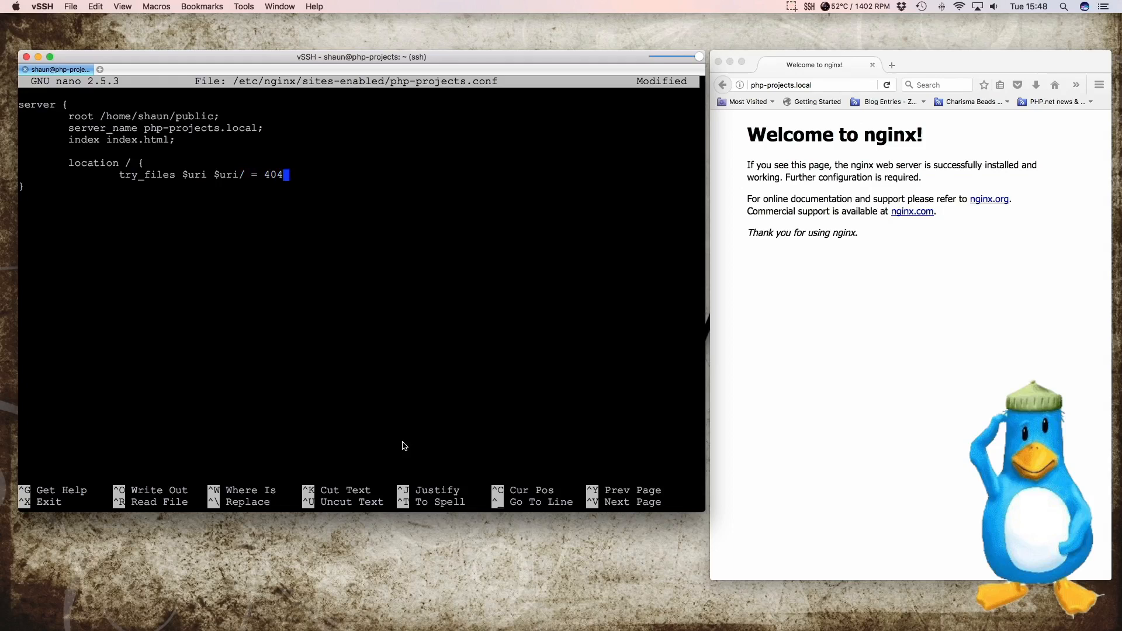
text(;)
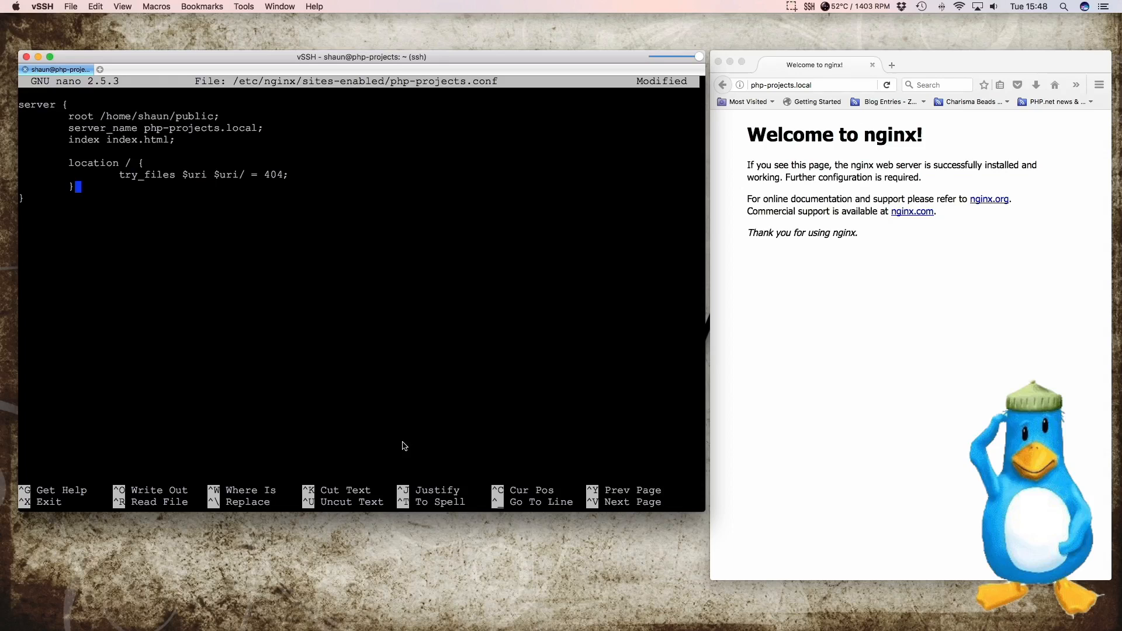
Save php-projects.conf and run sudo systemctl restart nginx.
key(ctrl+o)
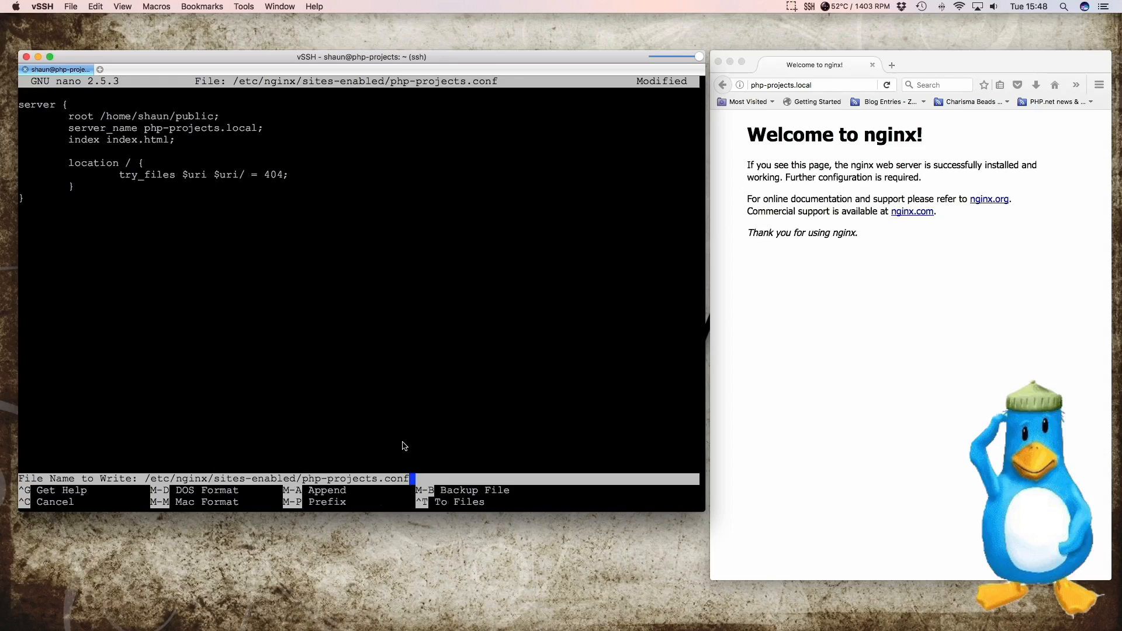
key(enter)
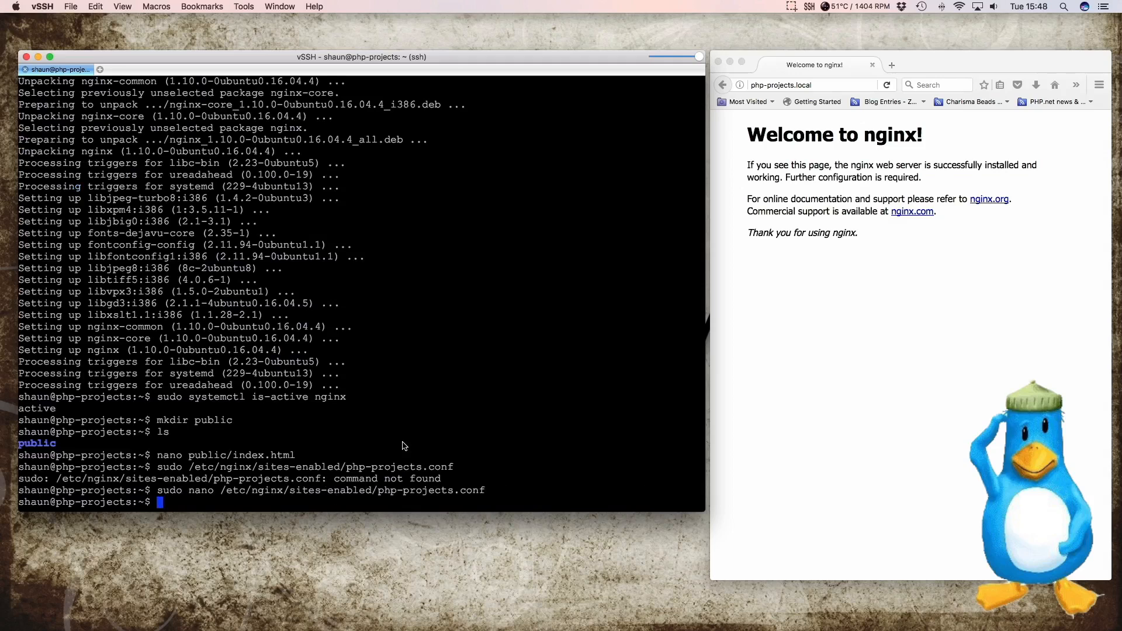
text(sudo)
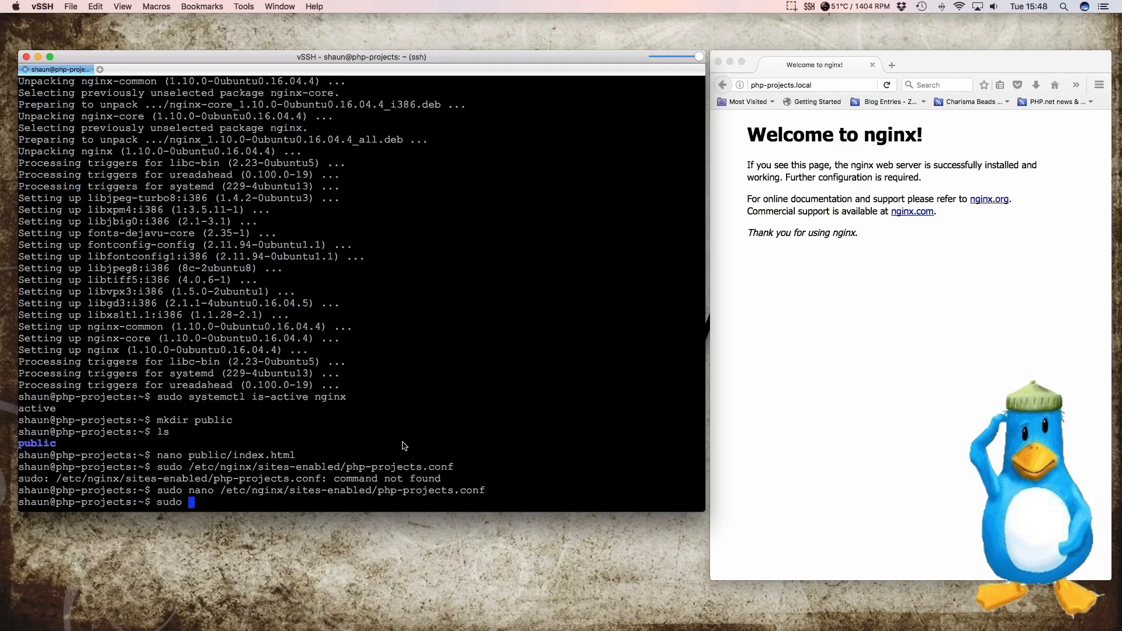
text(systemc)
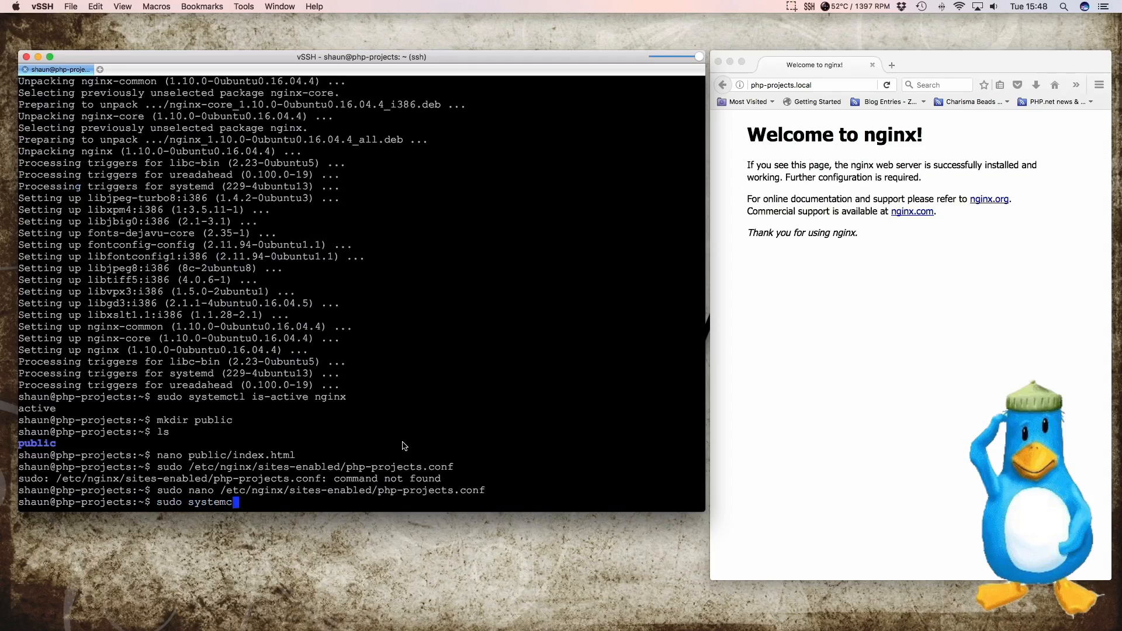
text(l)
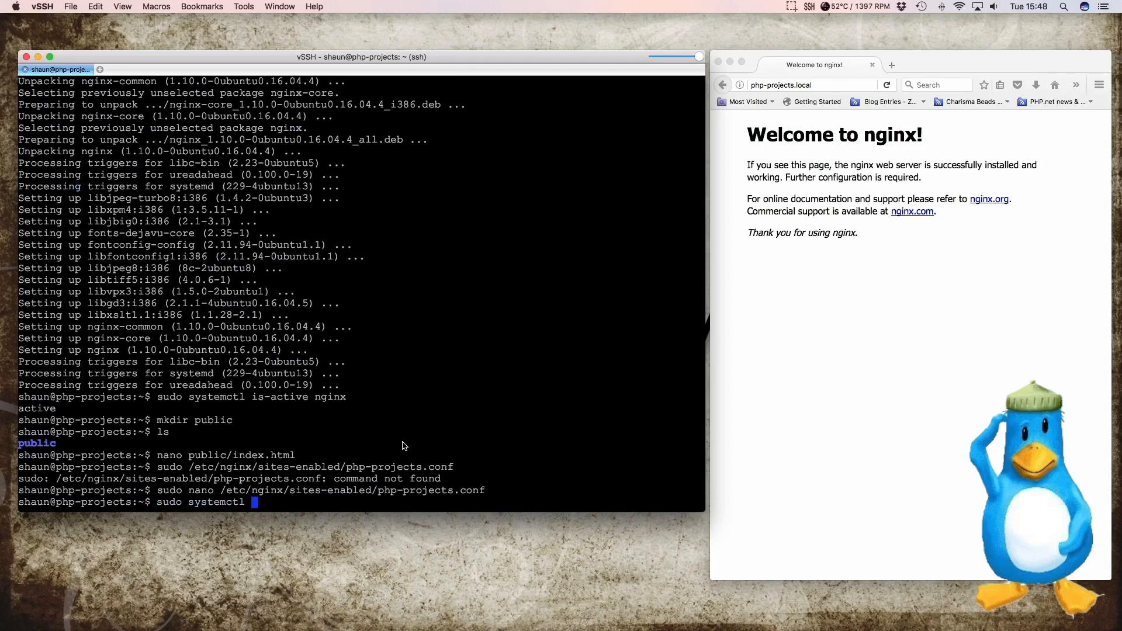
text(restart)
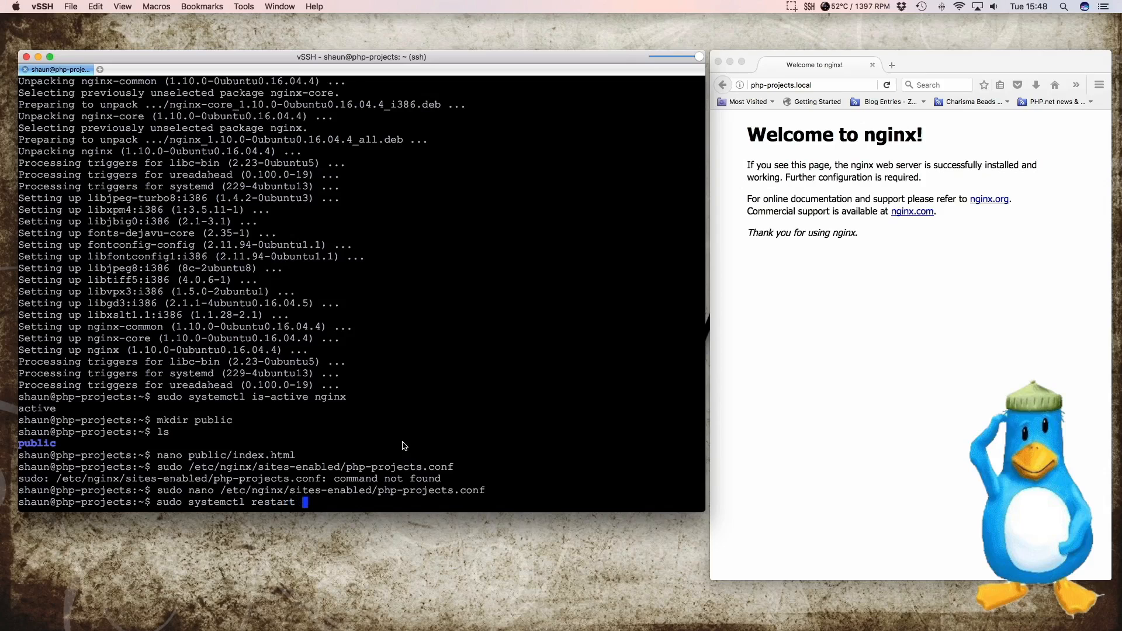
text(nginx)
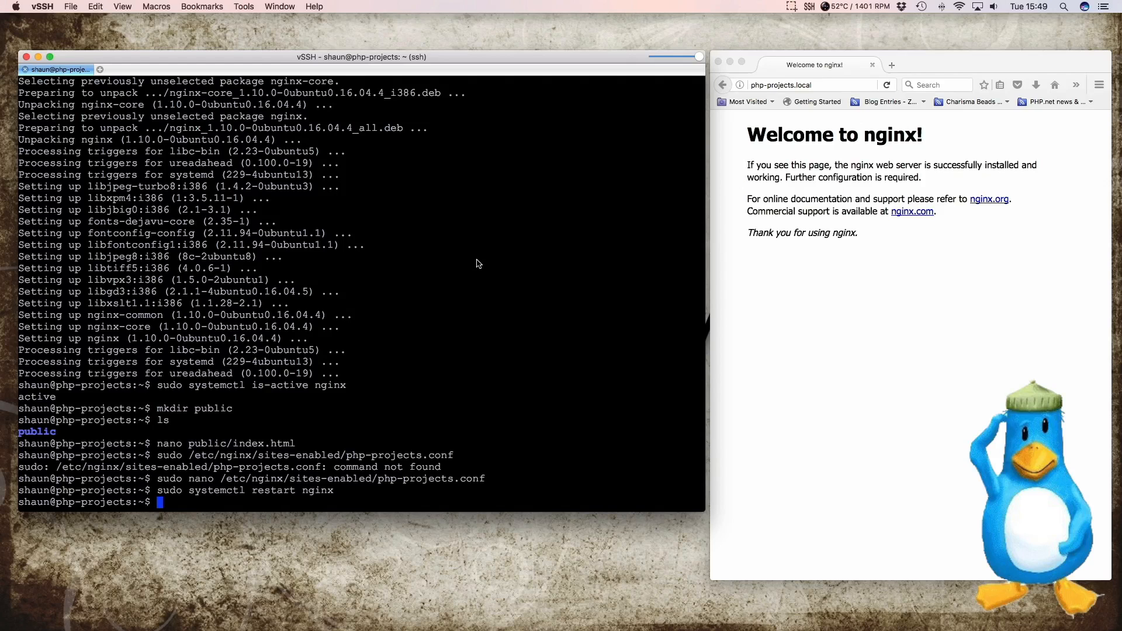
Delete /etc/nginx/sites-enabled/default with sudo rm, then run sudo systemctl restart nginx.
text(su)
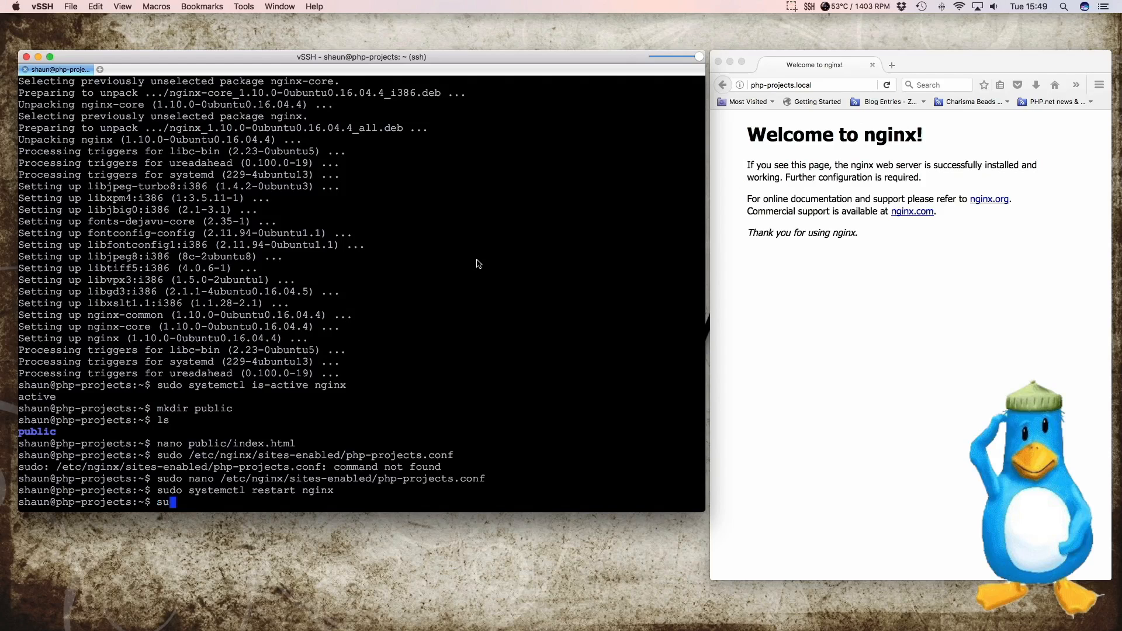
text(do)
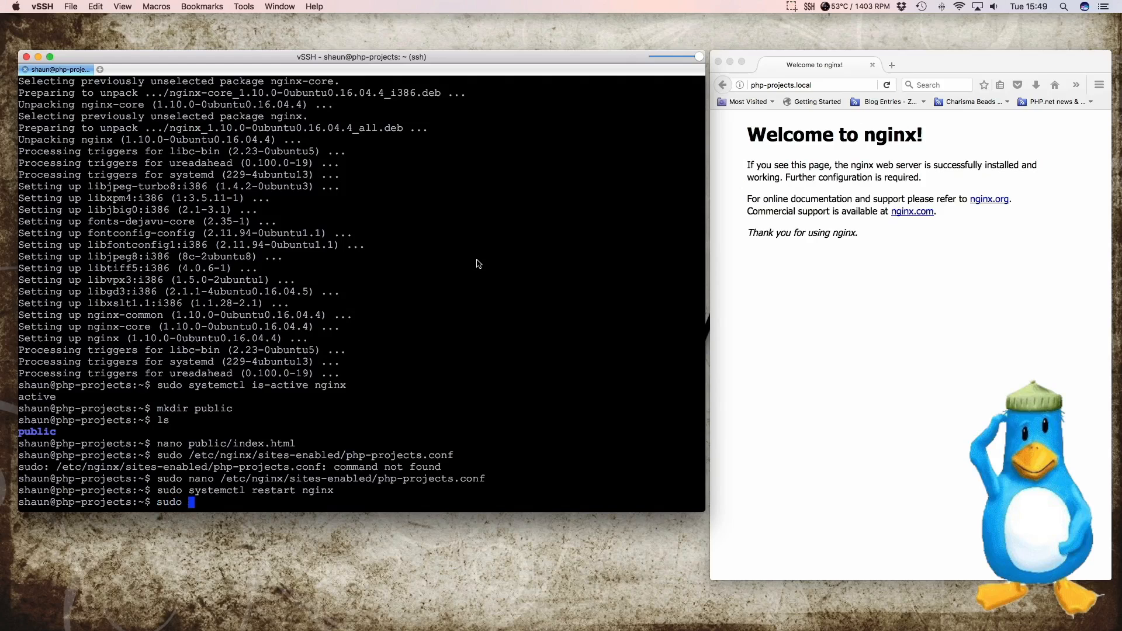
text(r)
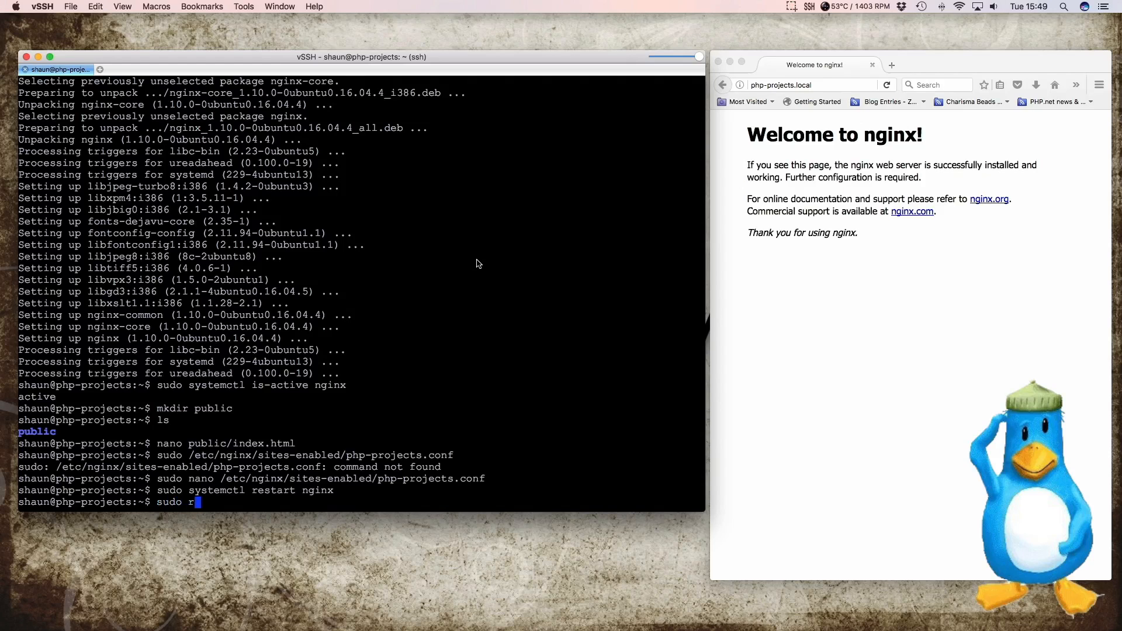
text(m)
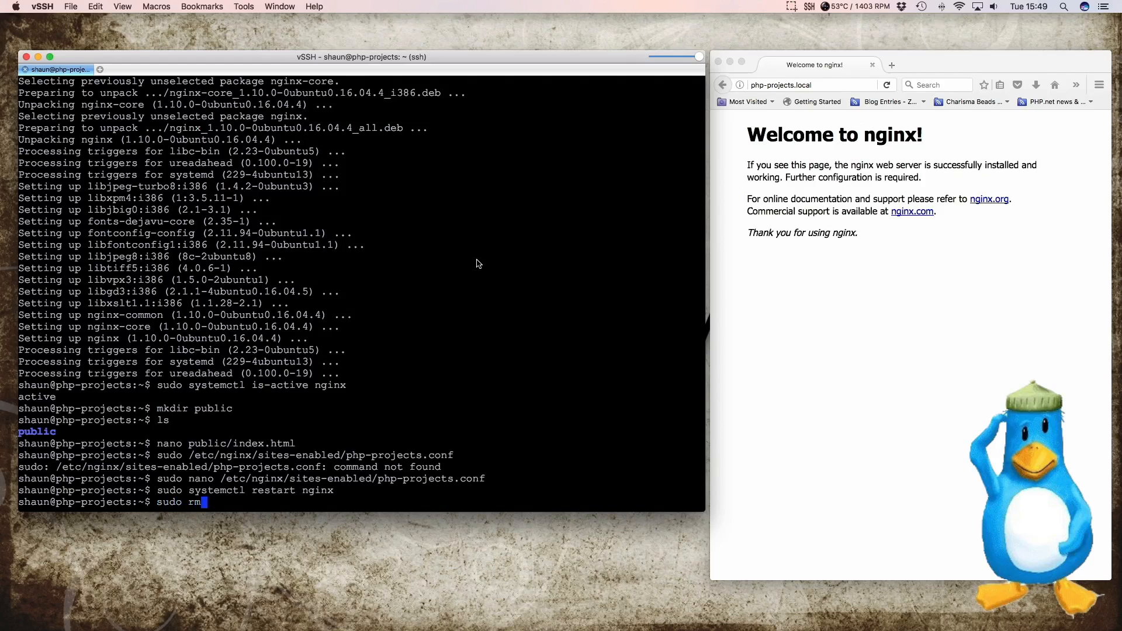
text(/)
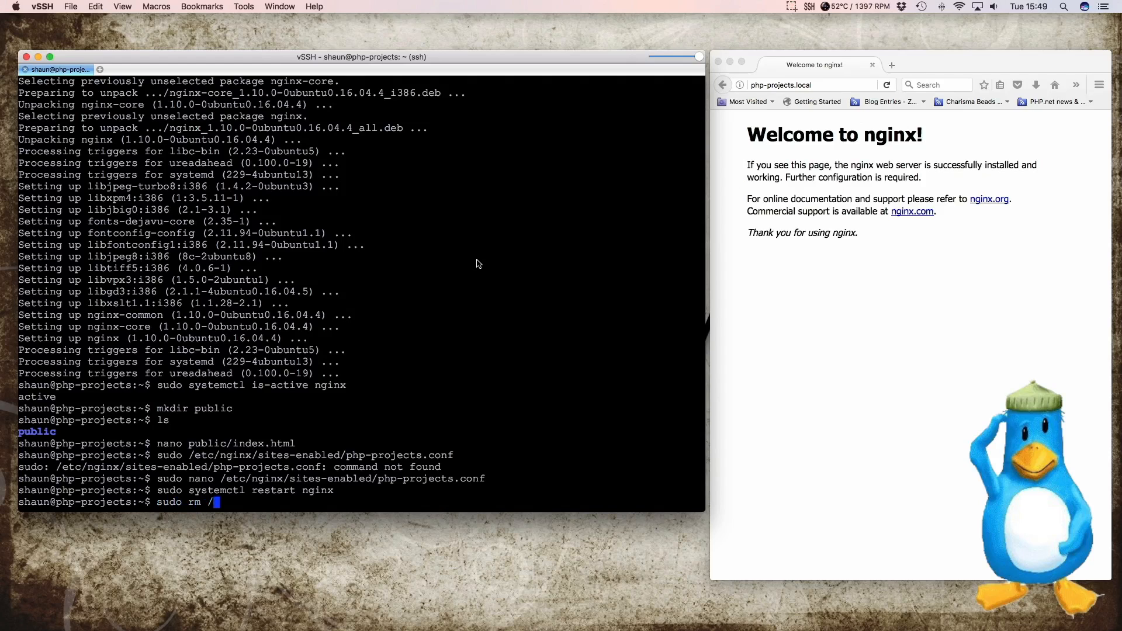
text(etc/n)
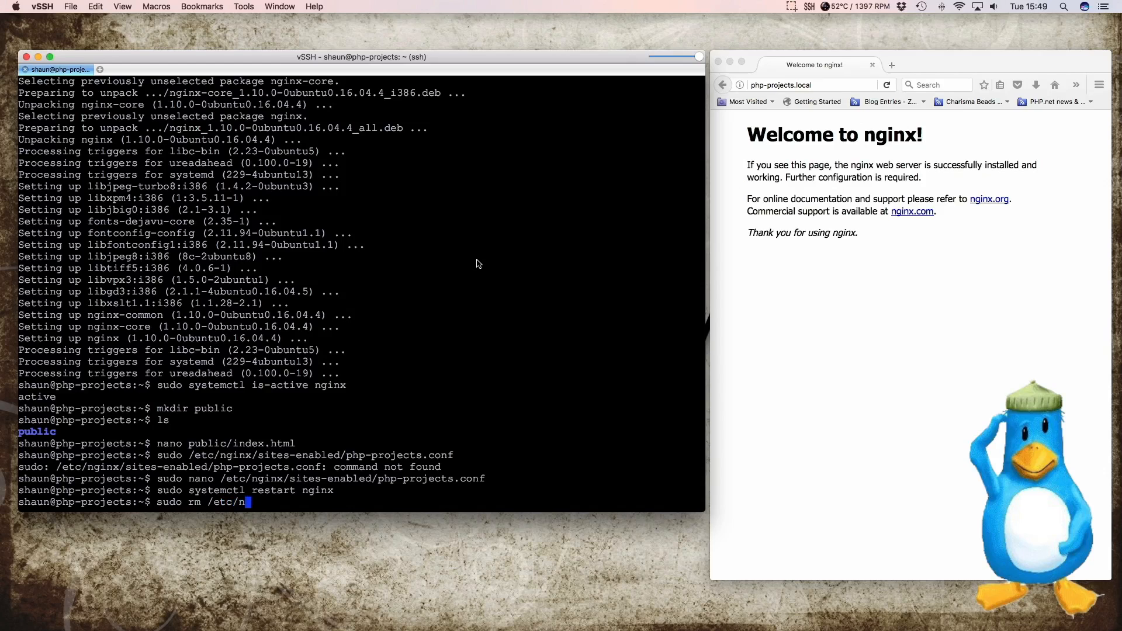
text(ginx/)
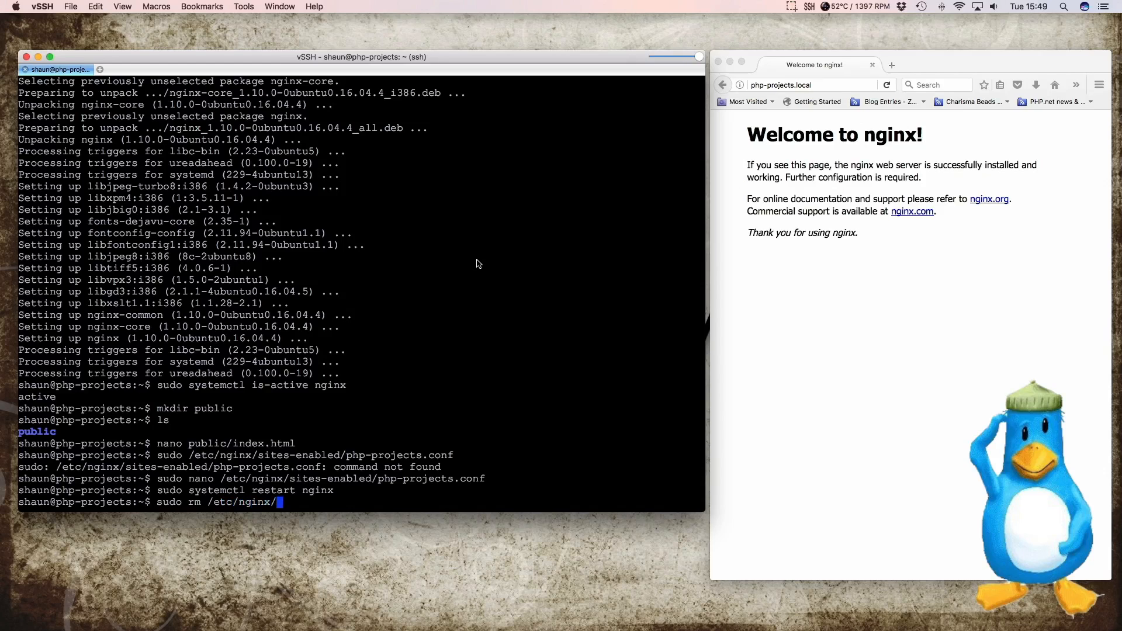
text(s)
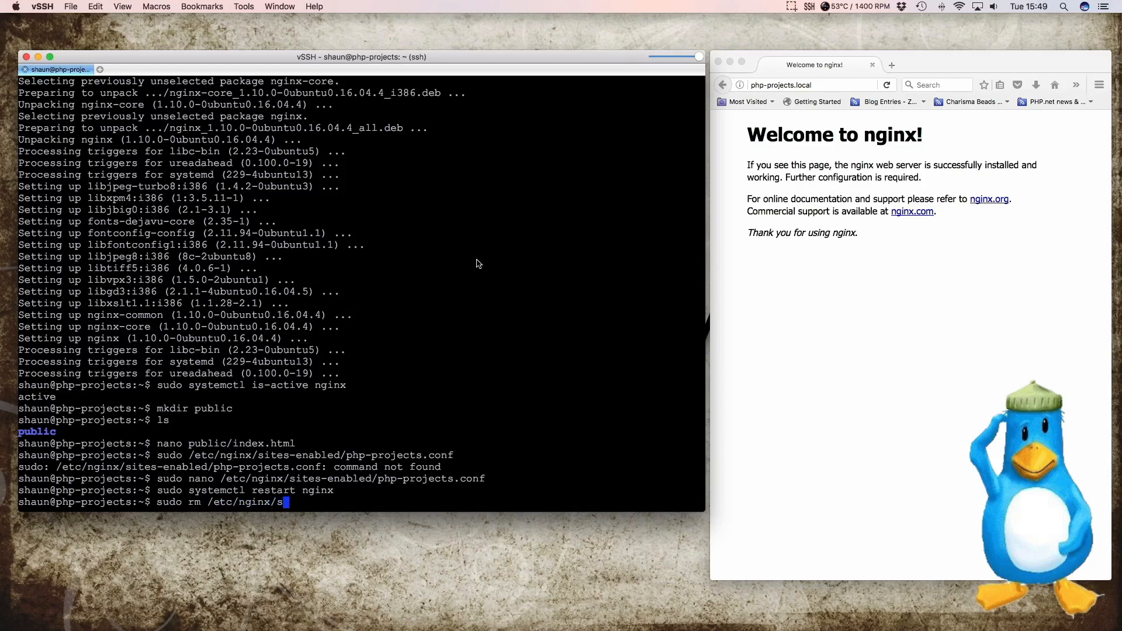
text(ites)
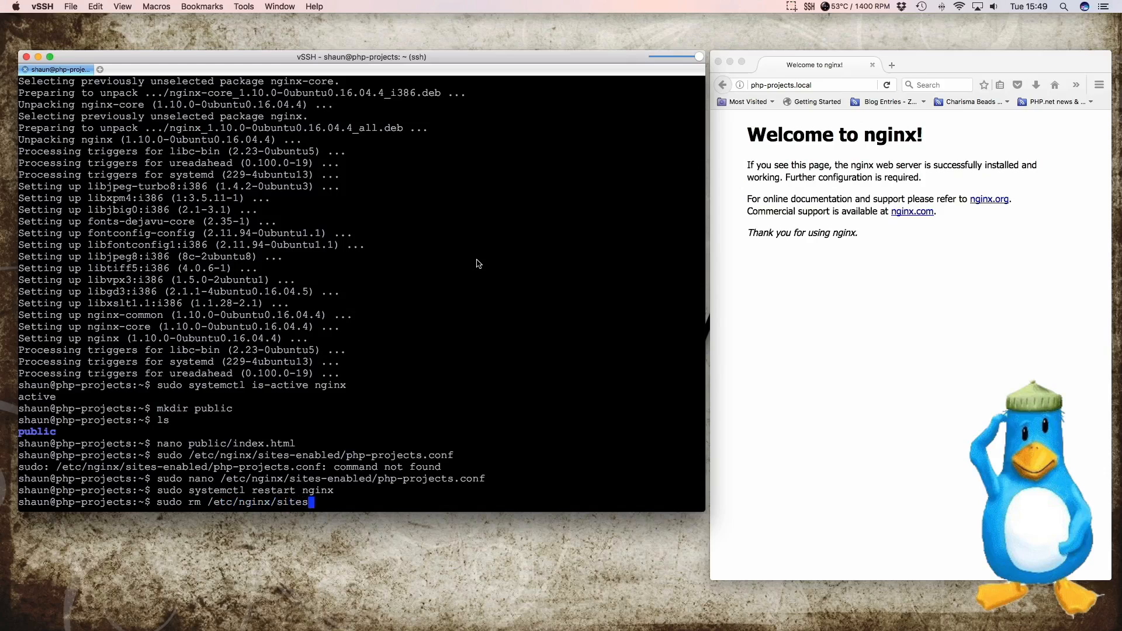
text(-)
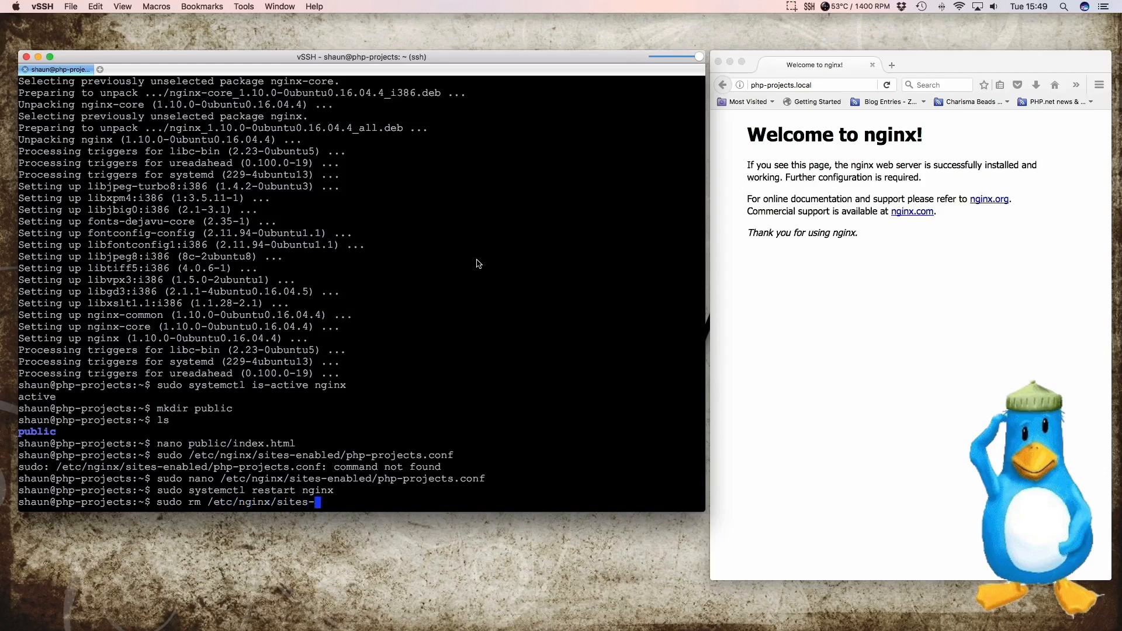
text(enab)
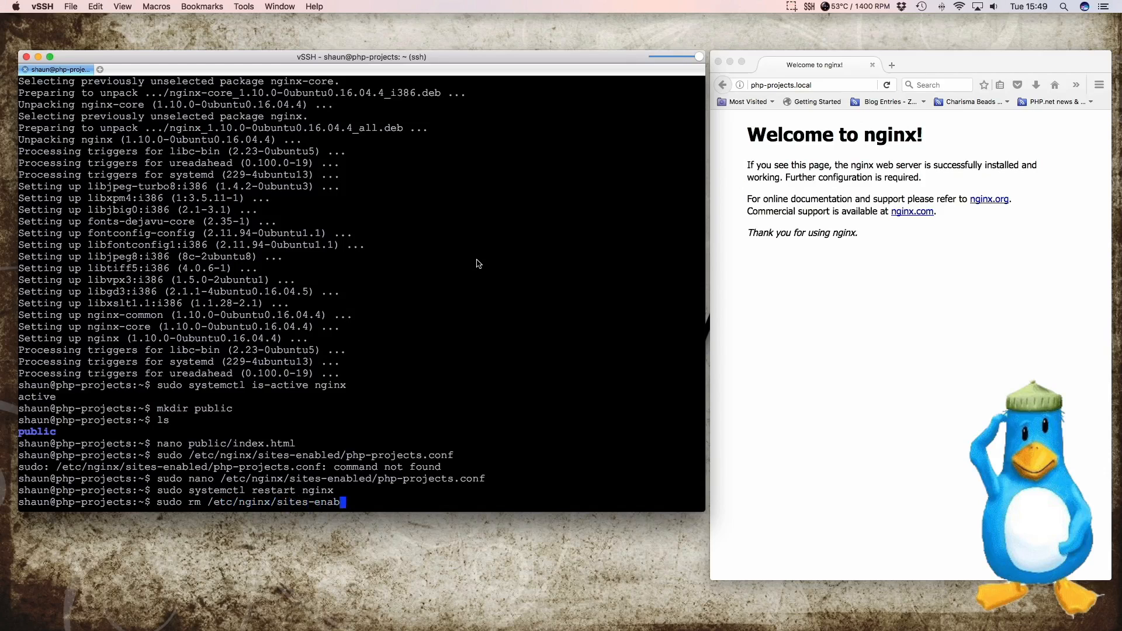
text(led/)
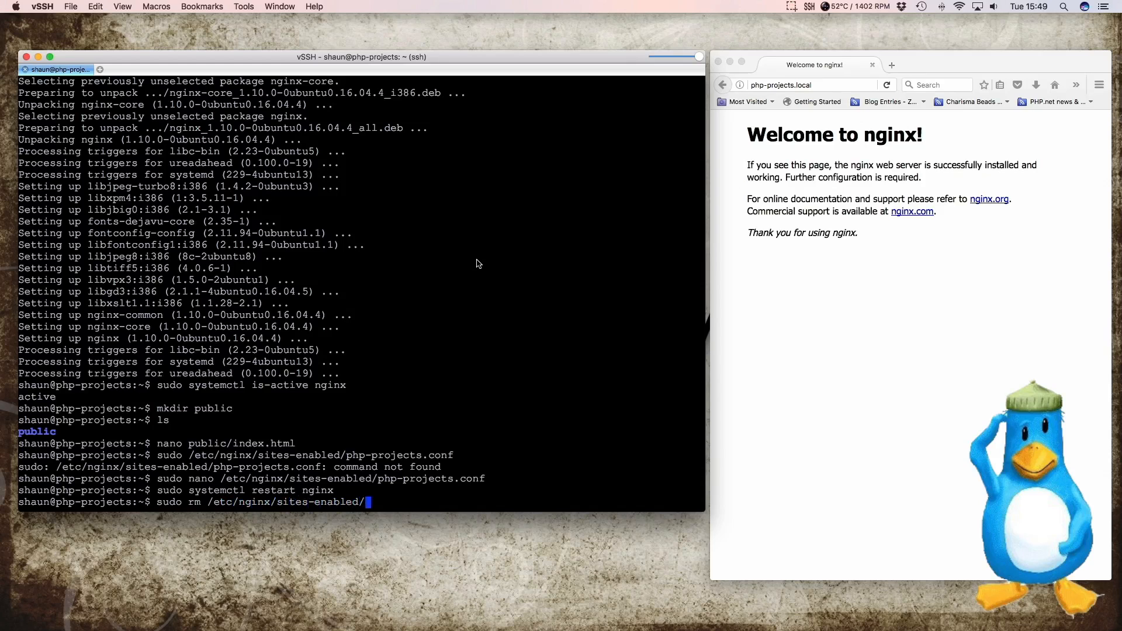
text(defa)
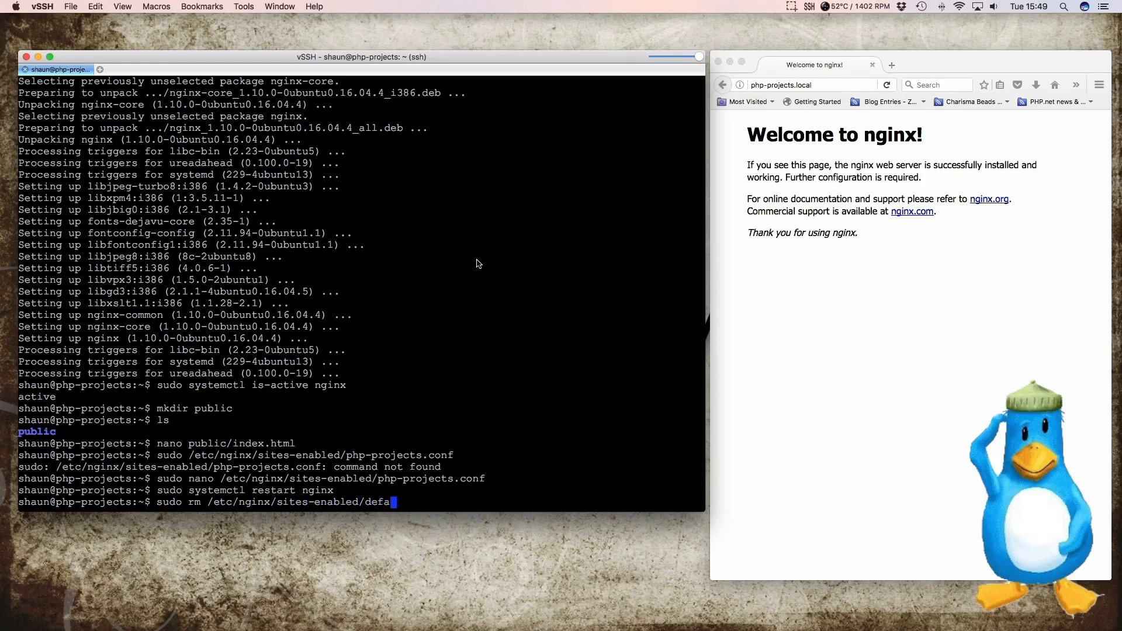
text(lt)
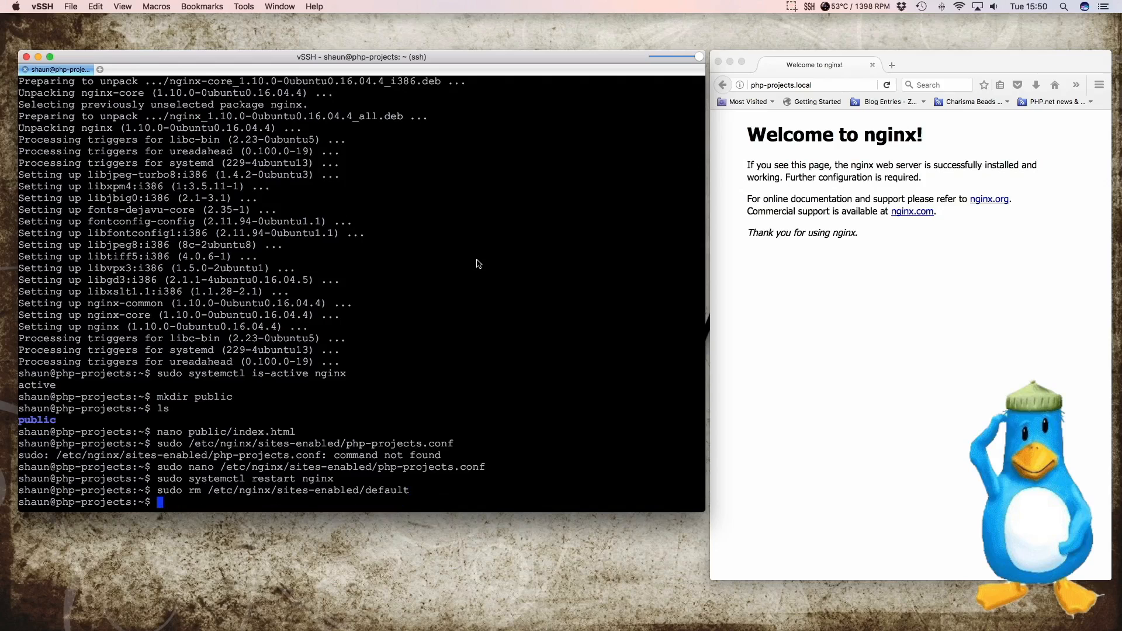
text(sudo systemctl restart nginx)
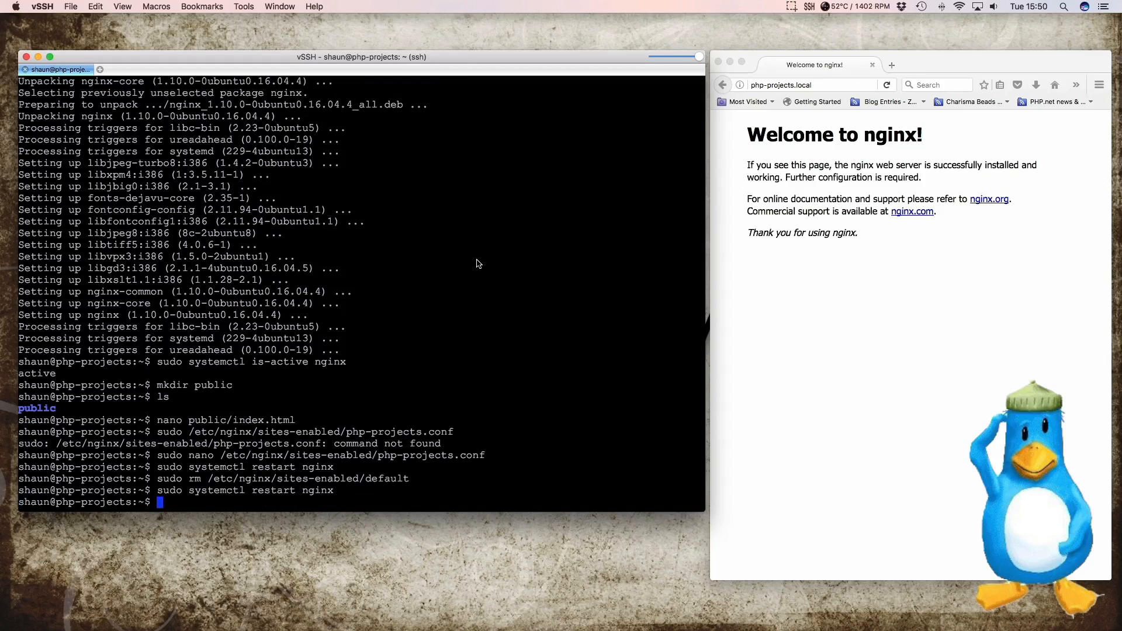
mouse_move(624, 194)
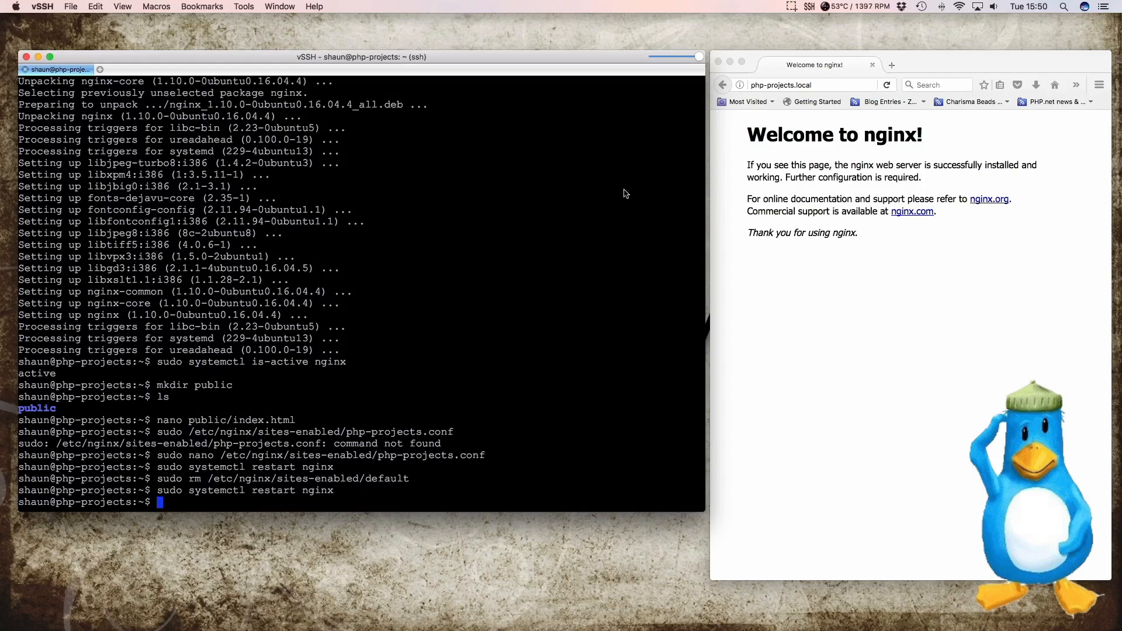
Reload php-projects.local in Firefox to display the 'Welcome to my website' page.
click(887, 84)
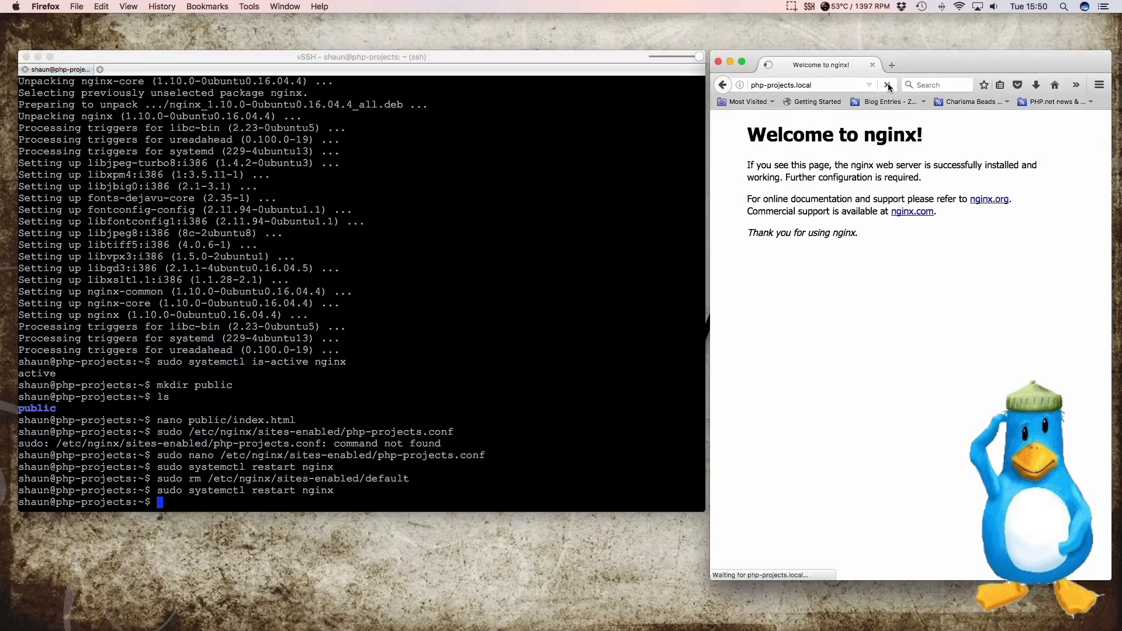
click(887, 84)
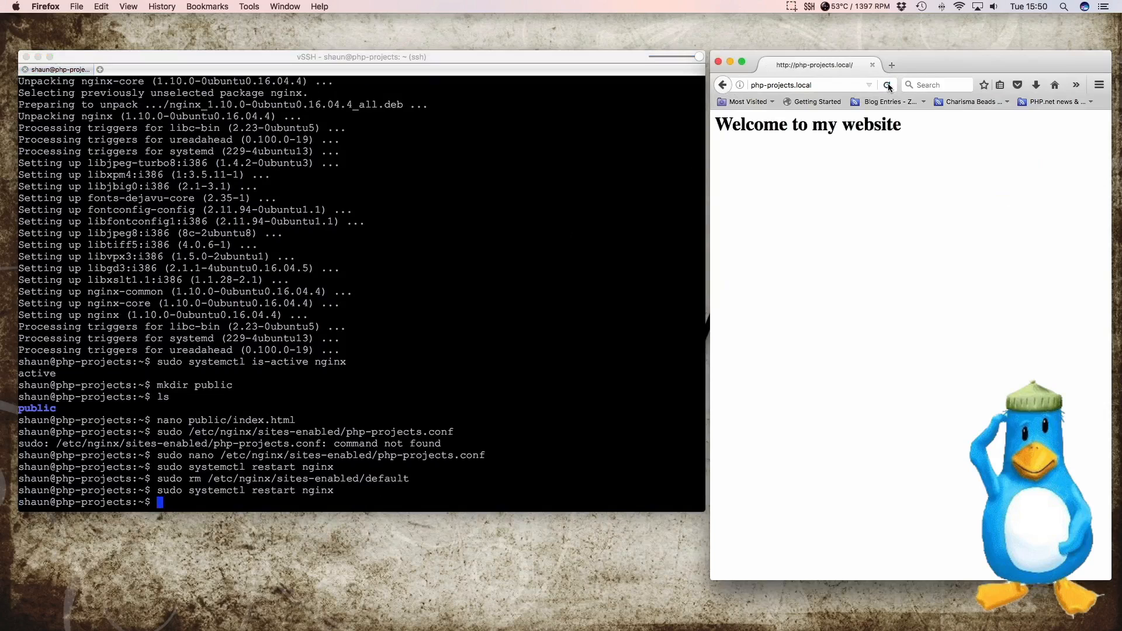